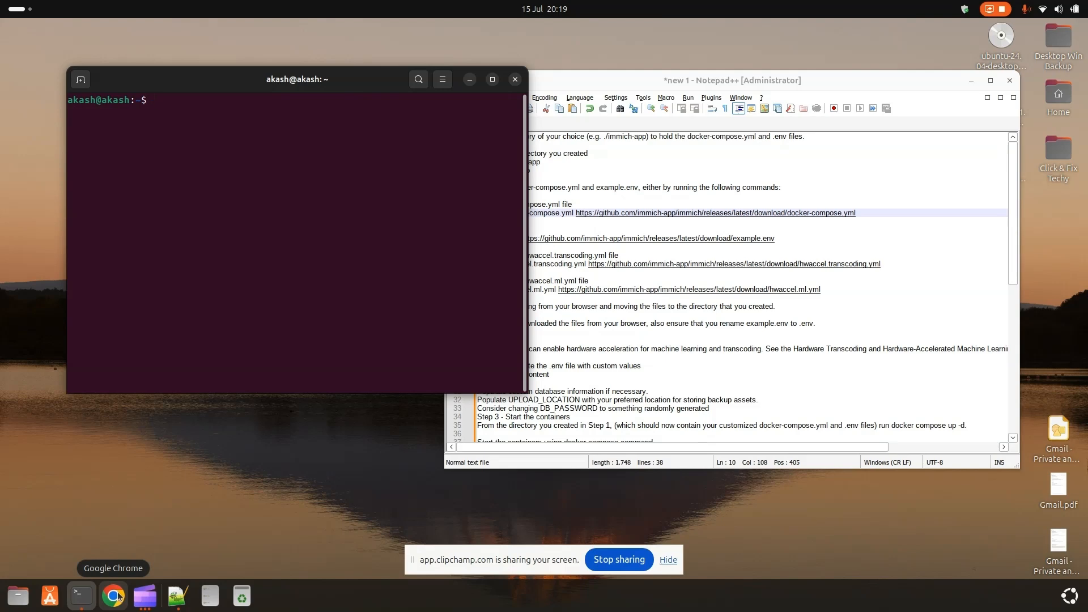
# Launch Chrome and navigate to immich.app to reach the Immich homepage.
pyautogui.click(113, 596)
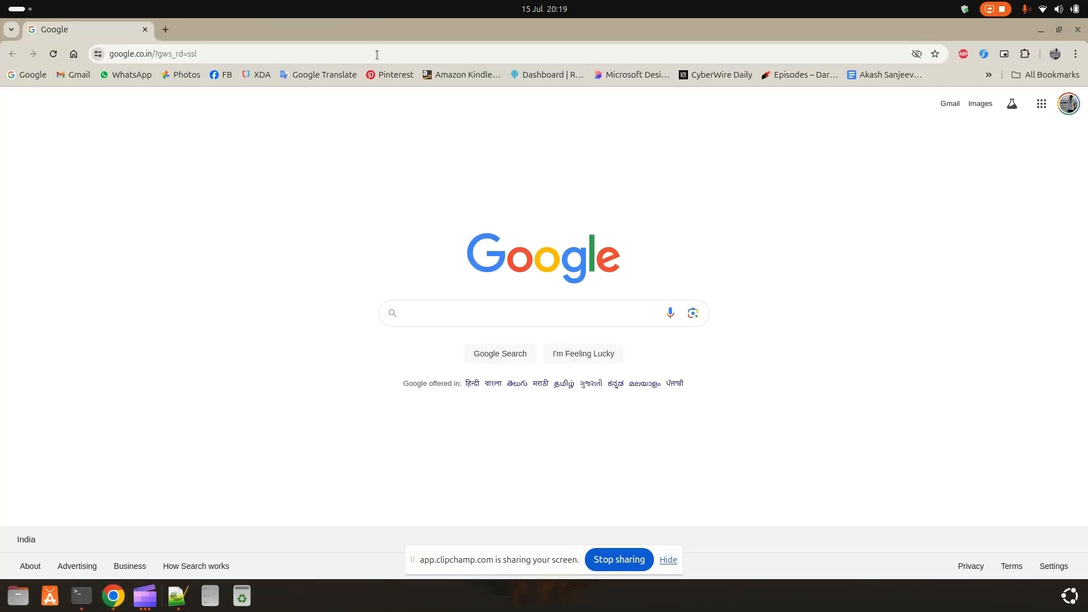
pyautogui.write('immich.app')
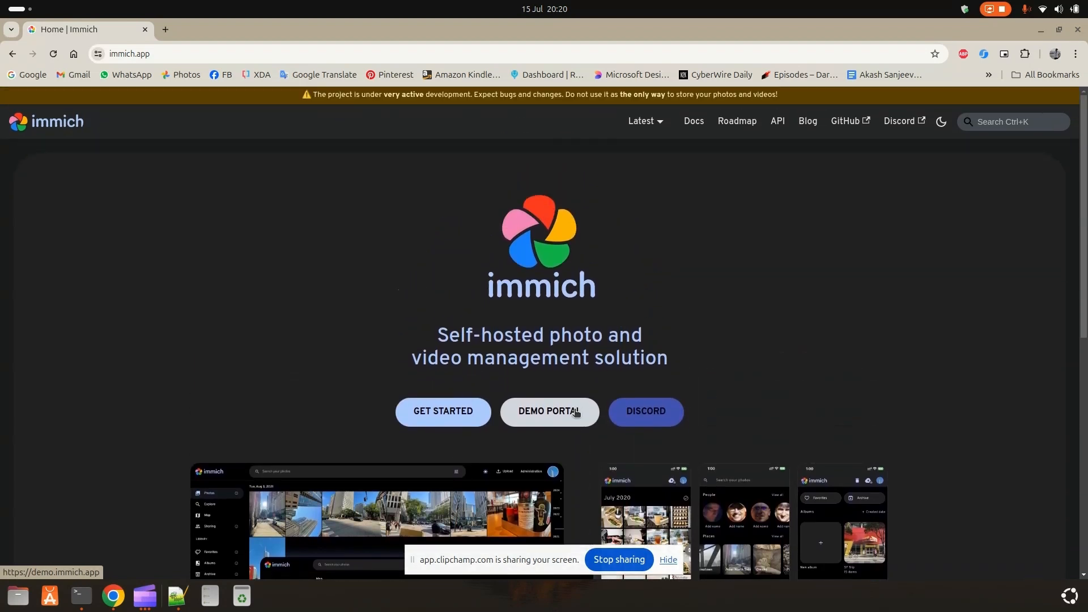
# Enter the Demo Portal, log in as the demo user, dismiss the breach warning and save the login.
pyautogui.click(550, 412)
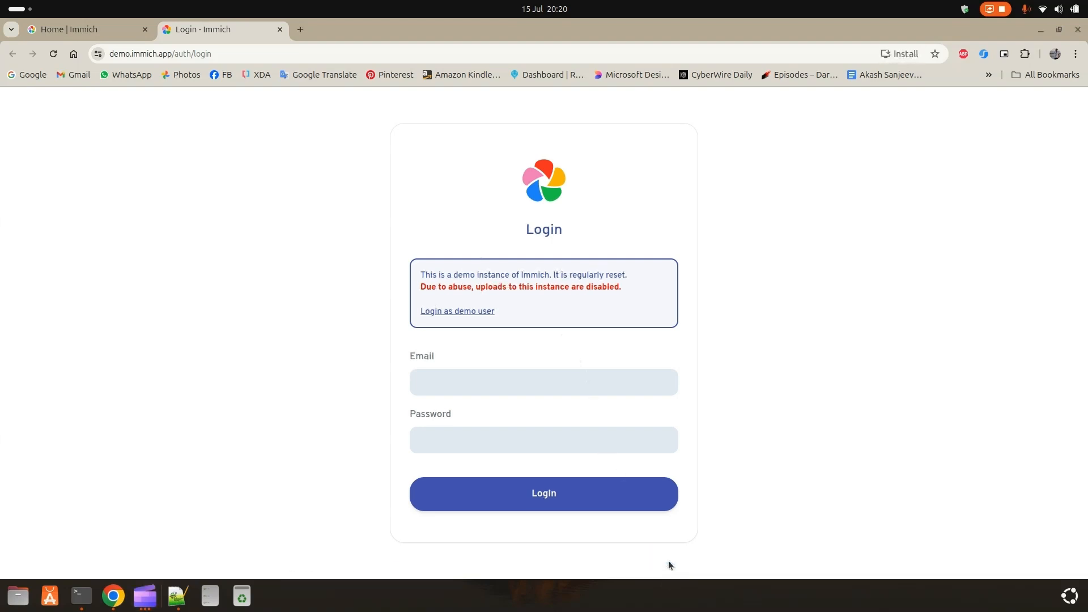
pyautogui.click(458, 311)
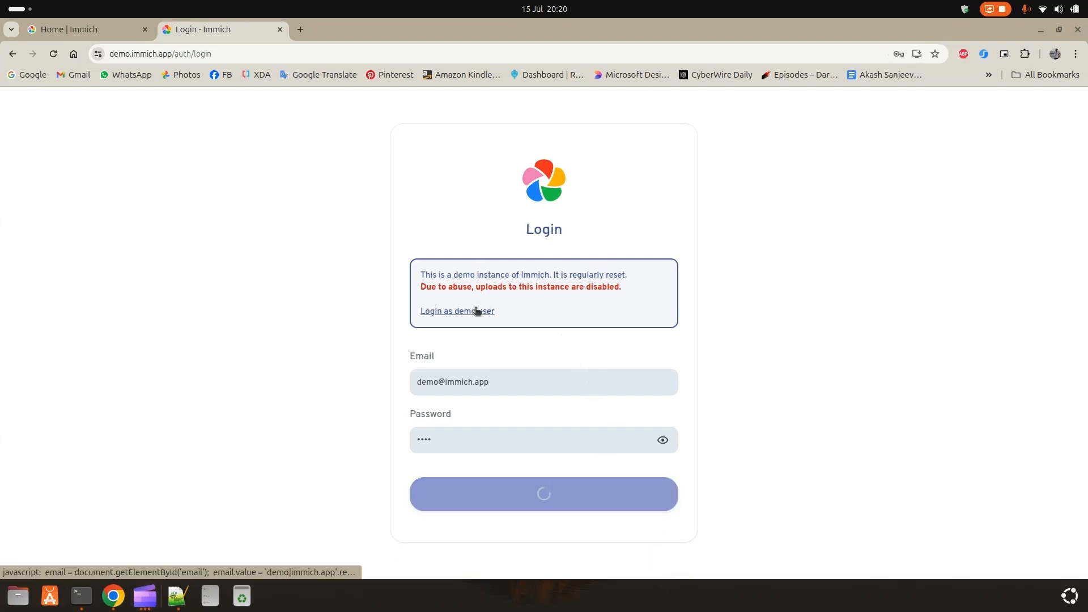
pyautogui.click(544, 494)
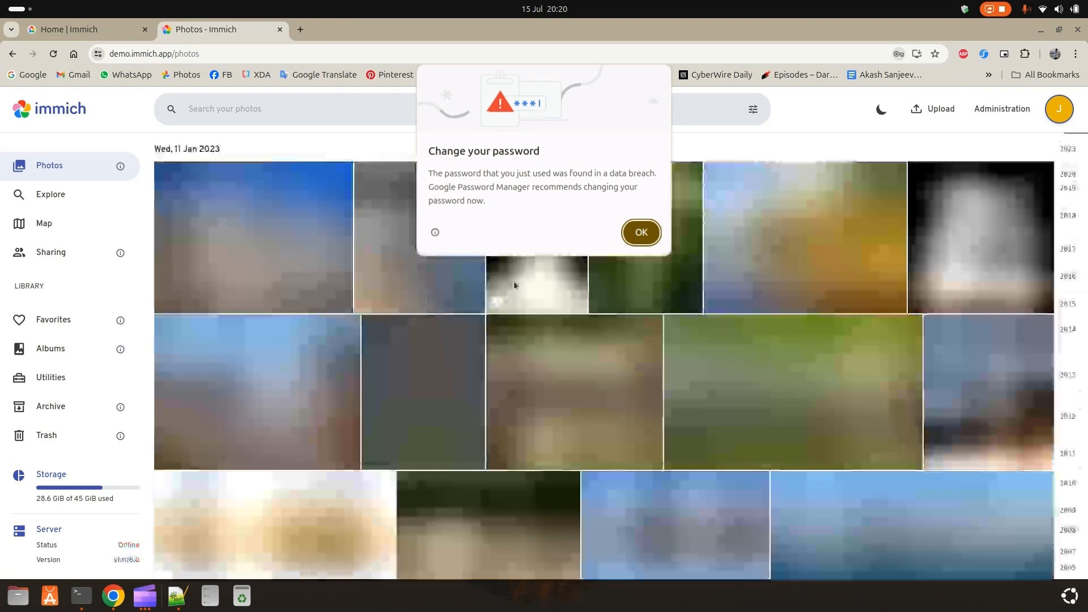
pyautogui.click(641, 233)
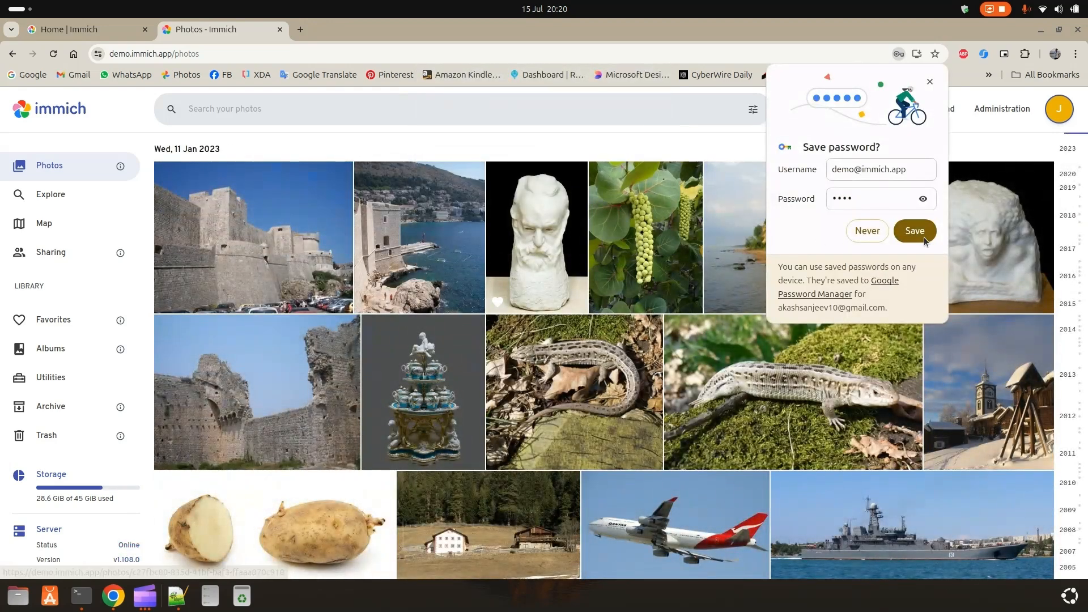
pyautogui.click(915, 232)
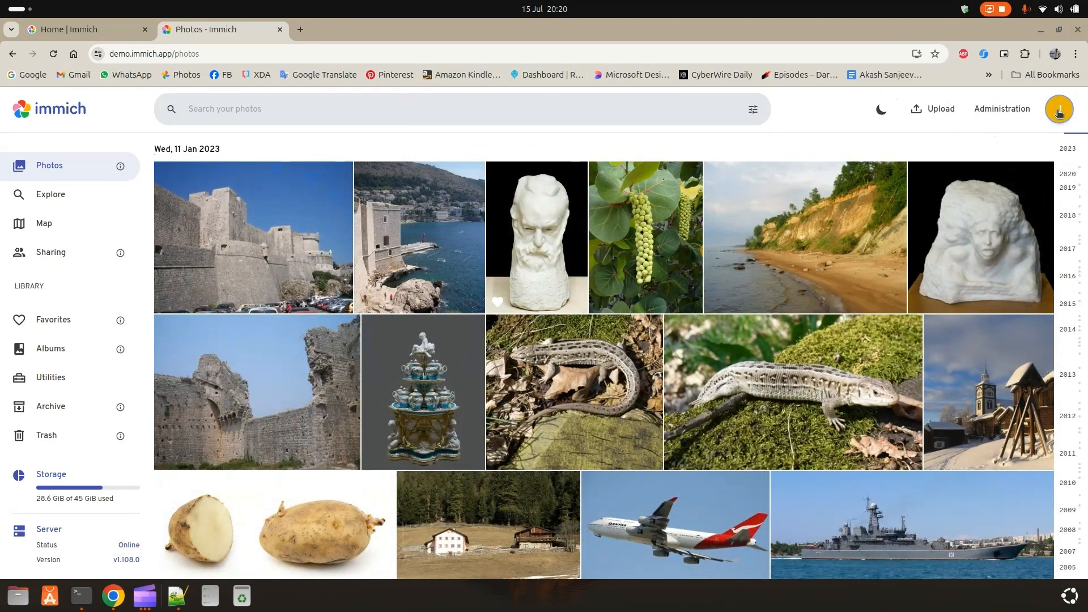
pyautogui.moveTo(1064, 191)
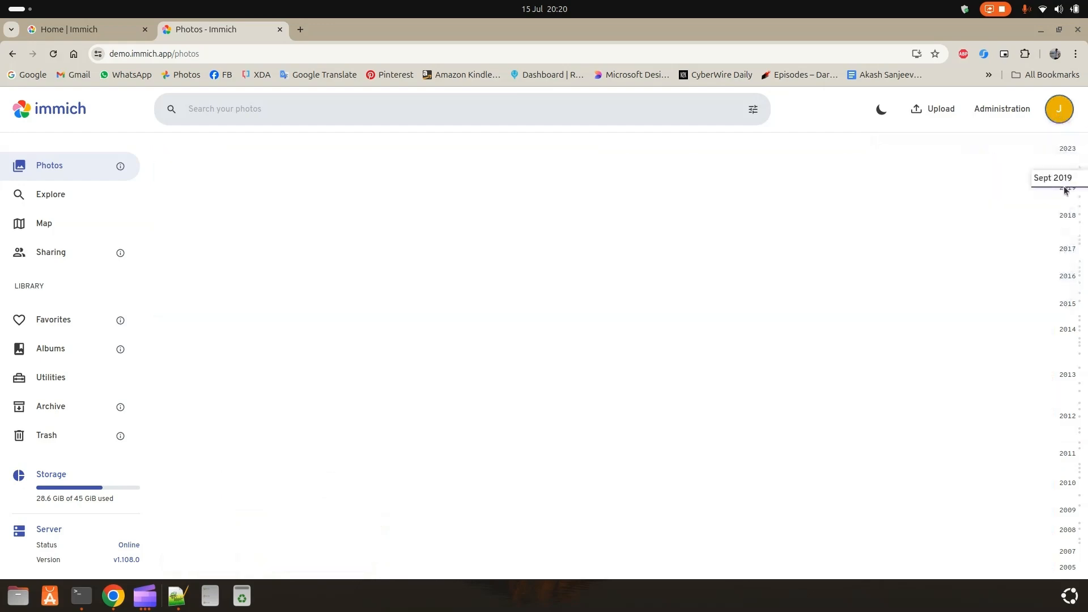
pyautogui.moveTo(1064, 190); pyautogui.dragTo(1065, 217)
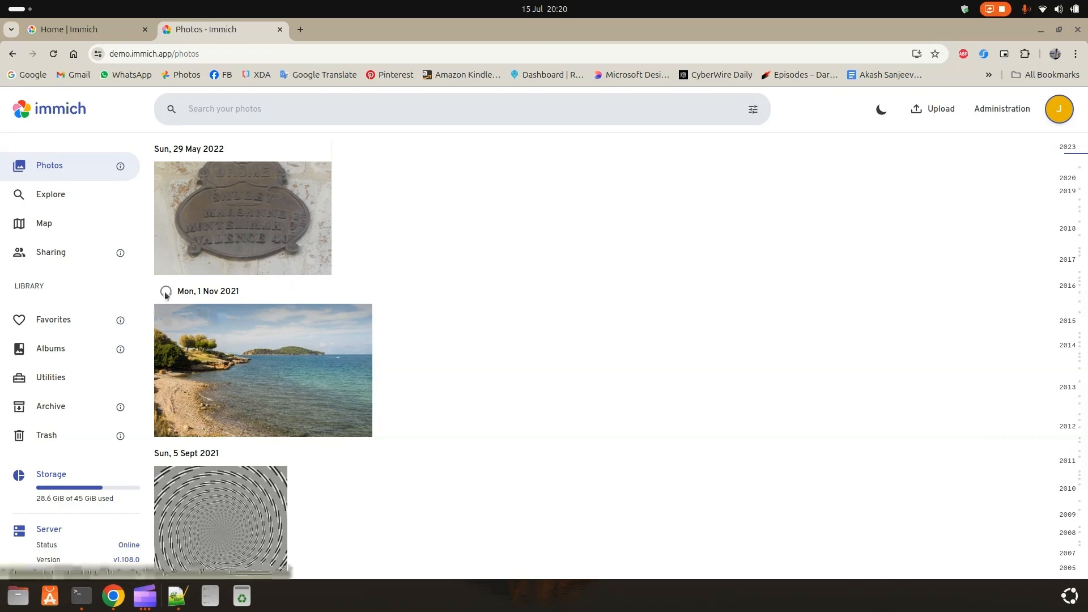
# Browse Explore and Map, then move all 46 timeline photos to the trash.
pyautogui.click(50, 195)
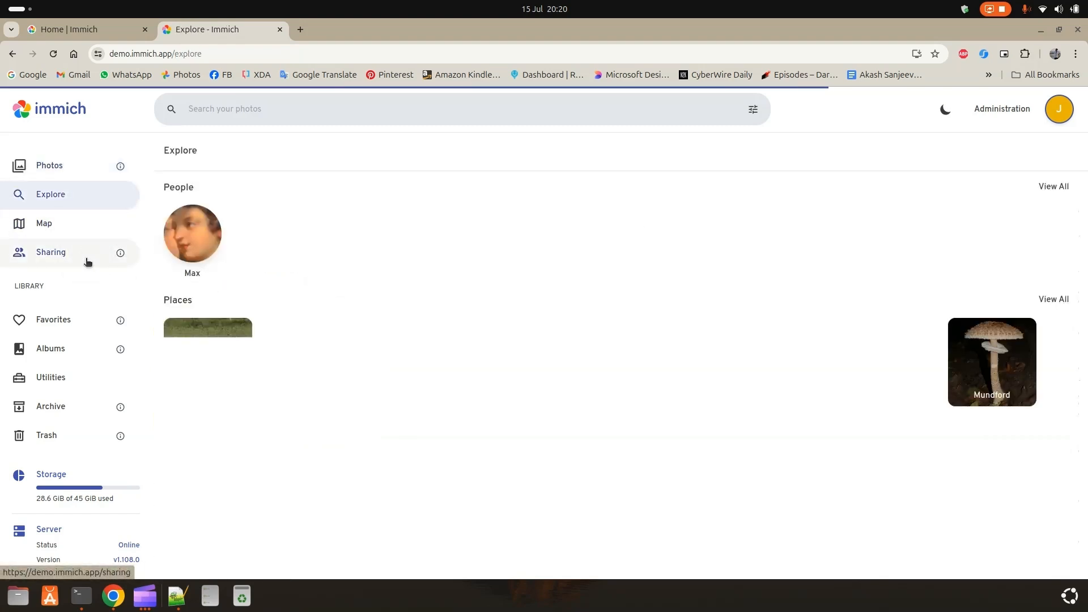
pyautogui.click(43, 223)
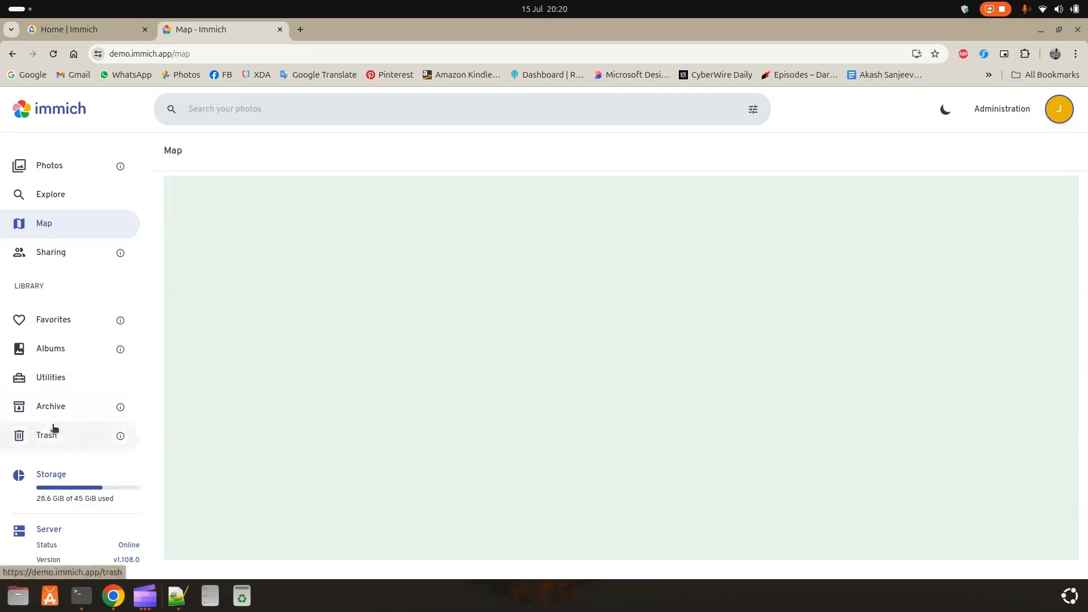
pyautogui.click(50, 166)
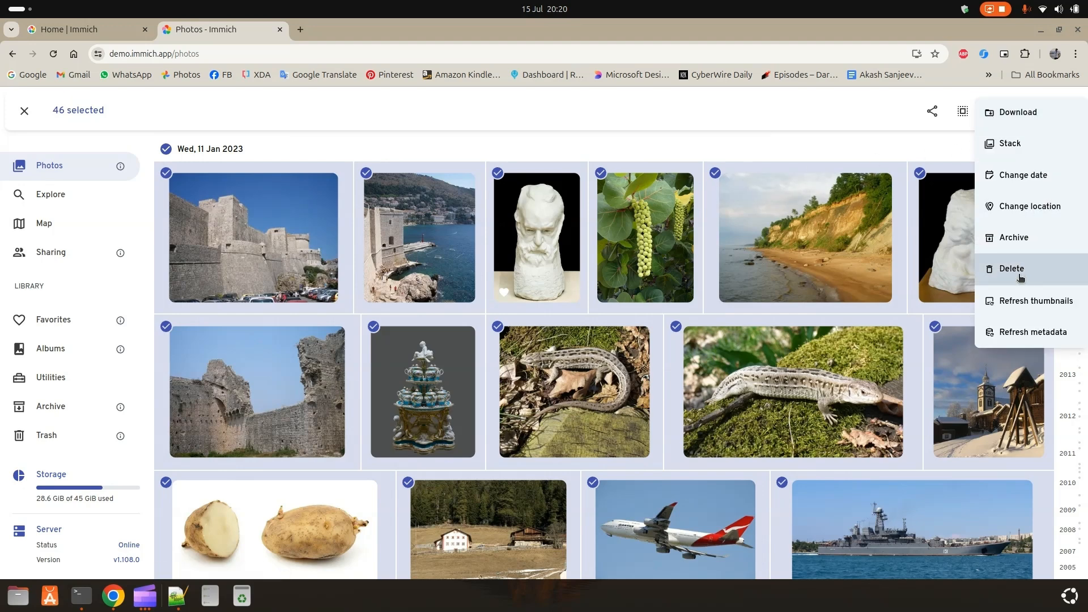
pyautogui.click(1011, 269)
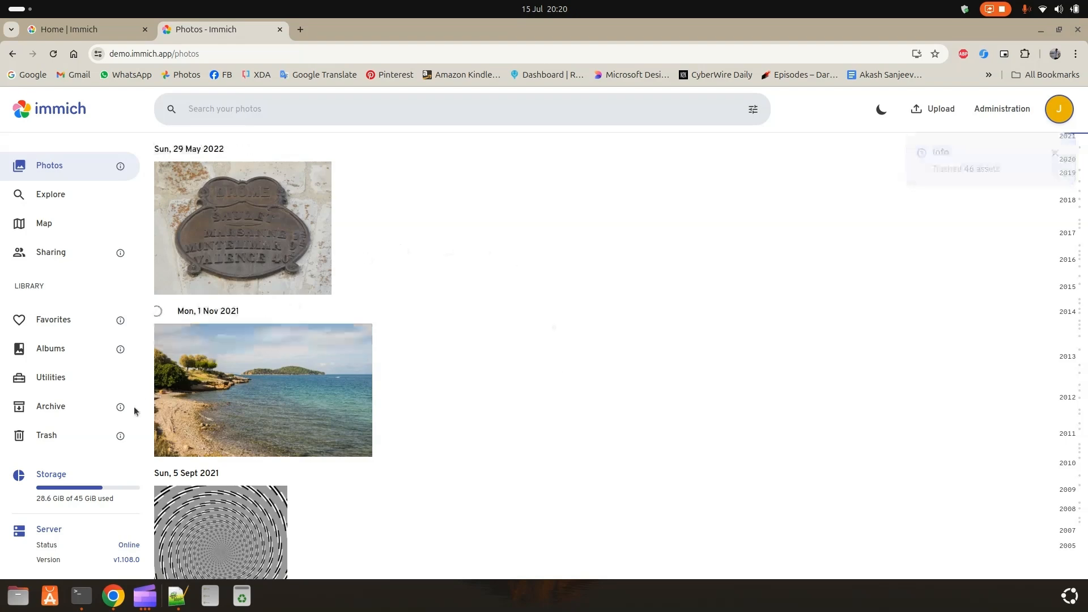
# Empty the trash permanently and reload so storage used drops to 28.4 GiB.
pyautogui.click(47, 435)
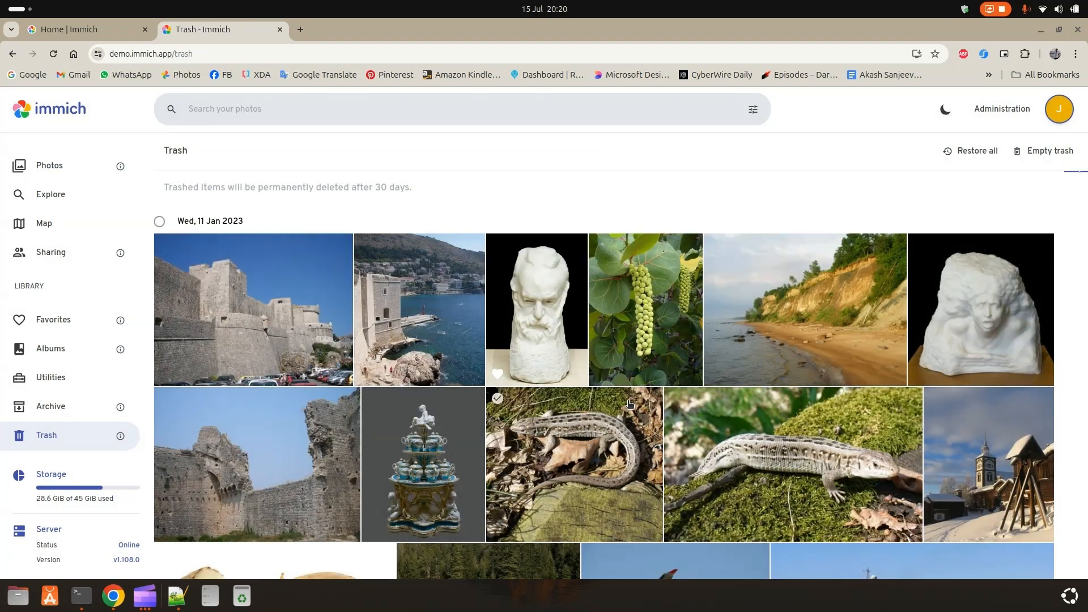
pyautogui.click(1052, 150)
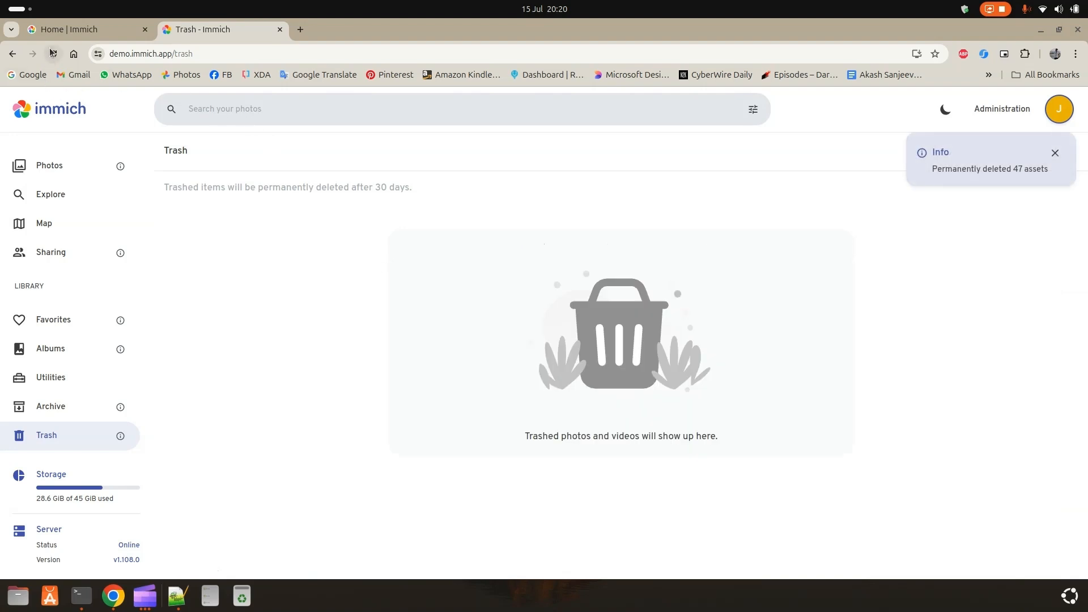
pyautogui.click(1055, 151)
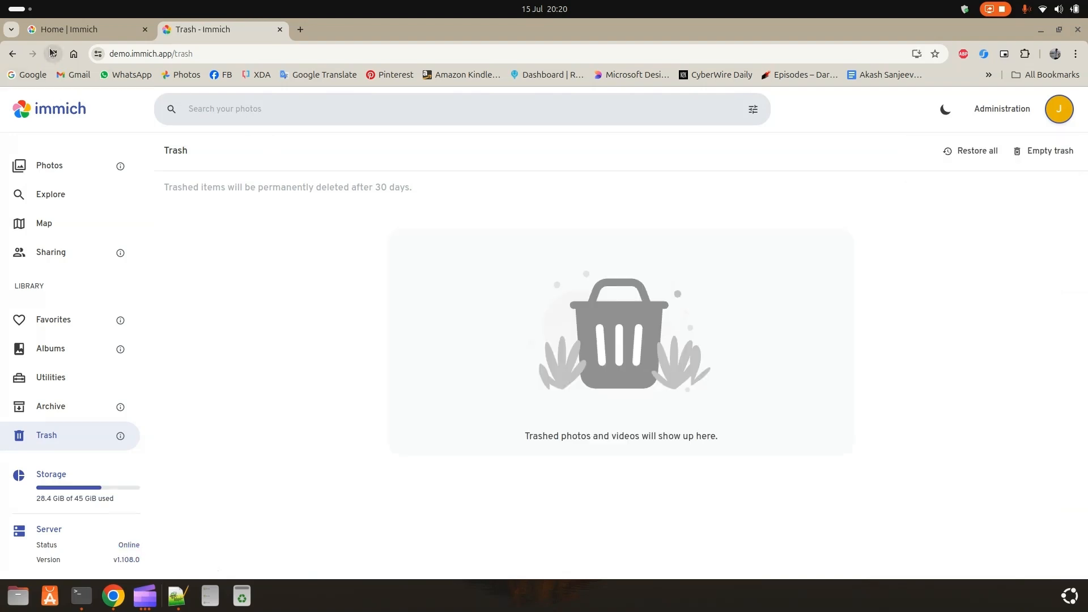
pyautogui.moveTo(313, 36)
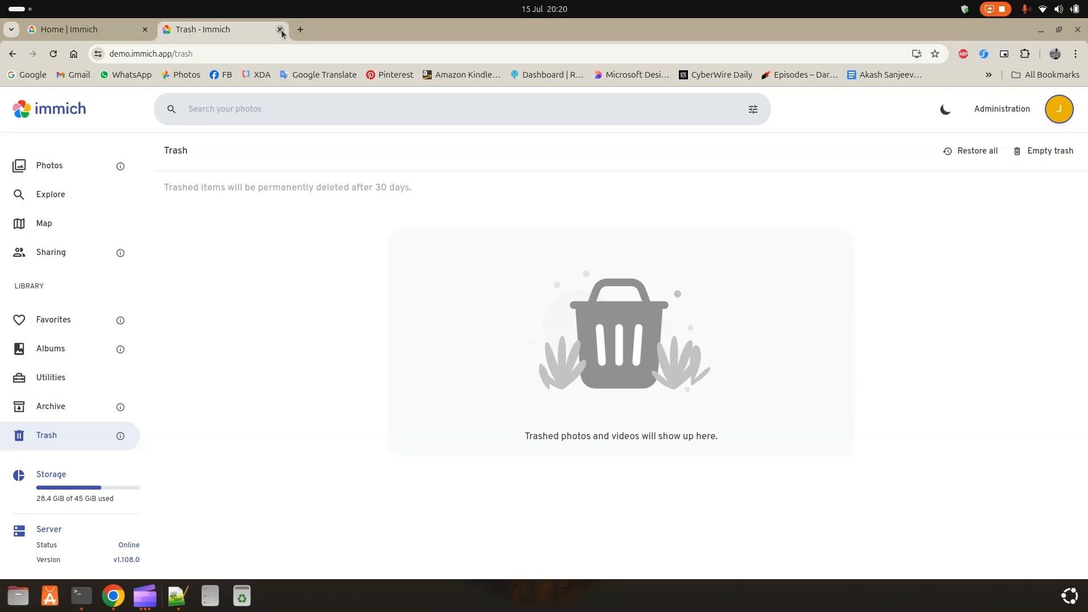
# Close the demo tab, then run mkdir ./immich-app and cd ./immich-app in Terminal.
pyautogui.click(279, 29)
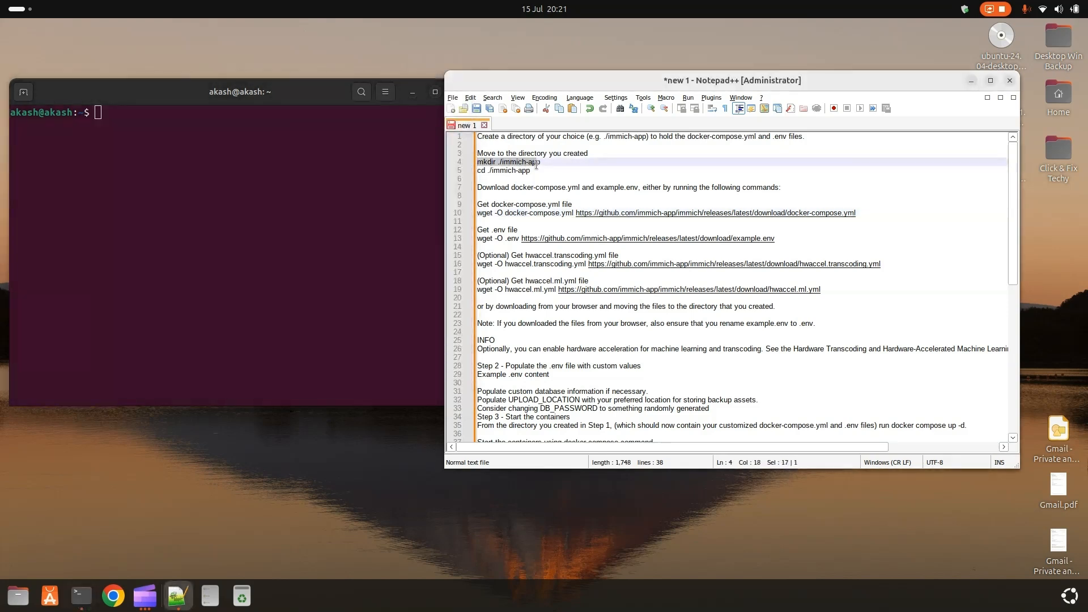
pyautogui.rightClick(195, 186)
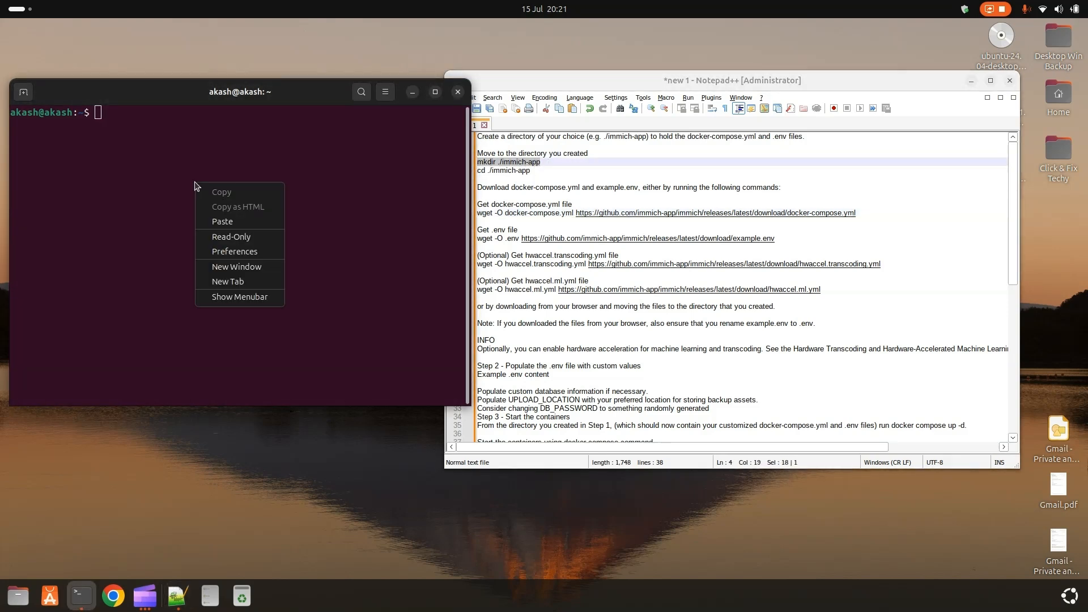
pyautogui.click(222, 221)
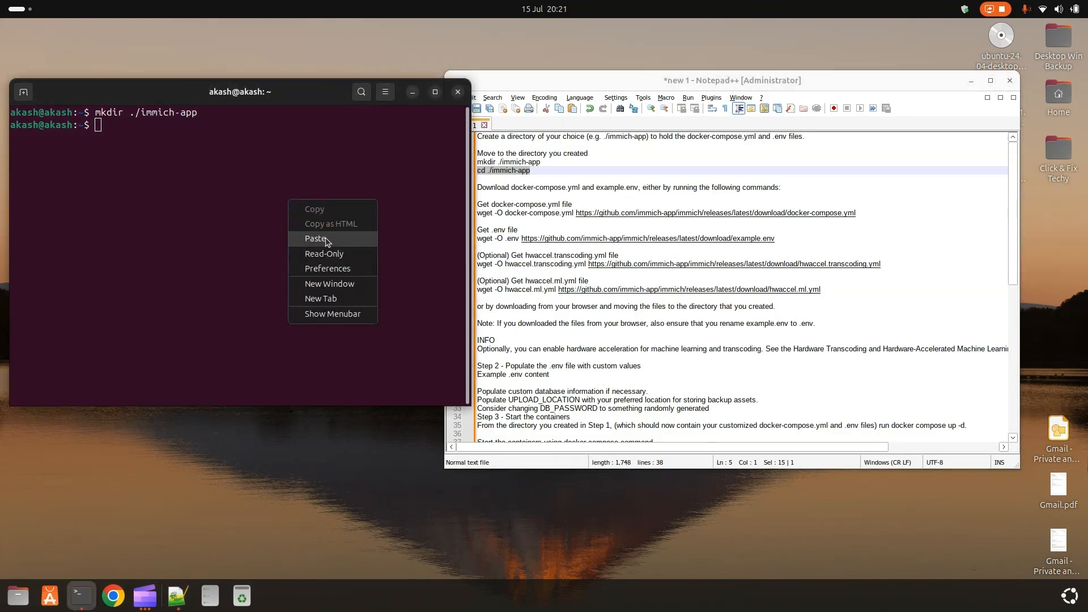
pyautogui.click(315, 238)
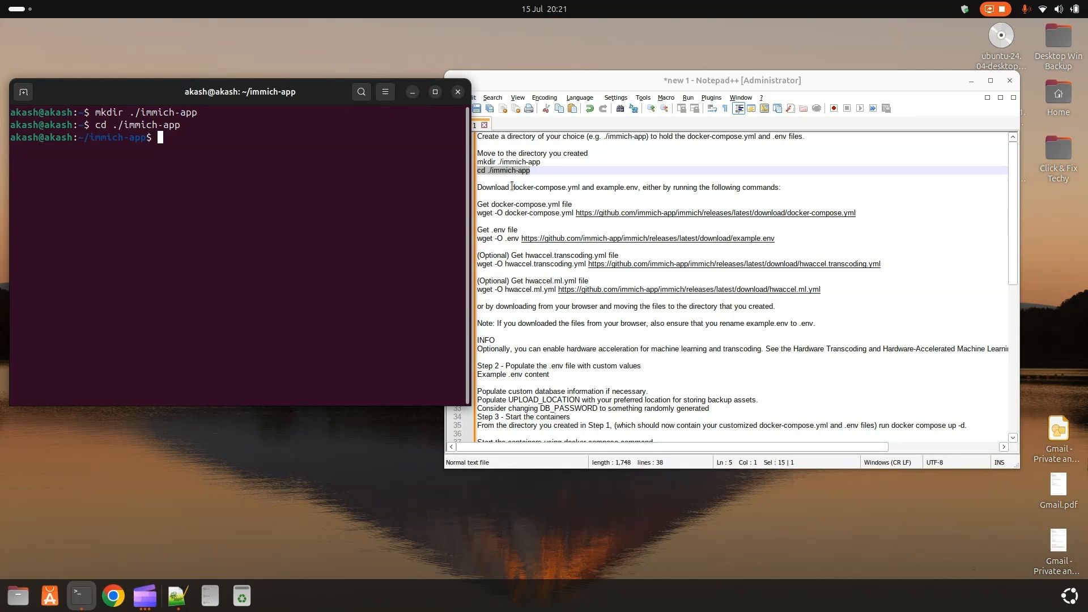
# Run the wget commands from the setup notes to download docker-compose.yml and the example .env.
pyautogui.click(712, 79)
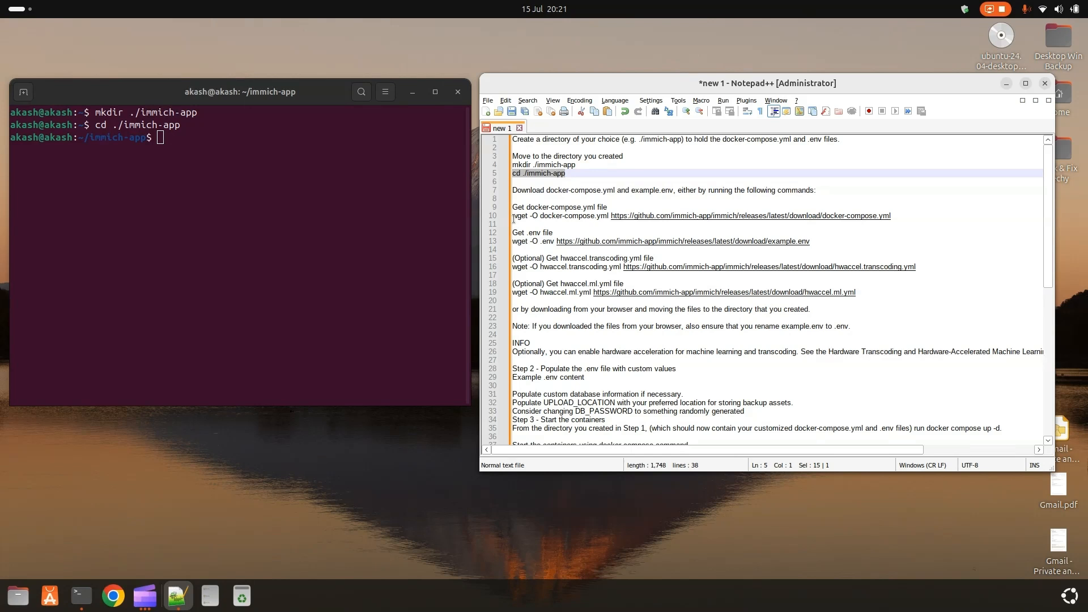
pyautogui.click(900, 215)
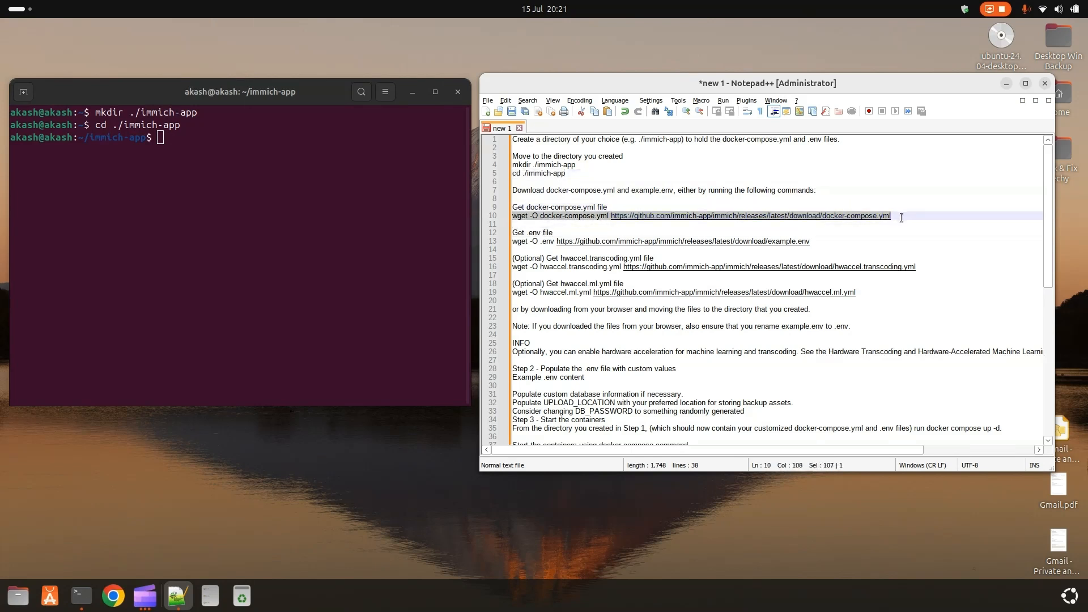
pyautogui.rightClick(347, 235)
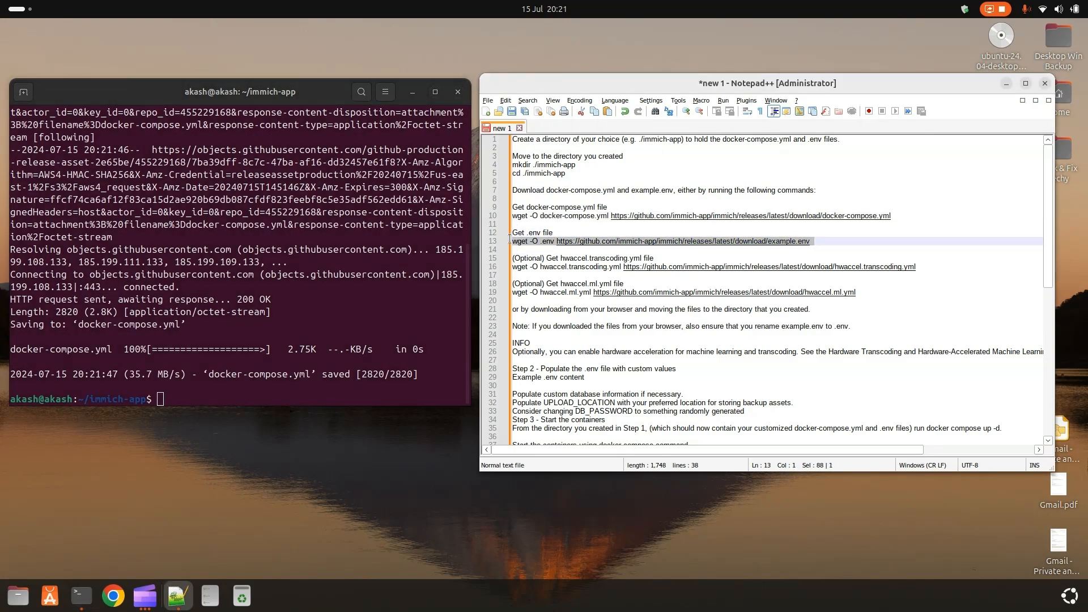
pyautogui.moveTo(374, 322)
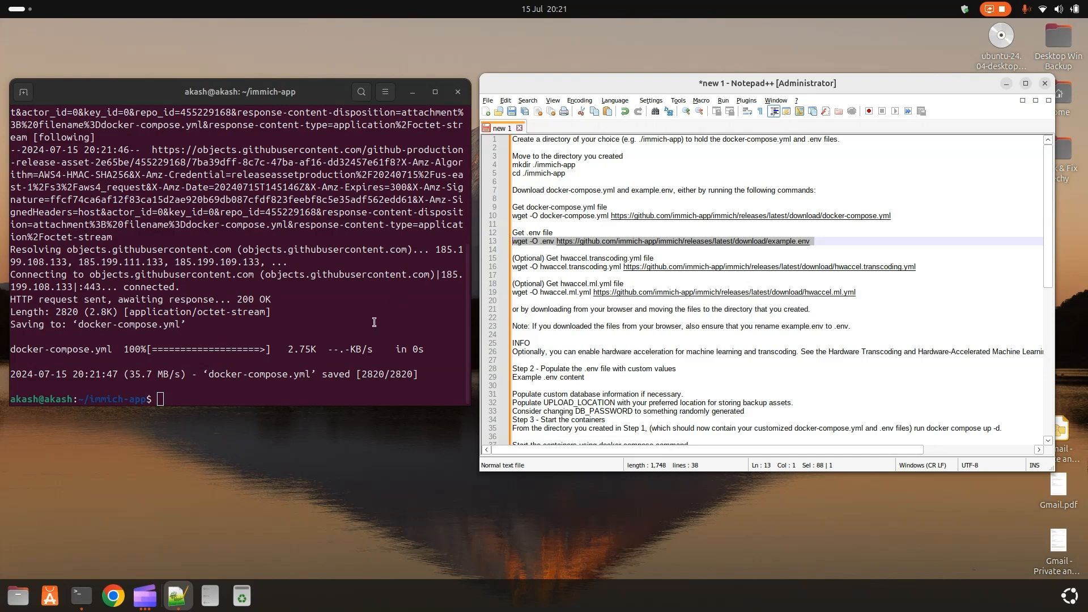
pyautogui.write('wget -O .env https://github.com/immich-app/immich/releases/latest/download/example.env')
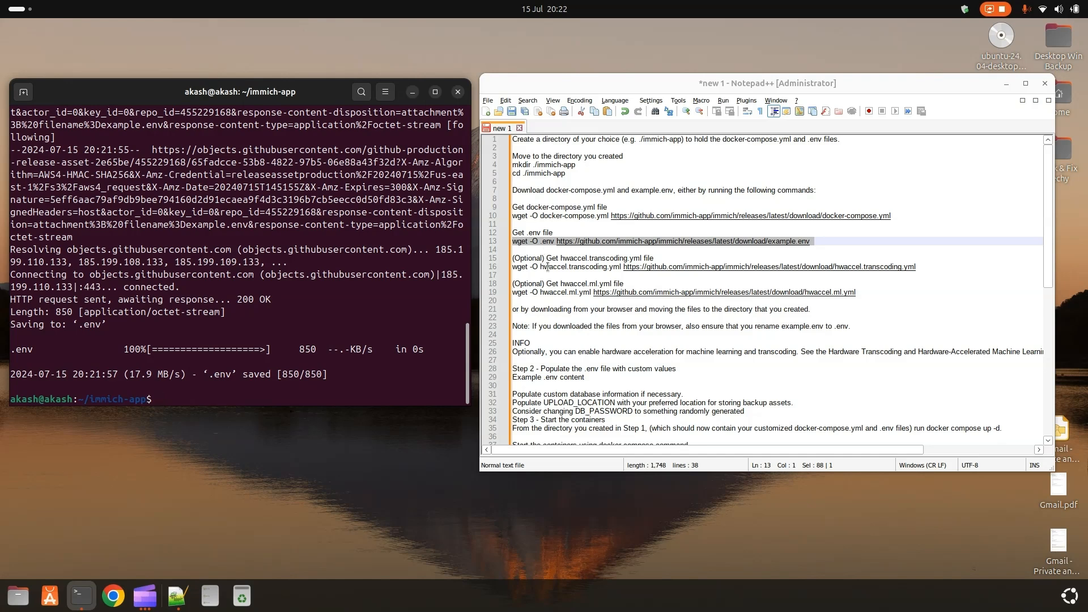
pyautogui.moveTo(836, 254)
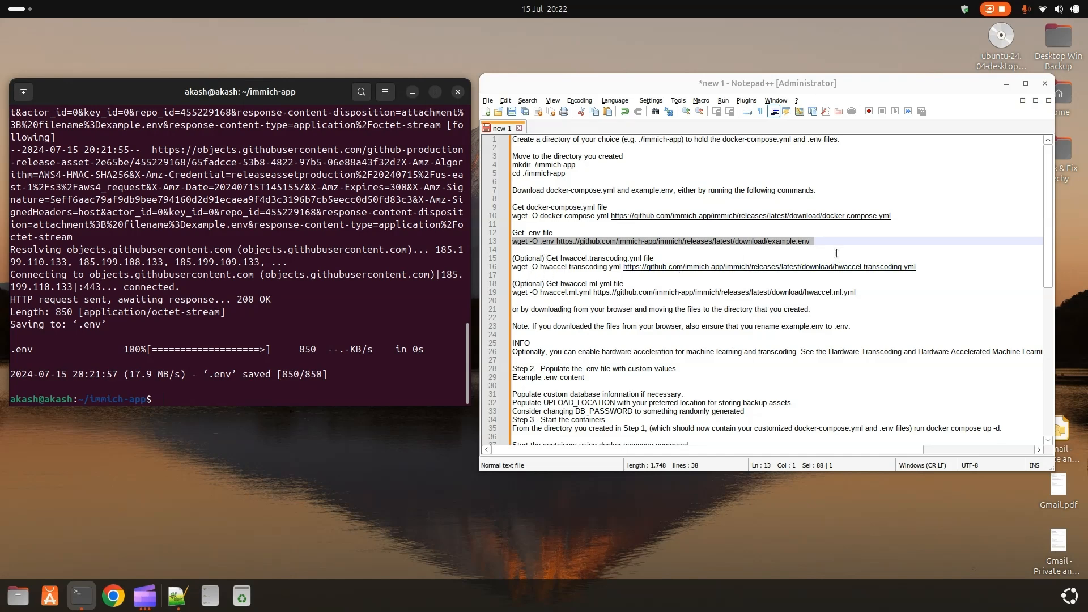
# Run the wget commands to download hwaccel.transcoding.yml and hwaccel.ml.yml.
pyautogui.click(568, 266)
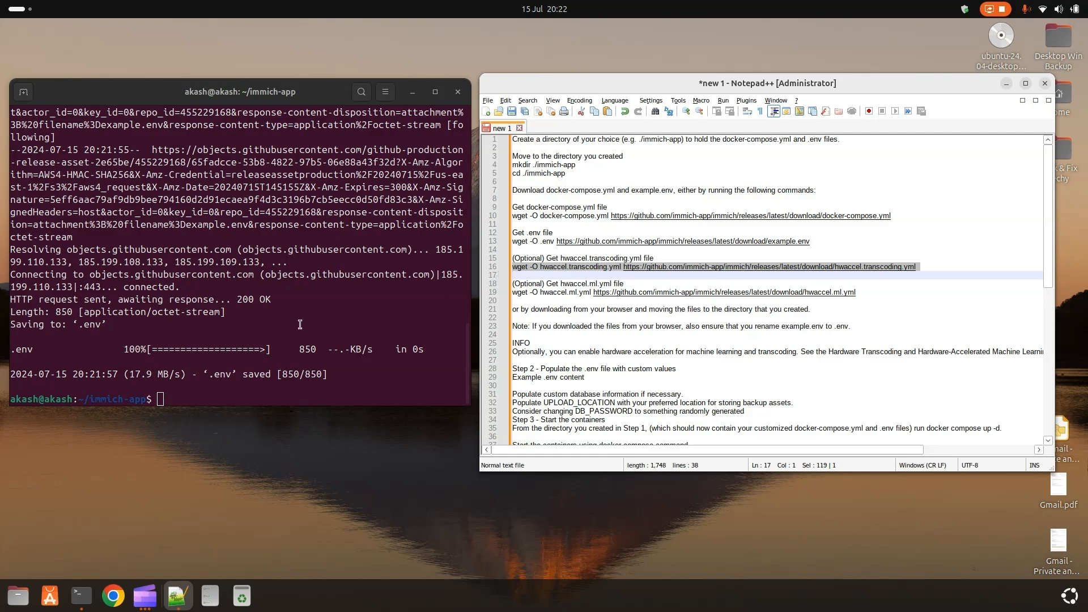
pyautogui.write('wget -O hwaccel.transcoding.yml https://github.com/immich-app/immich/releases/latest/download/hwaccel.transcoding.yml')
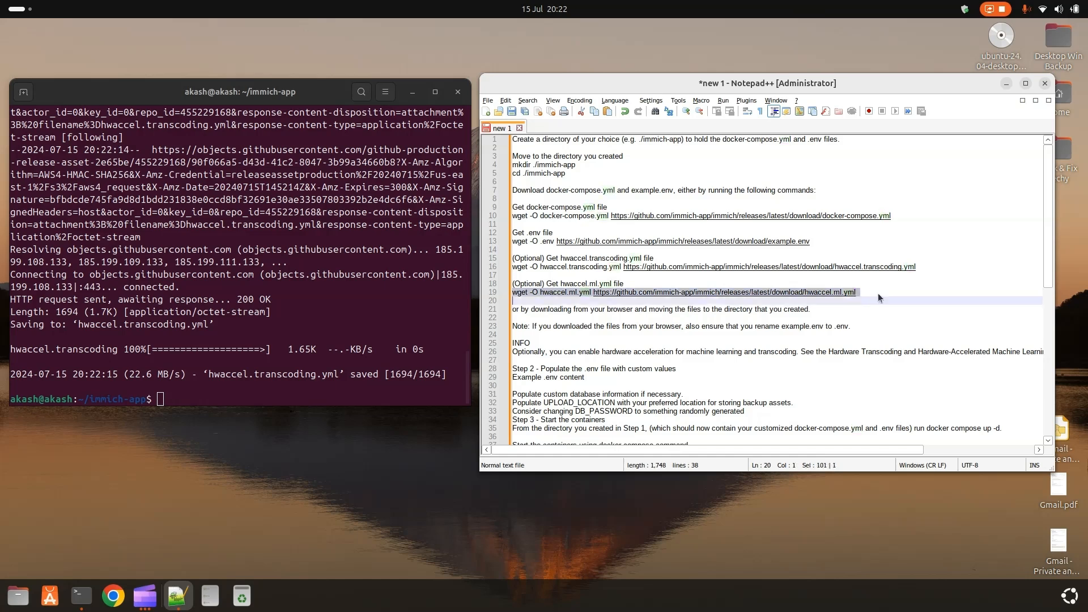
pyautogui.rightClick(247, 313)
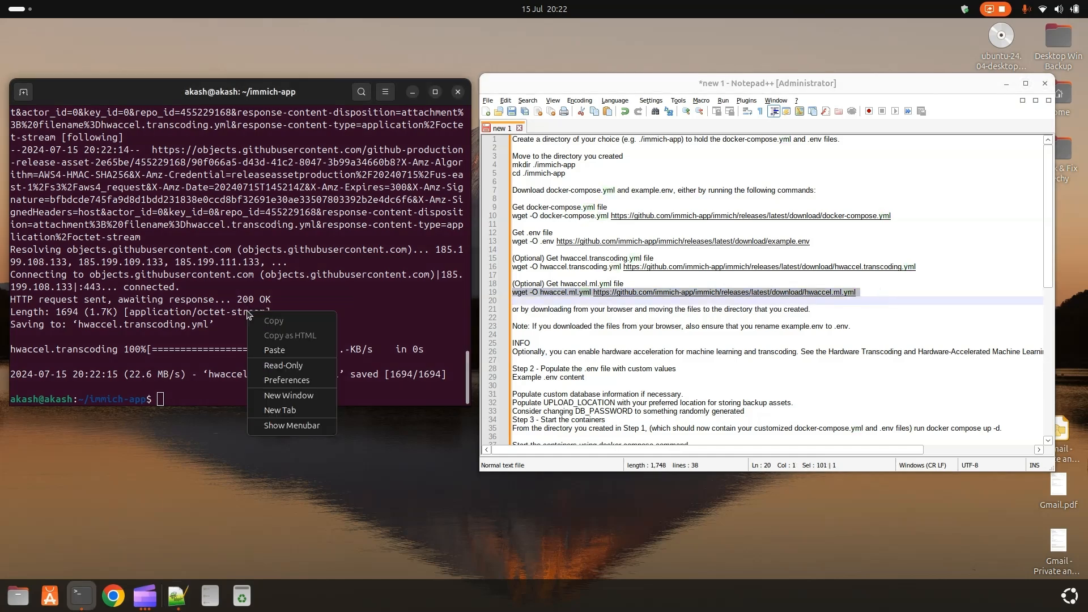
pyautogui.click(274, 350)
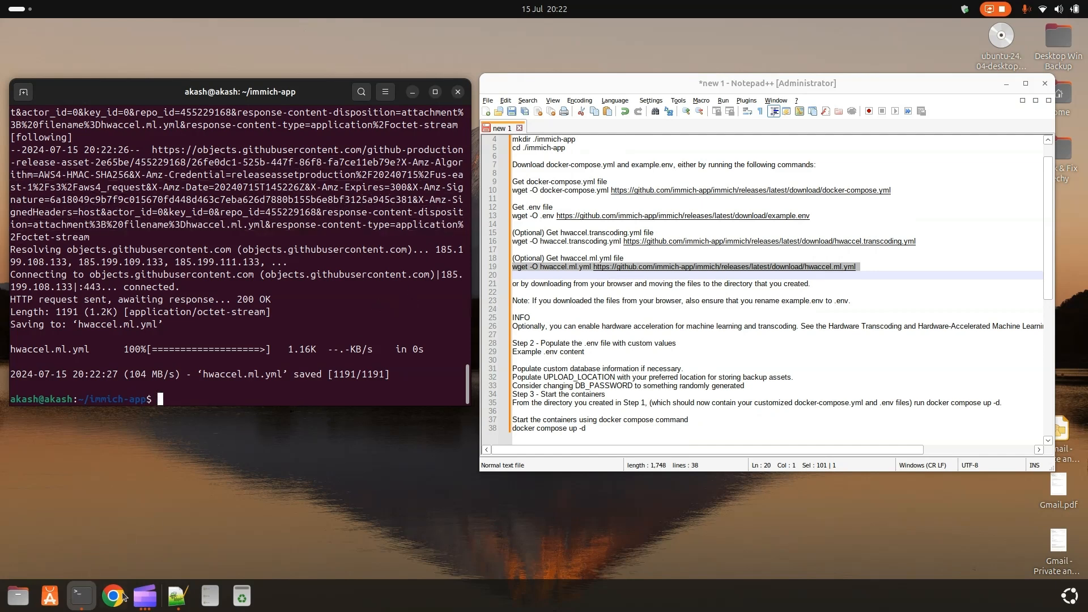
# Browse to immich-app in Files with hidden files shown, confirming the three YAML files and .env.
pyautogui.click(22, 594)
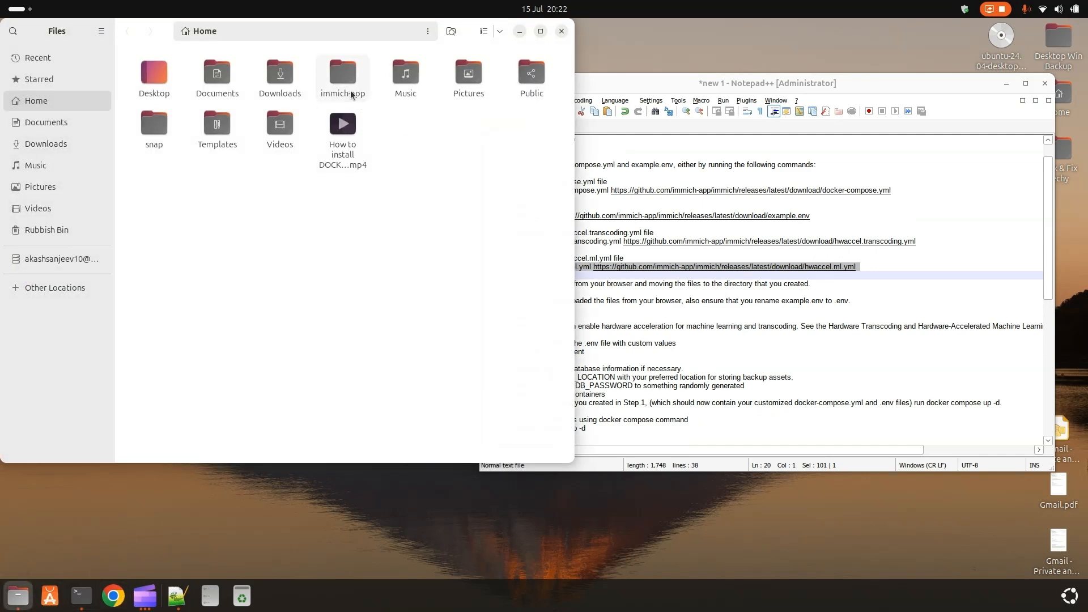
pyautogui.doubleClick(342, 73)
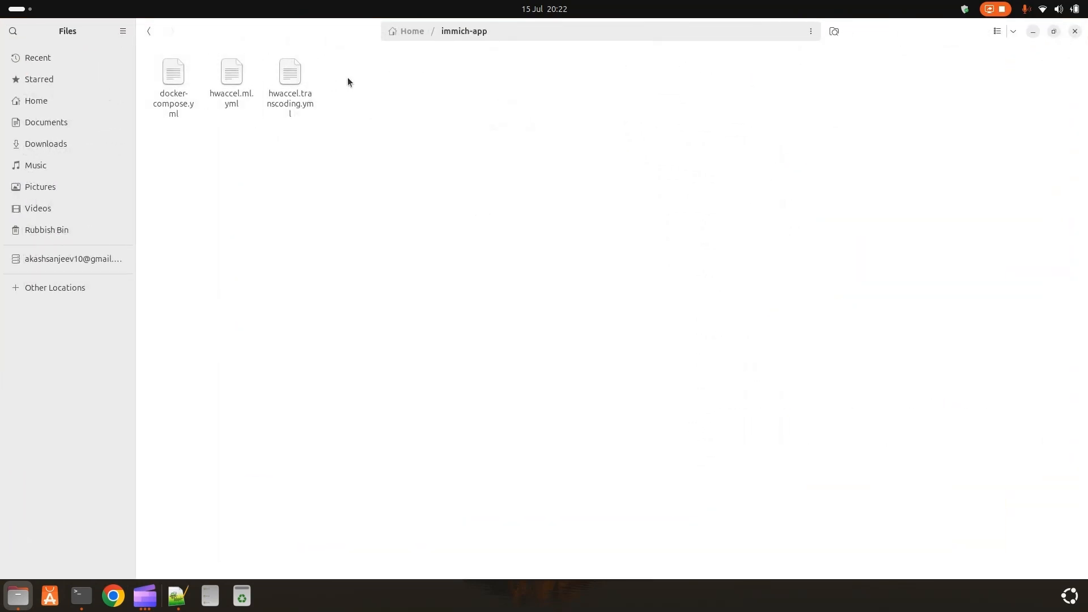
pyautogui.click(122, 32)
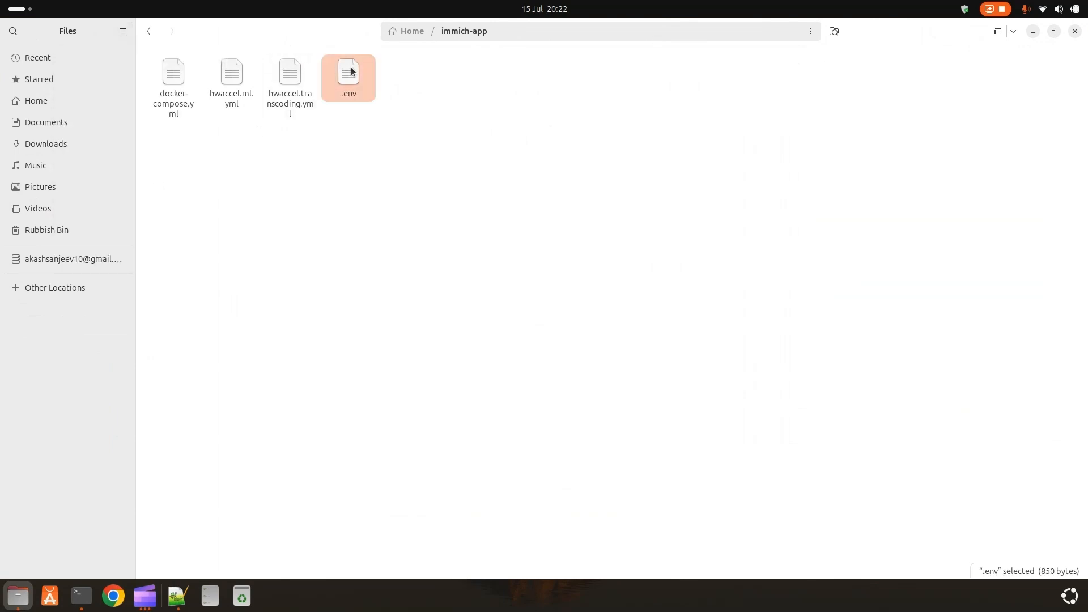
pyautogui.click(172, 77)
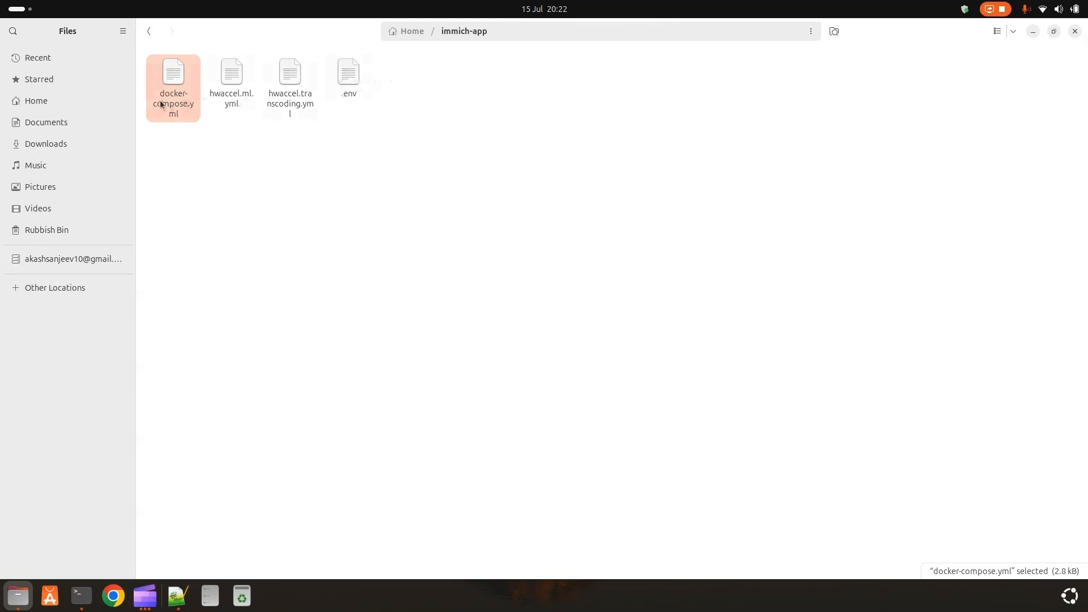
# Read through docker-compose.yml's server, machine-learning, redis and database services in Text Editor.
pyautogui.doubleClick(172, 72)
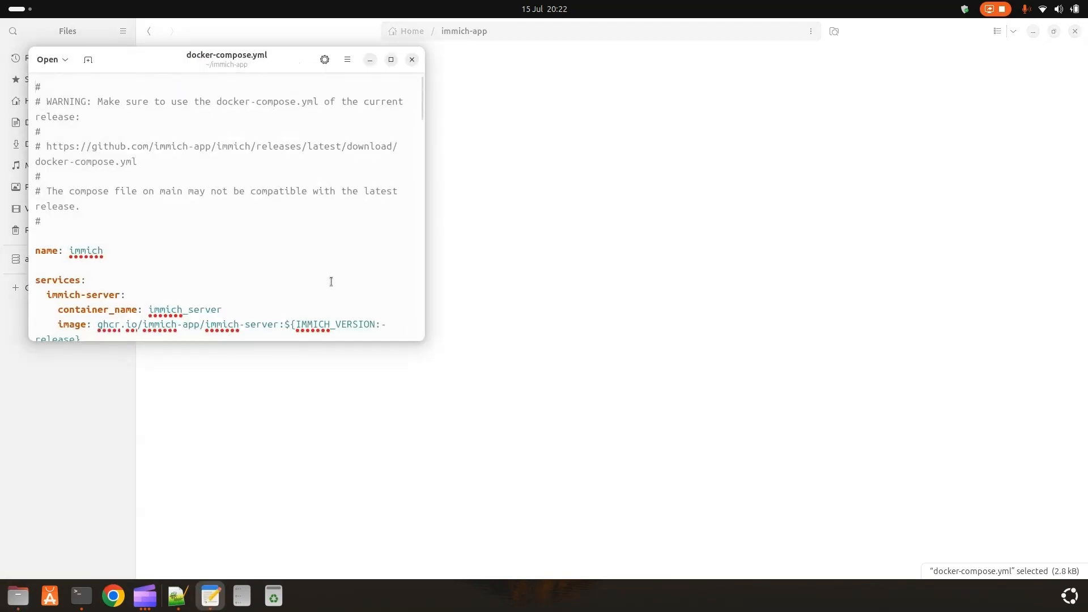
pyautogui.scroll(-3)
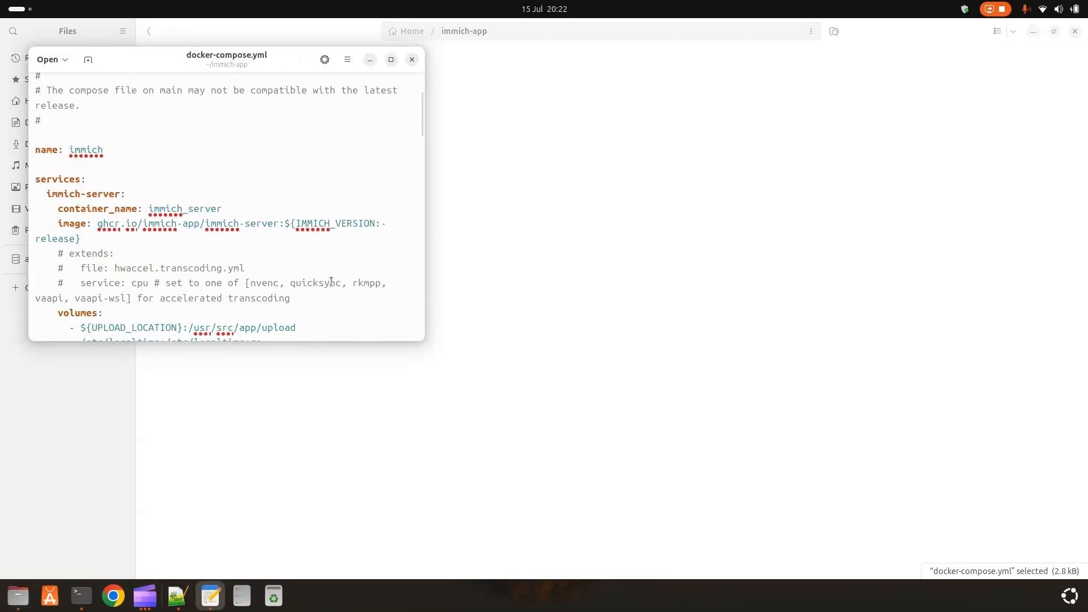
pyautogui.scroll(-3)
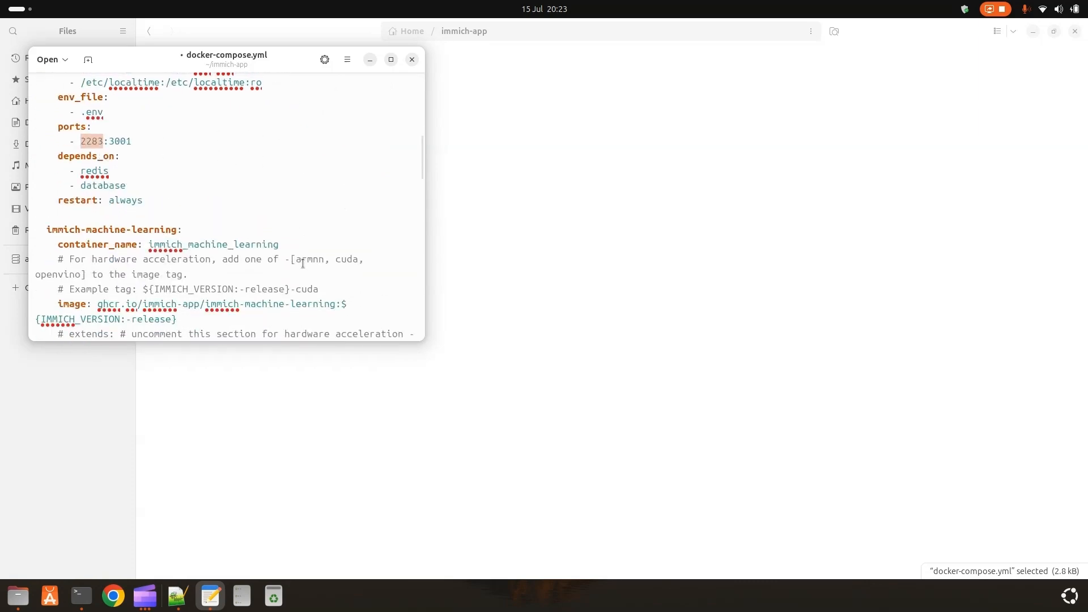
pyautogui.scroll(-3)
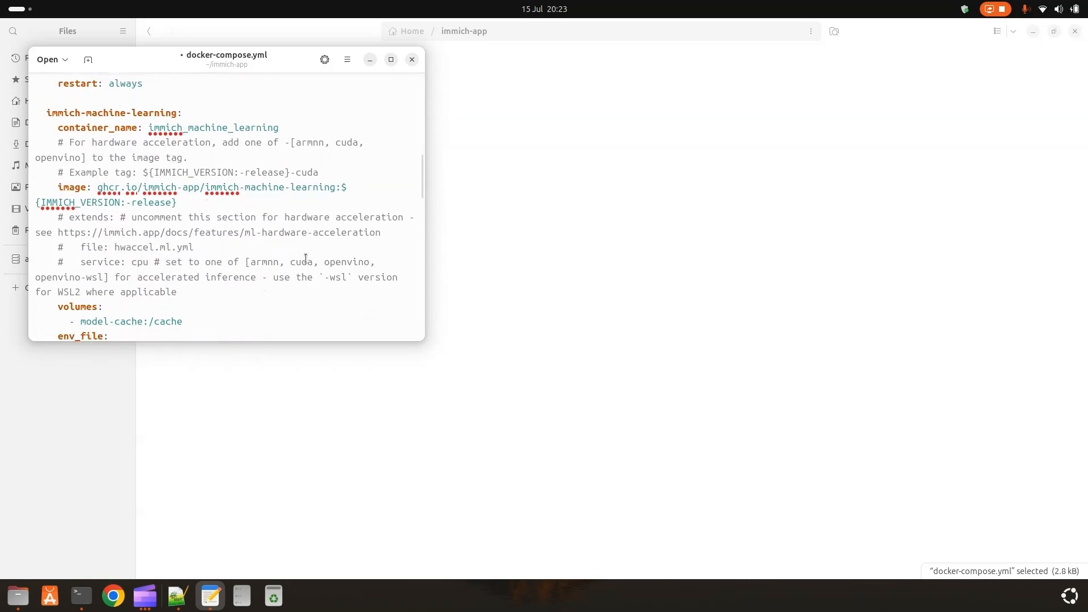
pyautogui.scroll(-3)
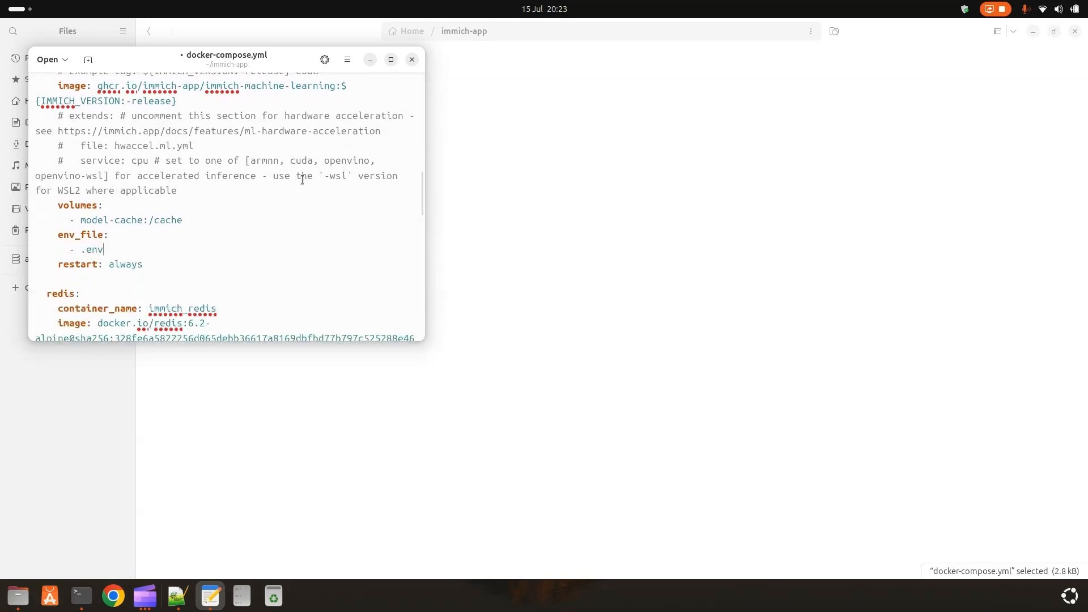
pyautogui.scroll(-3)
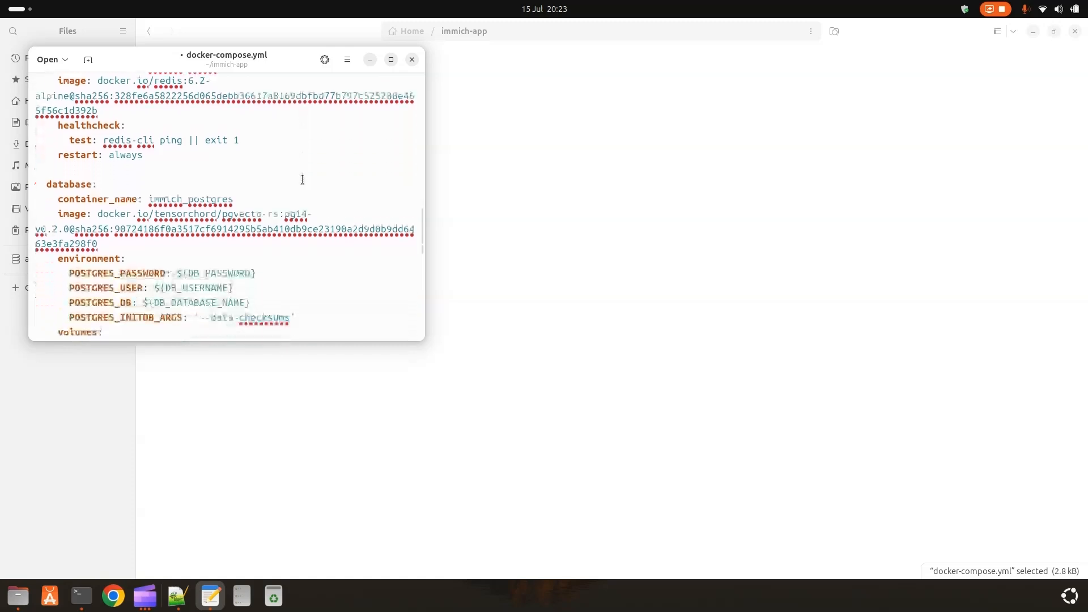
pyautogui.scroll(-3)
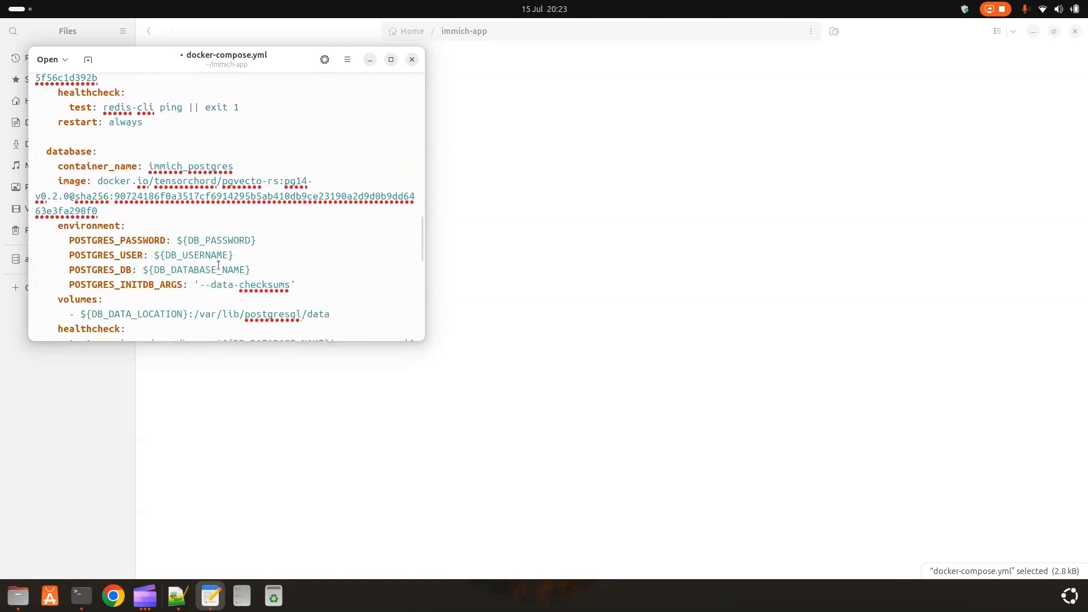
pyautogui.scroll(-3)
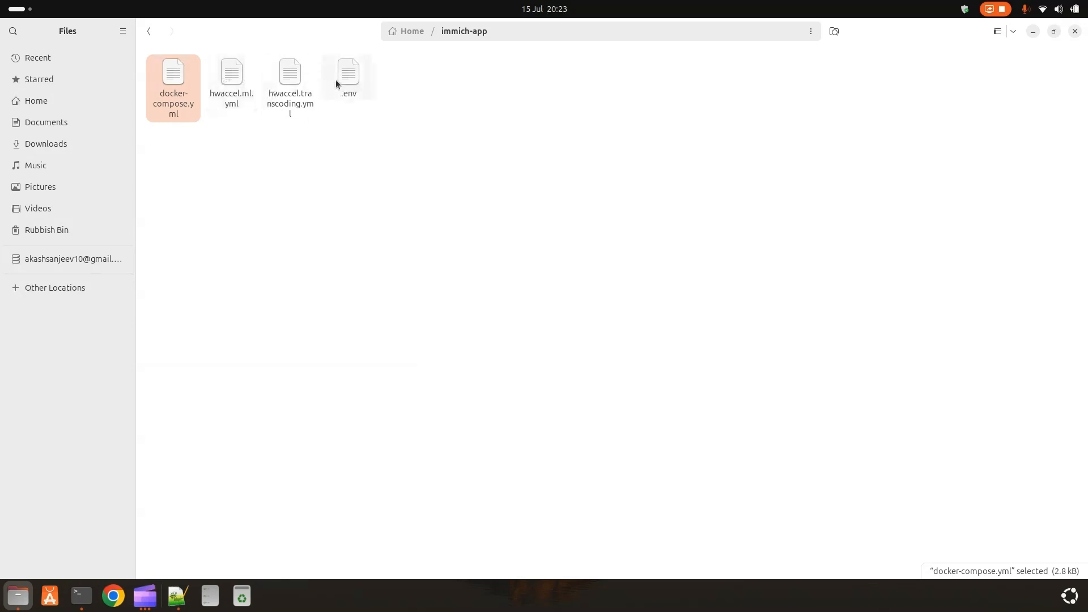
# View the .env file and inspect its UPLOAD_LOCATION library value.
pyautogui.doubleClick(231, 72)
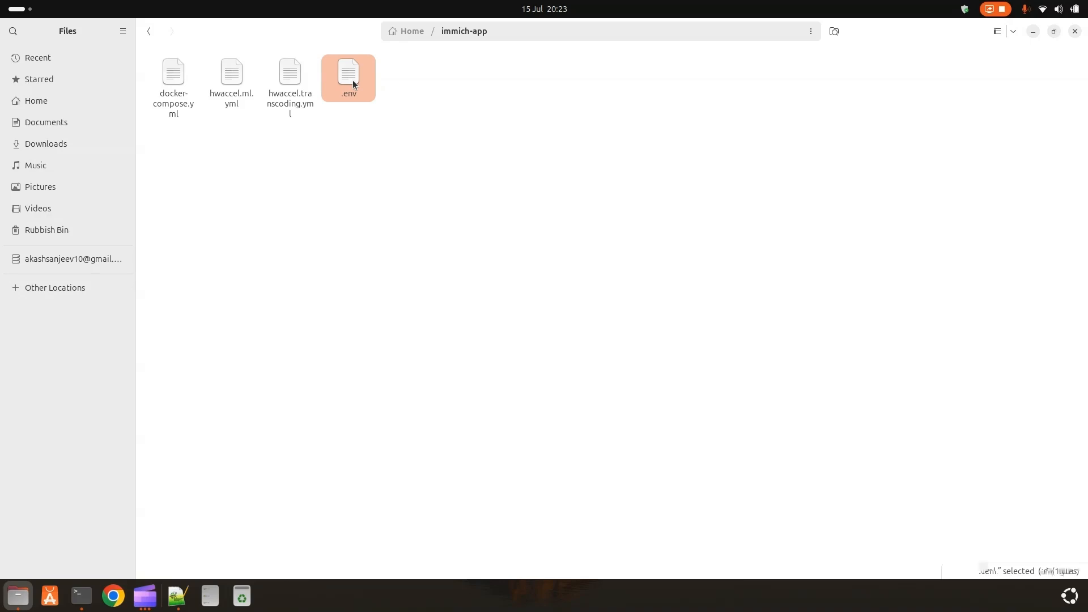
pyautogui.doubleClick(348, 72)
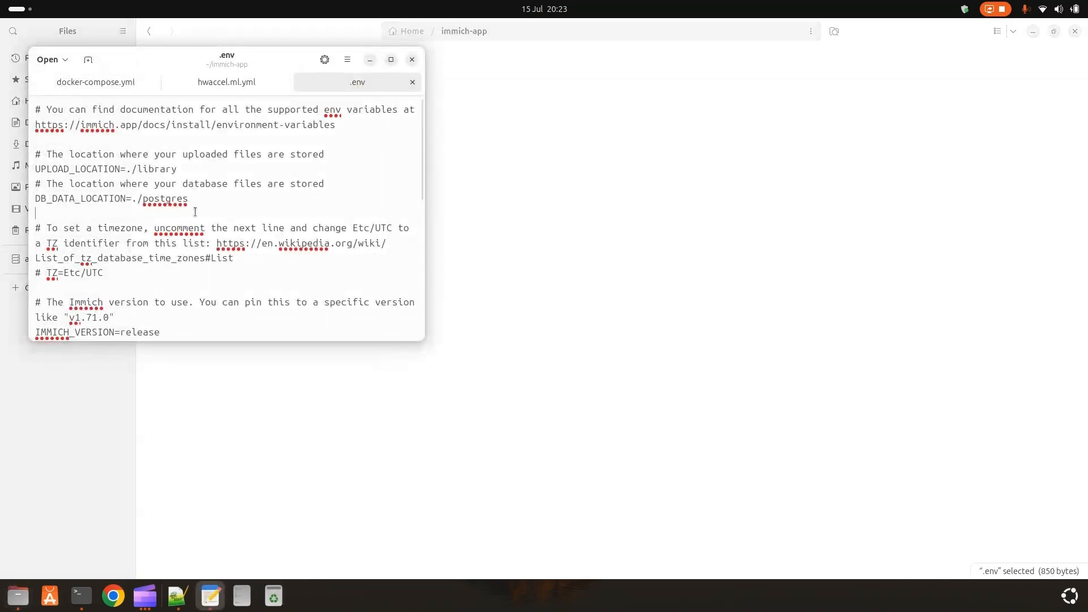
pyautogui.doubleClick(160, 169)
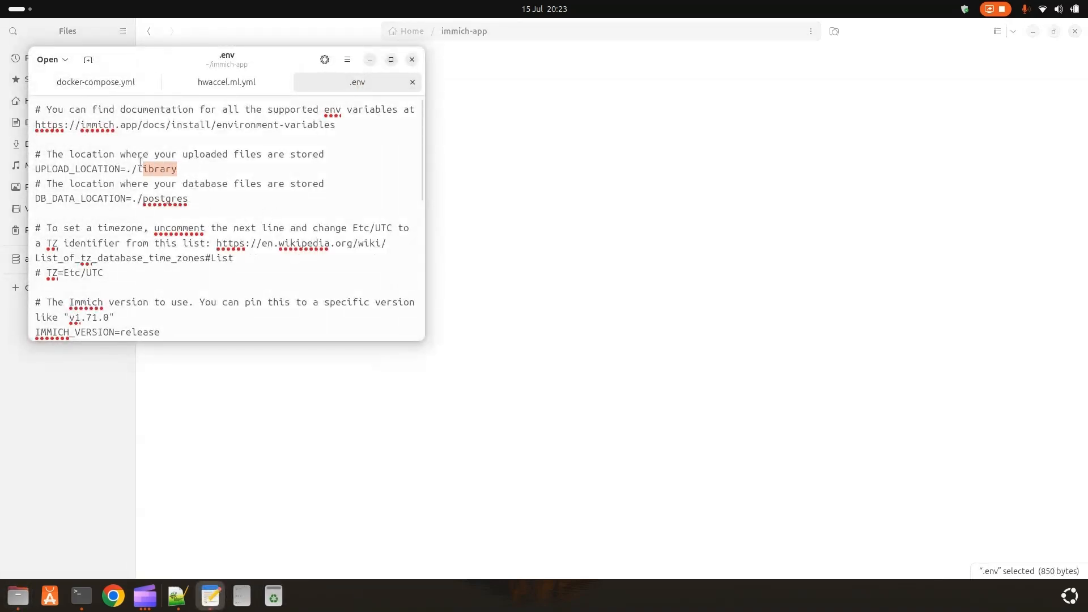
pyautogui.tripleClick(104, 169)
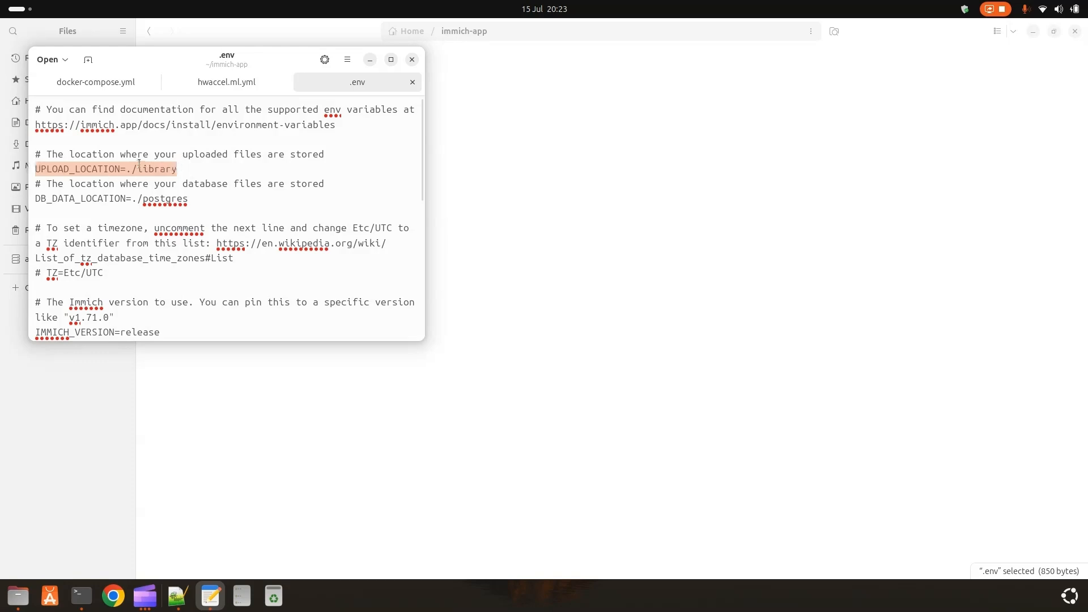
pyautogui.click(206, 154)
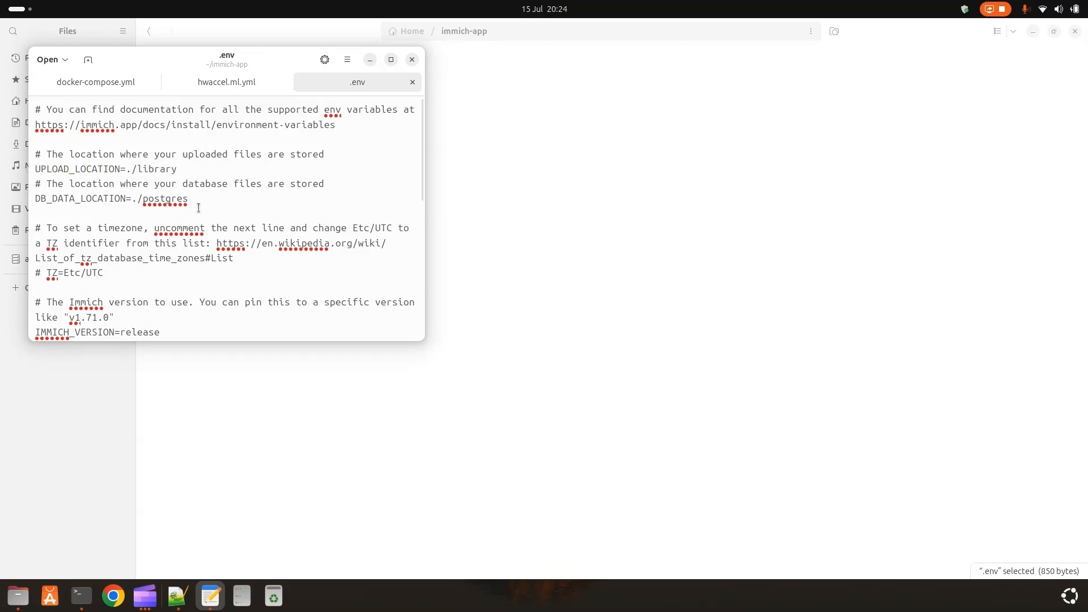
# Review the DB_PASSWORD and version settings, then switch to Chrome's snap install guide.
pyautogui.scroll(-3)
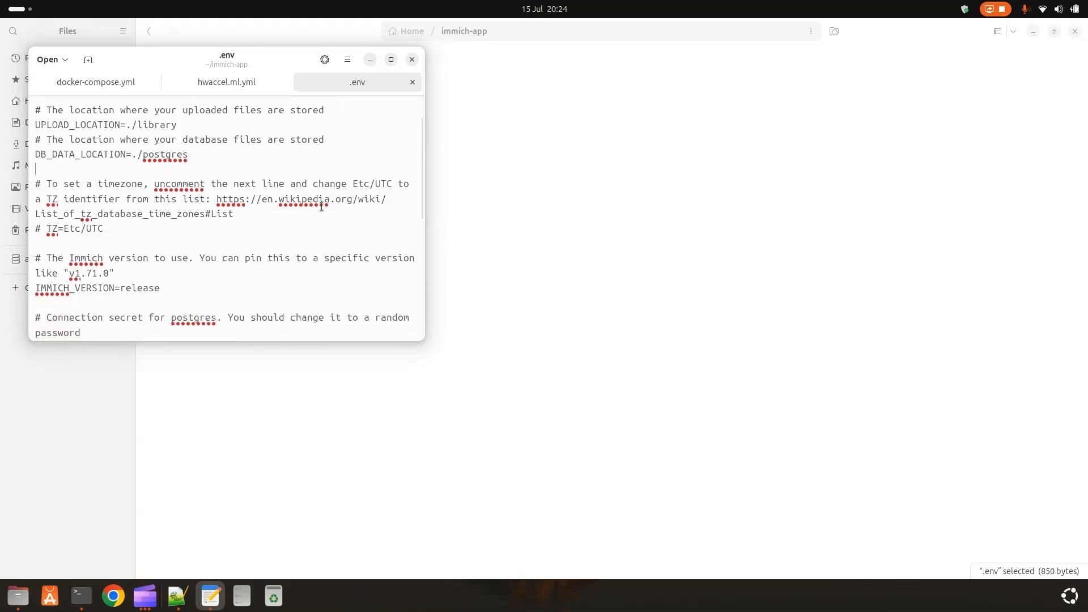
pyautogui.doubleClick(88, 273)
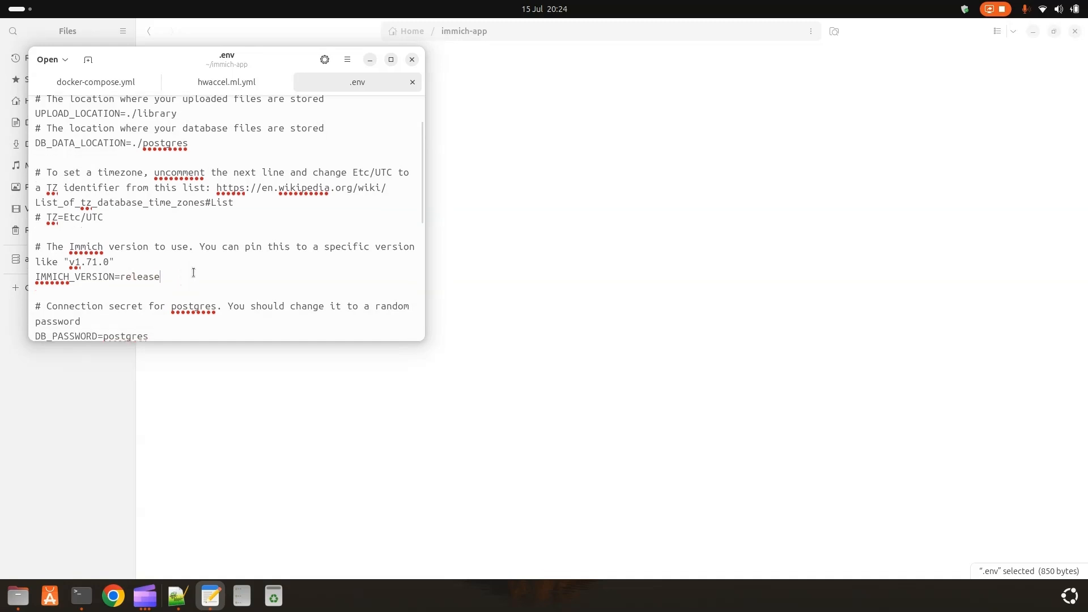
pyautogui.scroll(-3)
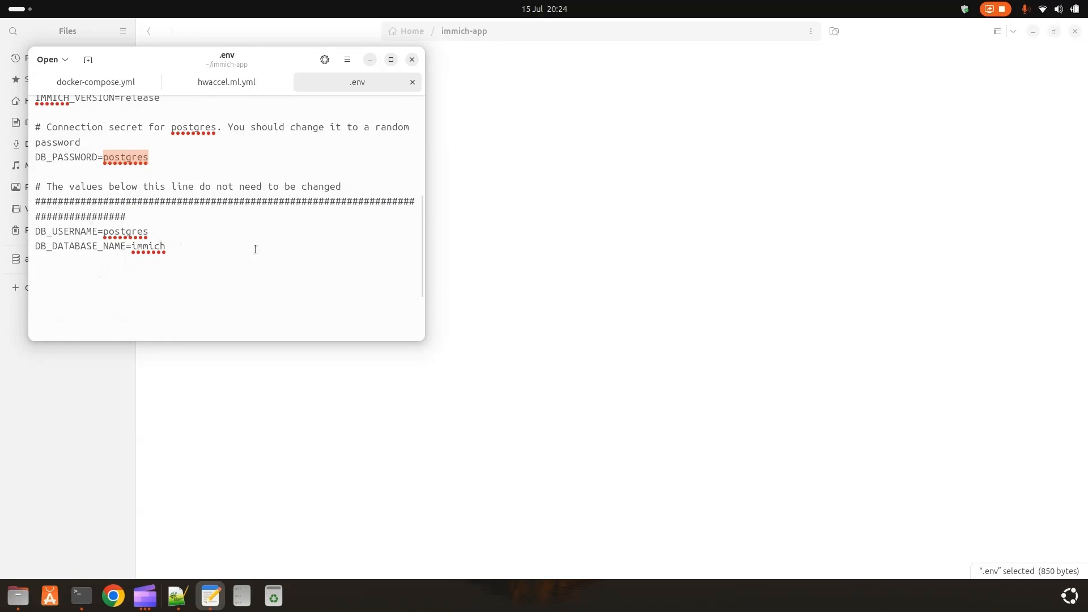
pyautogui.click(148, 157)
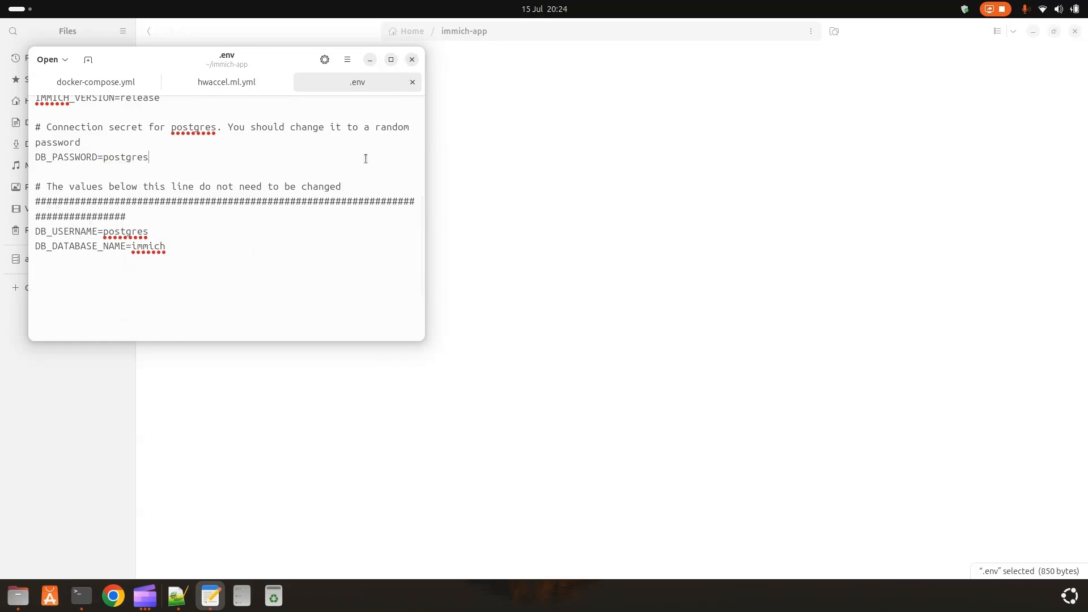
pyautogui.click(411, 59)
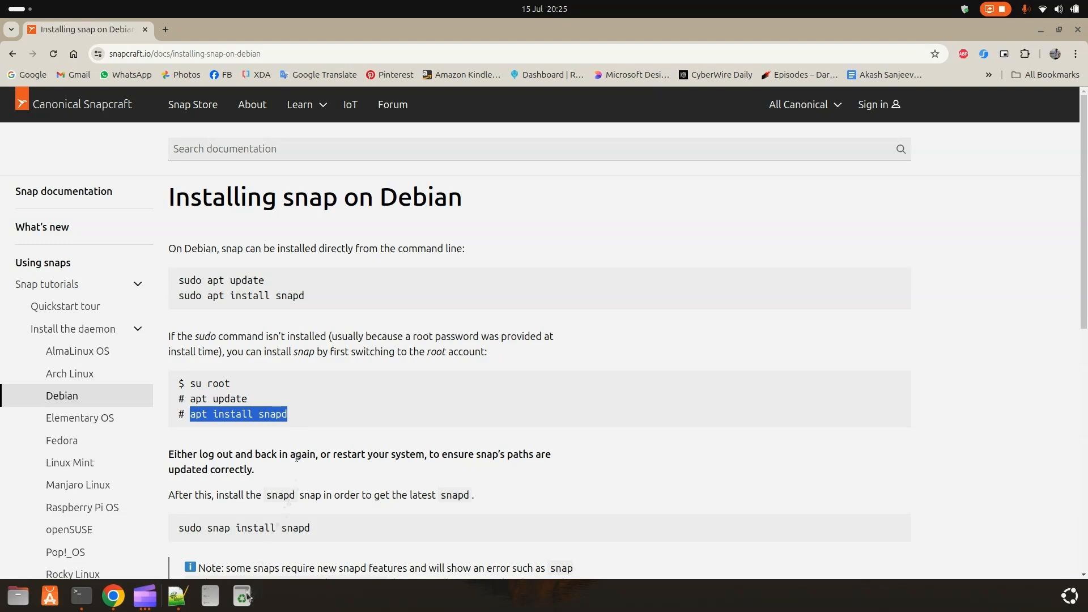
# Run 'sudo apt install snapd' in Terminal after correcting the mistyped apt get command.
pyautogui.click(79, 596)
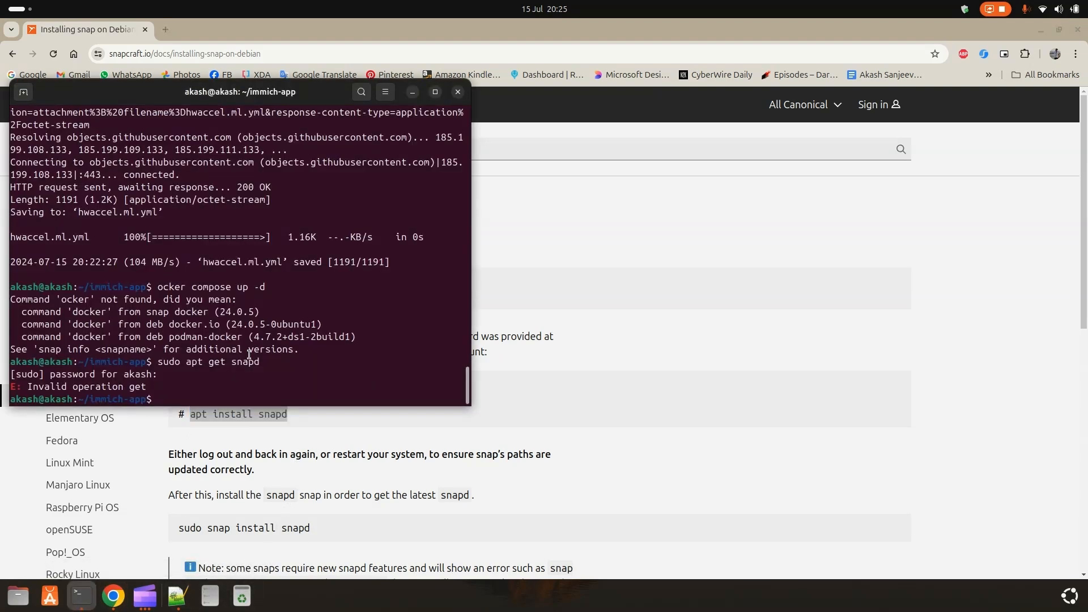
pyautogui.write('sudo apt get snapd')
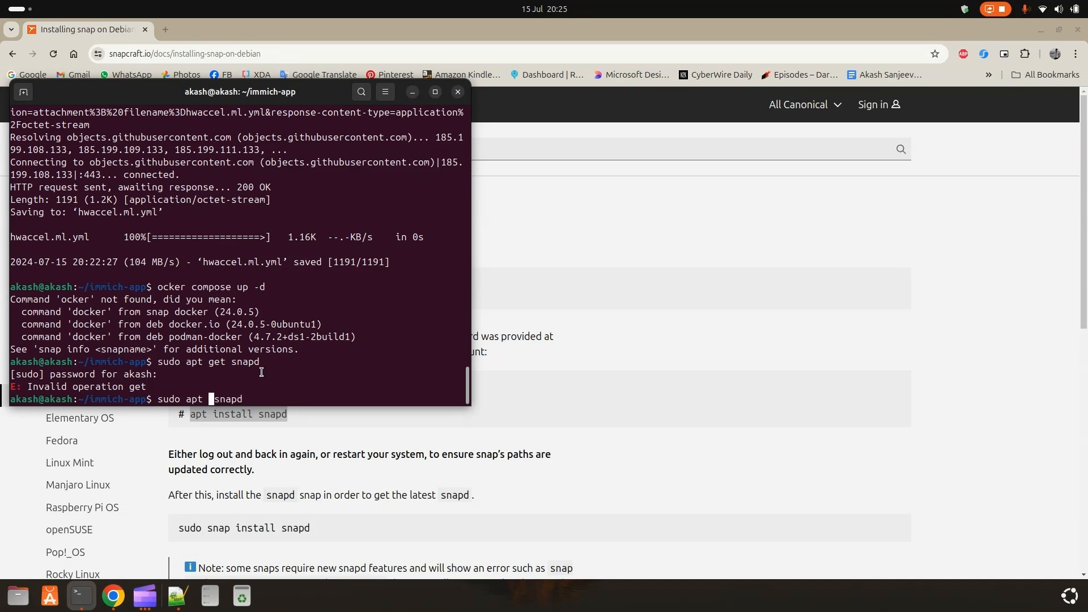
pyautogui.write('install')
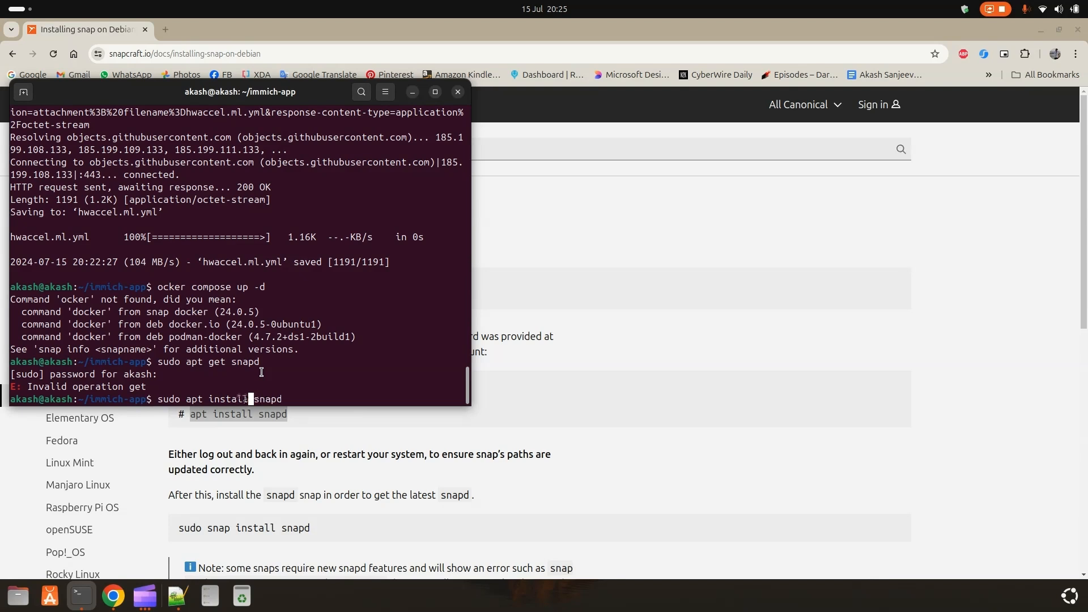
pyautogui.press('Return')
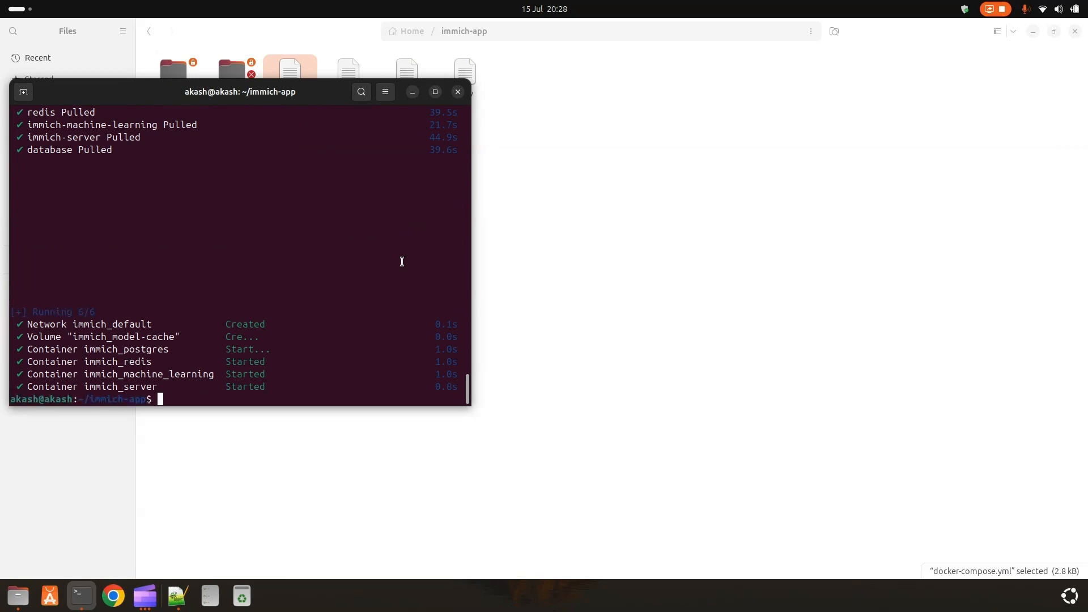
pyautogui.moveTo(335, 480)
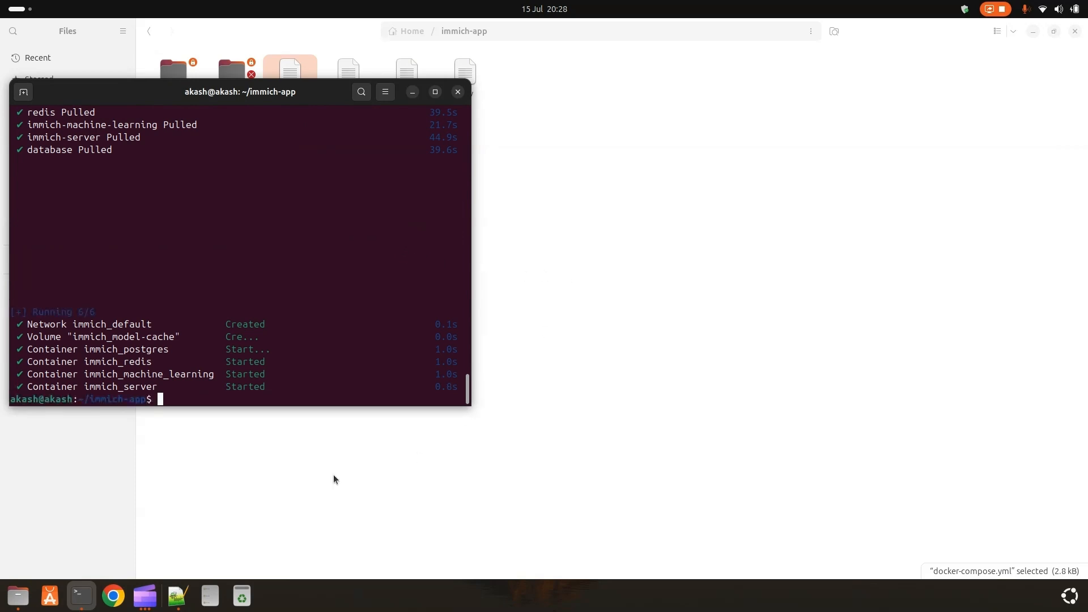
# Bring up a fresh Terminal session after the Immich containers are started.
pyautogui.click(178, 595)
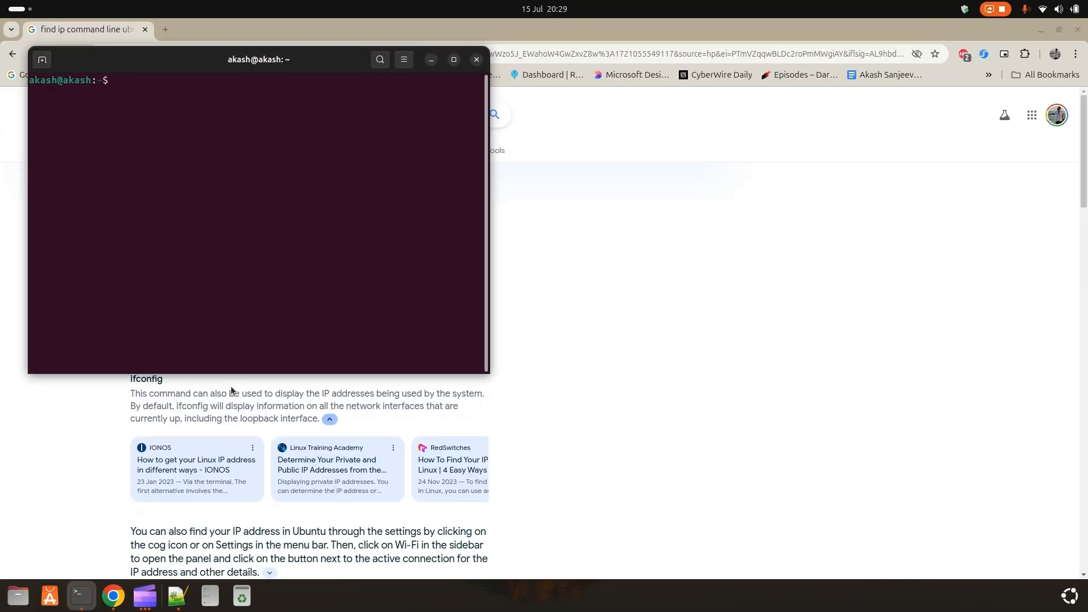
# Run hostname -I and select the local 192.168.x.x address from the listed IPs.
pyautogui.write('hostname -I')
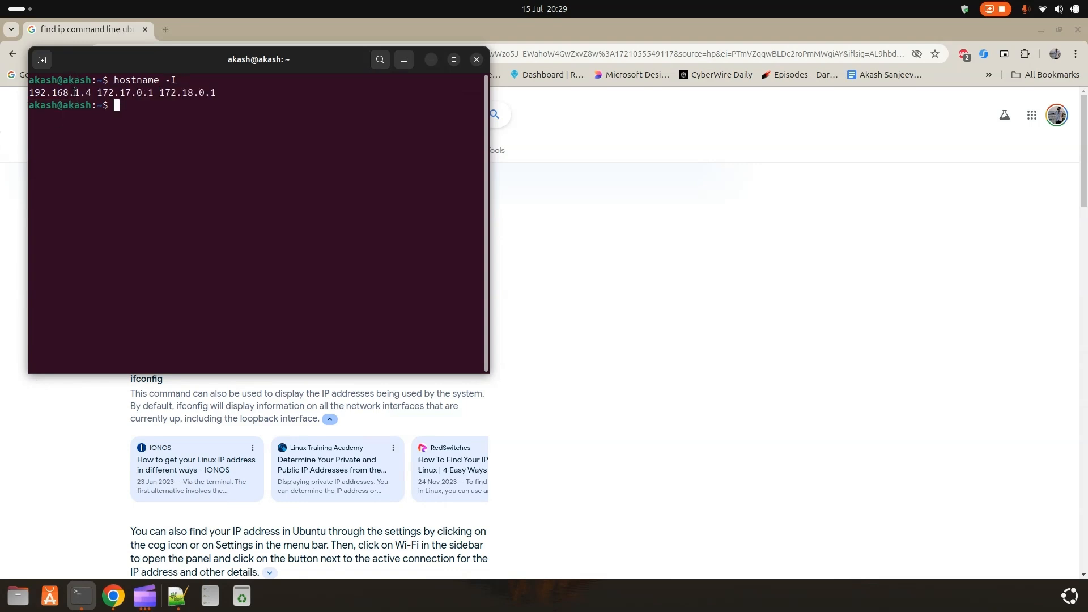
pyautogui.doubleClick(59, 91)
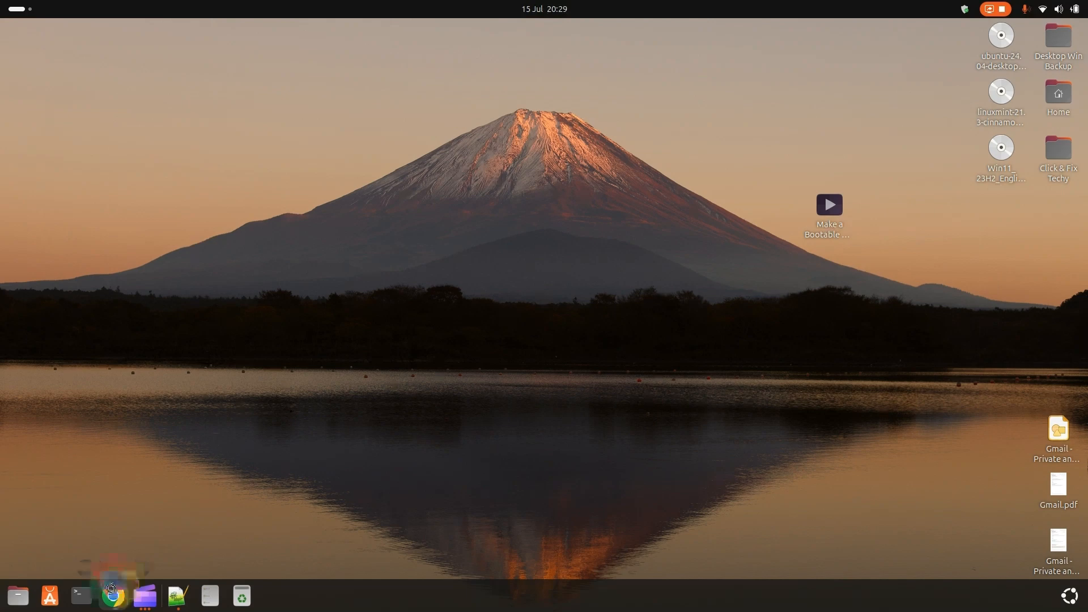
pyautogui.click(112, 595)
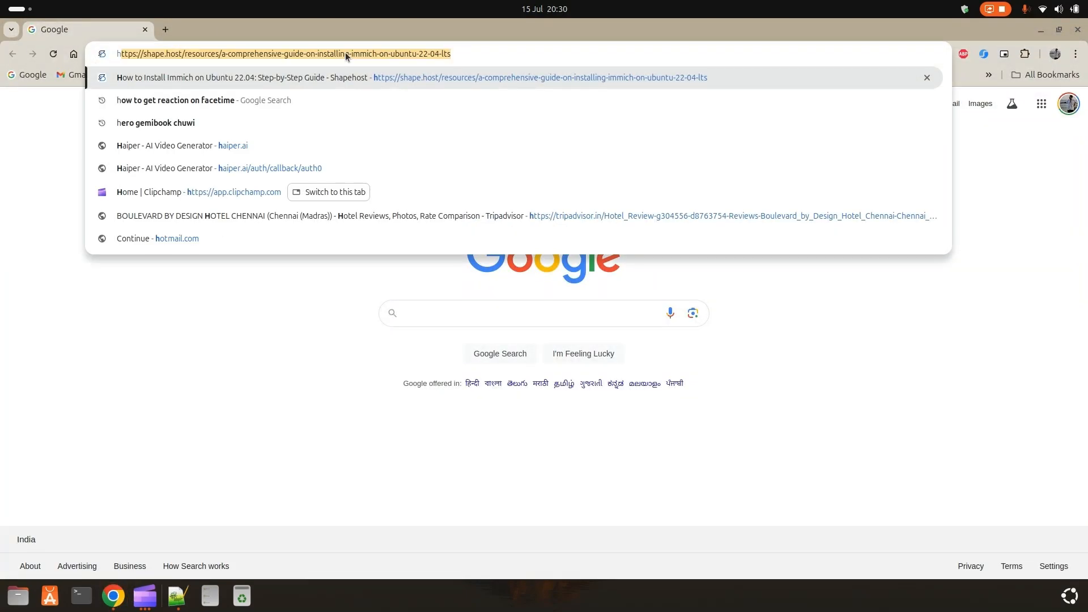
pyautogui.write('http:')
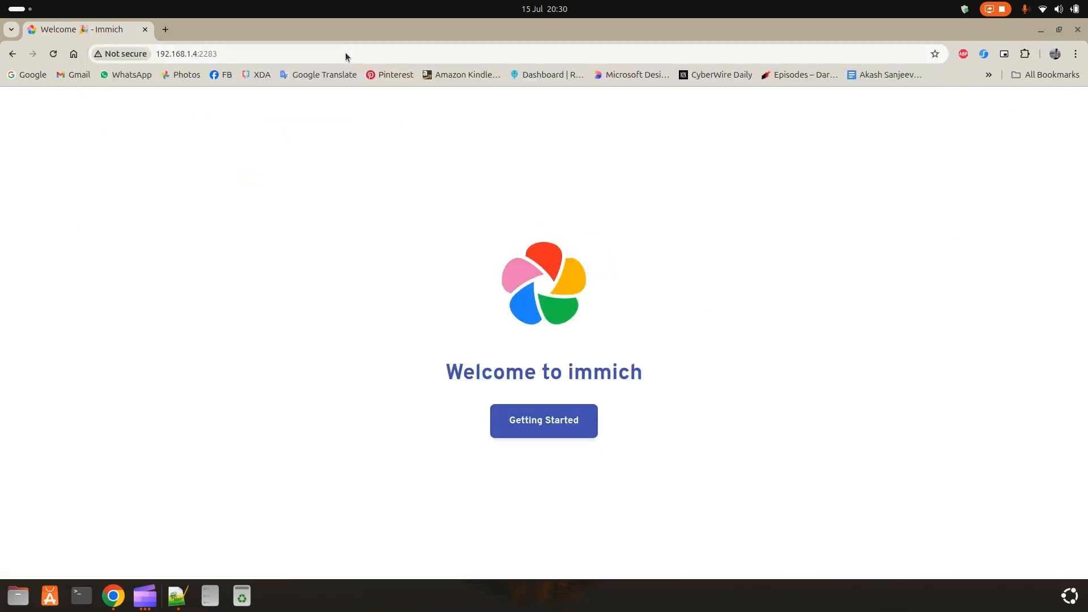
pyautogui.moveTo(619, 405)
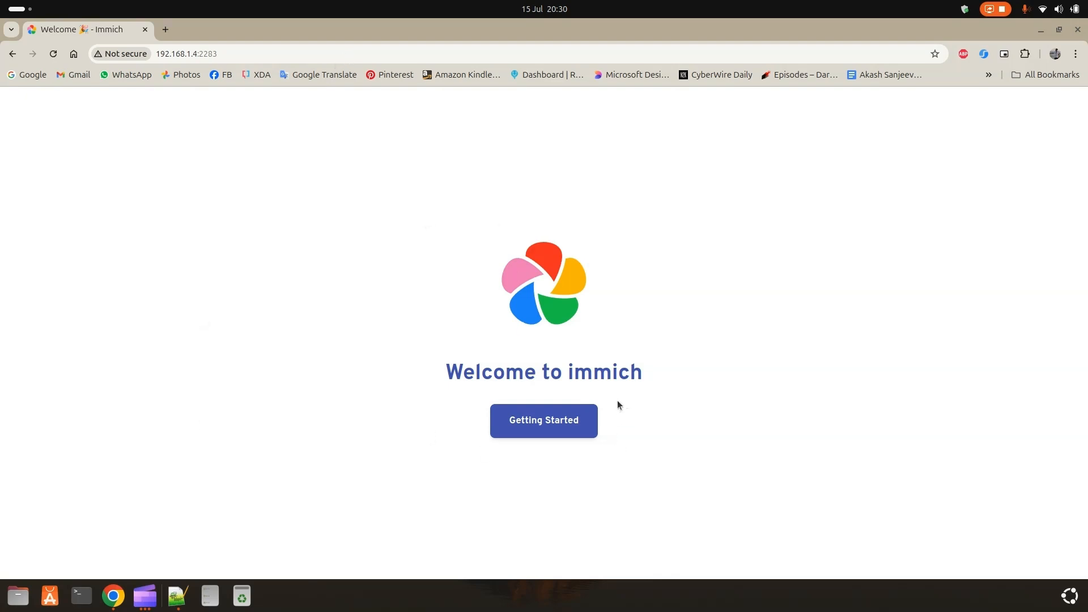
# Register the admin account with autofilled email and name, confirm the password, and sign in.
pyautogui.click(544, 421)
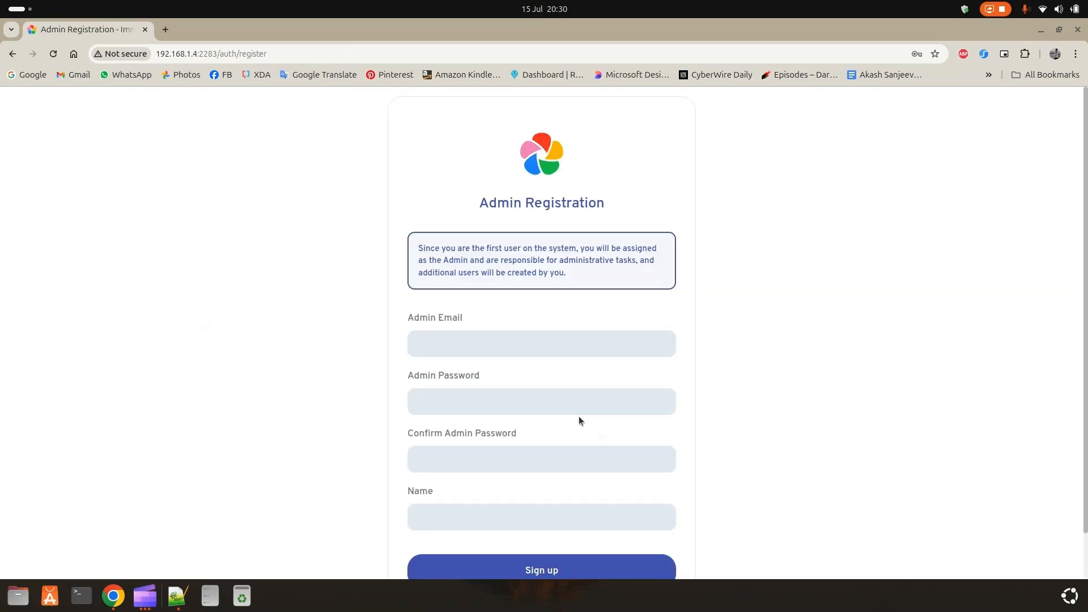
pyautogui.click(541, 343)
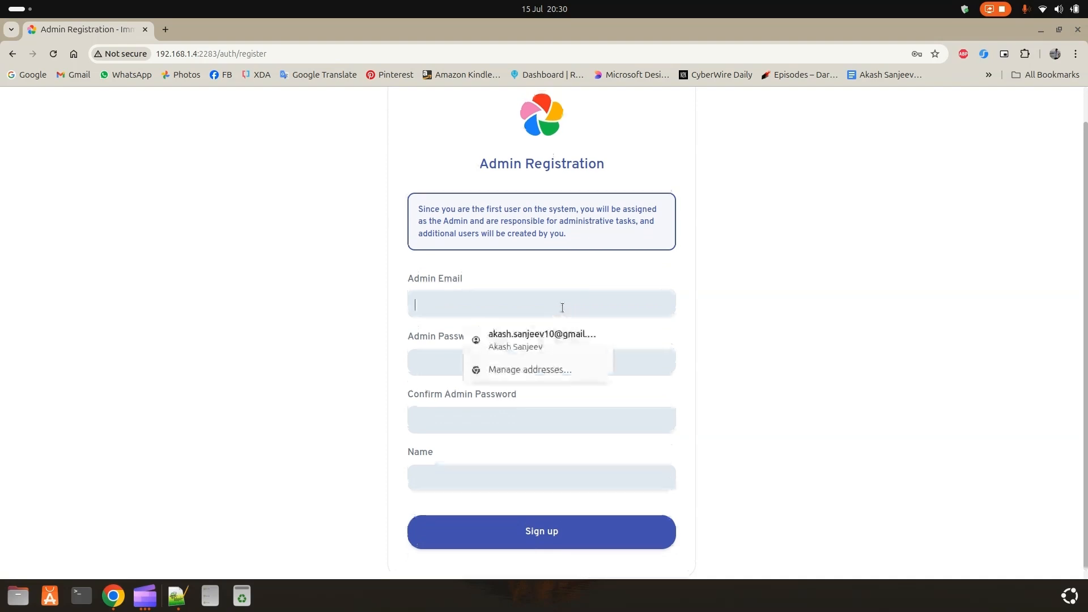
pyautogui.click(542, 340)
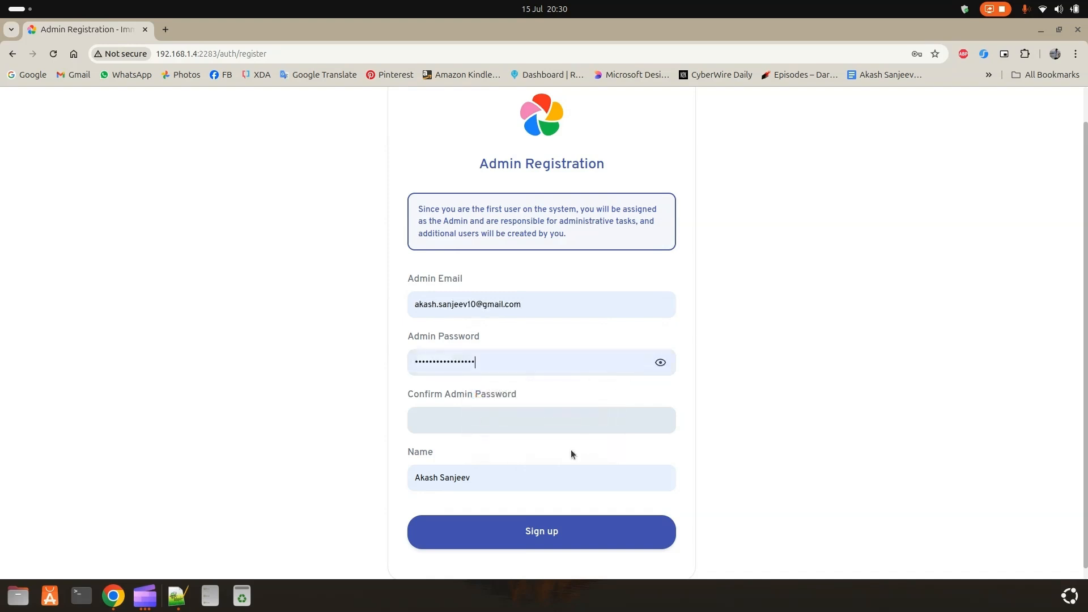
pyautogui.click(542, 419)
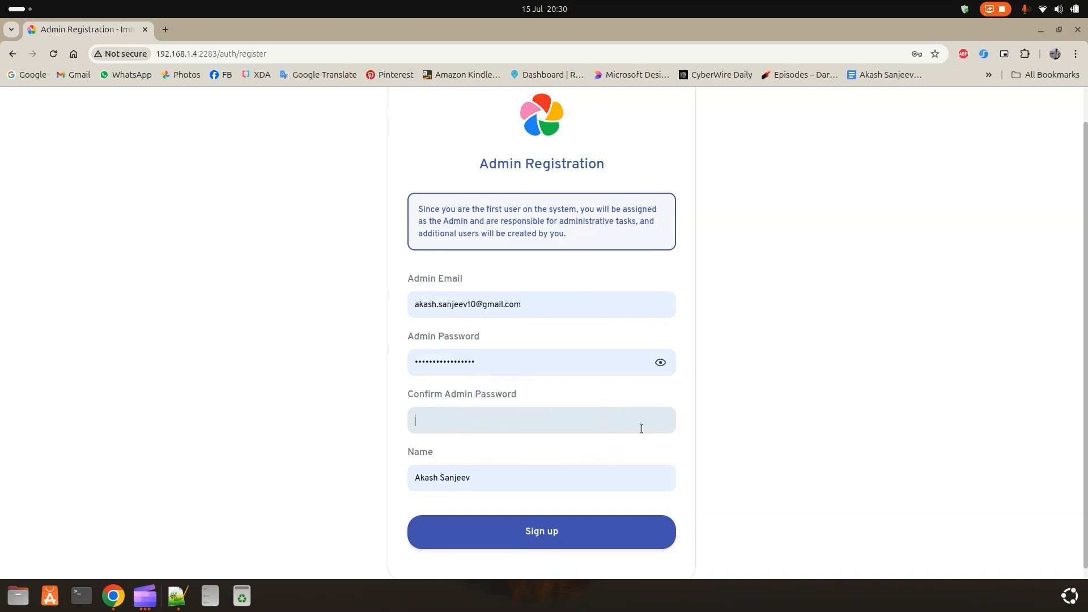
pyautogui.write('••••••')
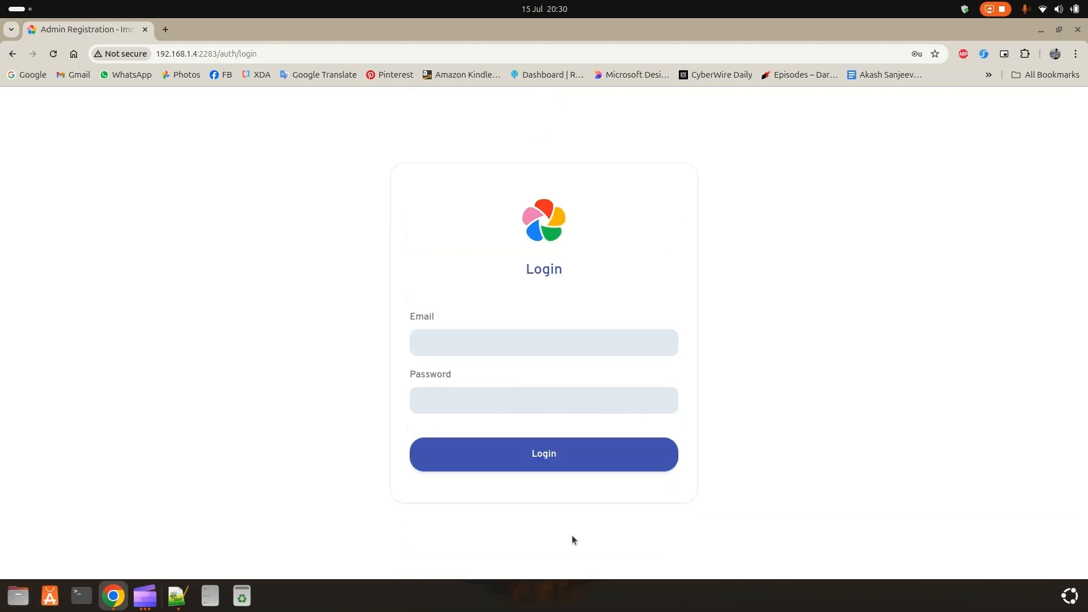
pyautogui.click(545, 342)
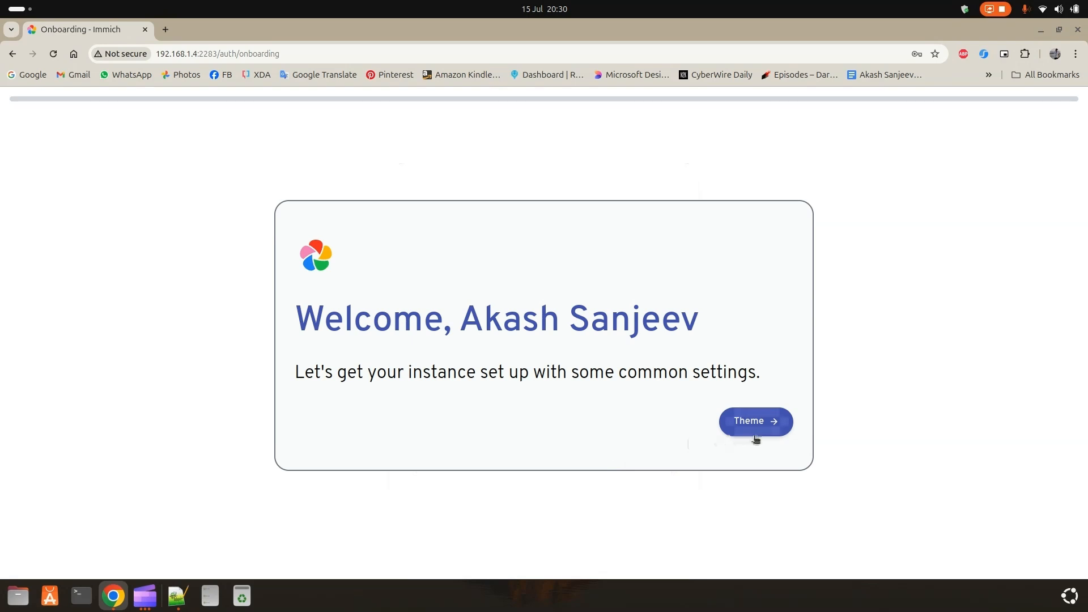
# Keep the Light theme, leave the storage template off, and finish onboarding.
pyautogui.click(756, 420)
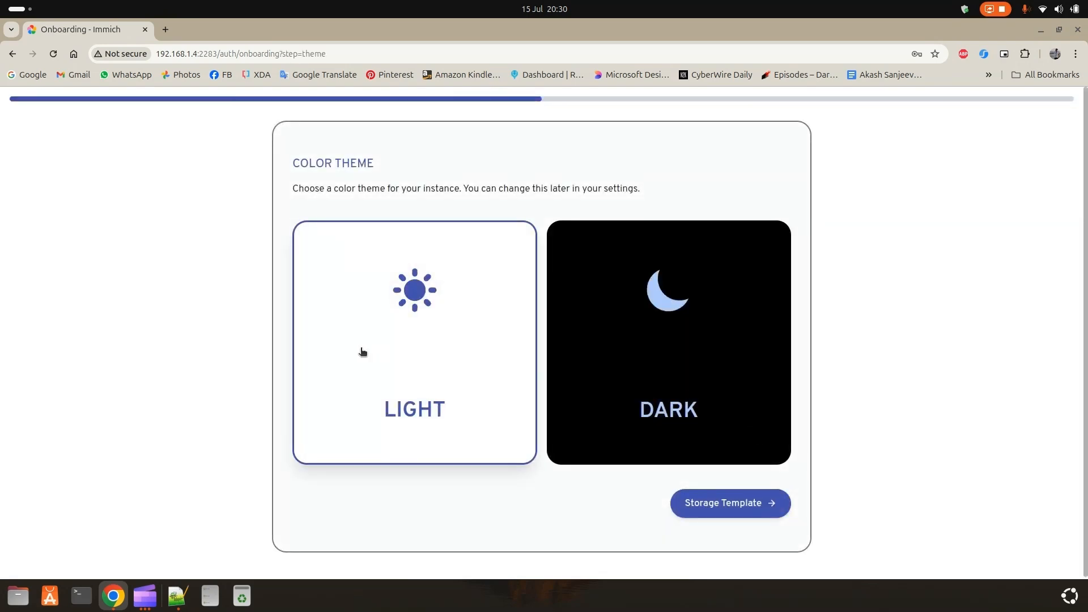
pyautogui.moveTo(762, 562)
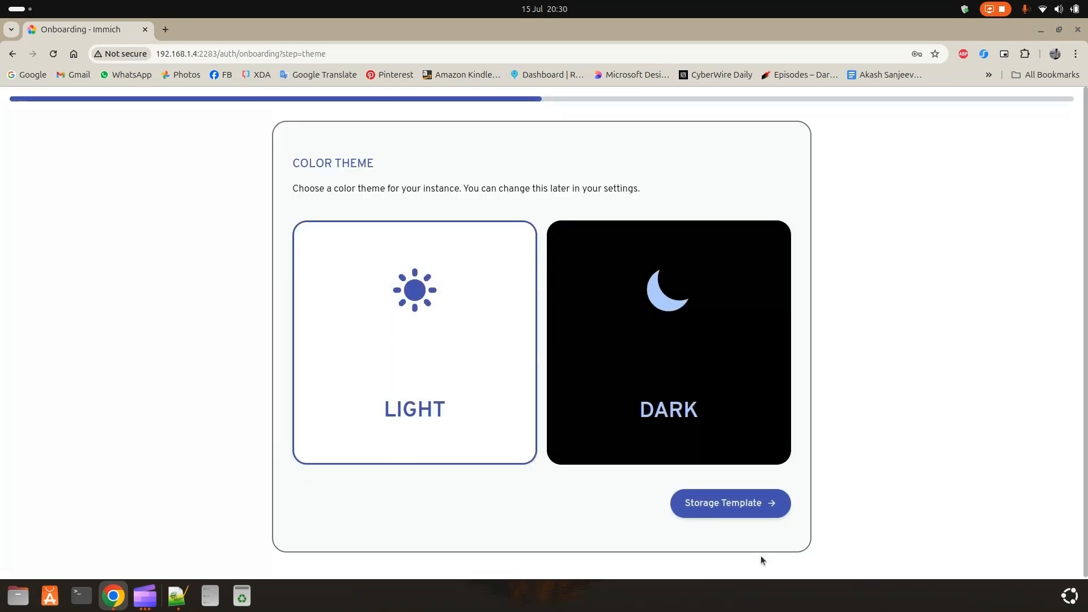
pyautogui.click(730, 503)
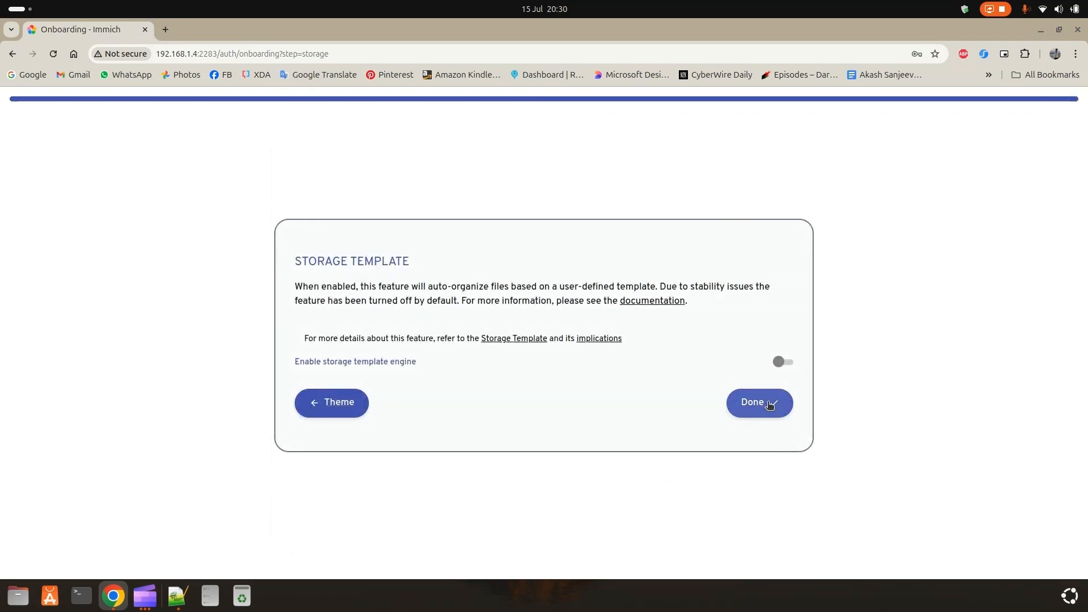
pyautogui.click(759, 403)
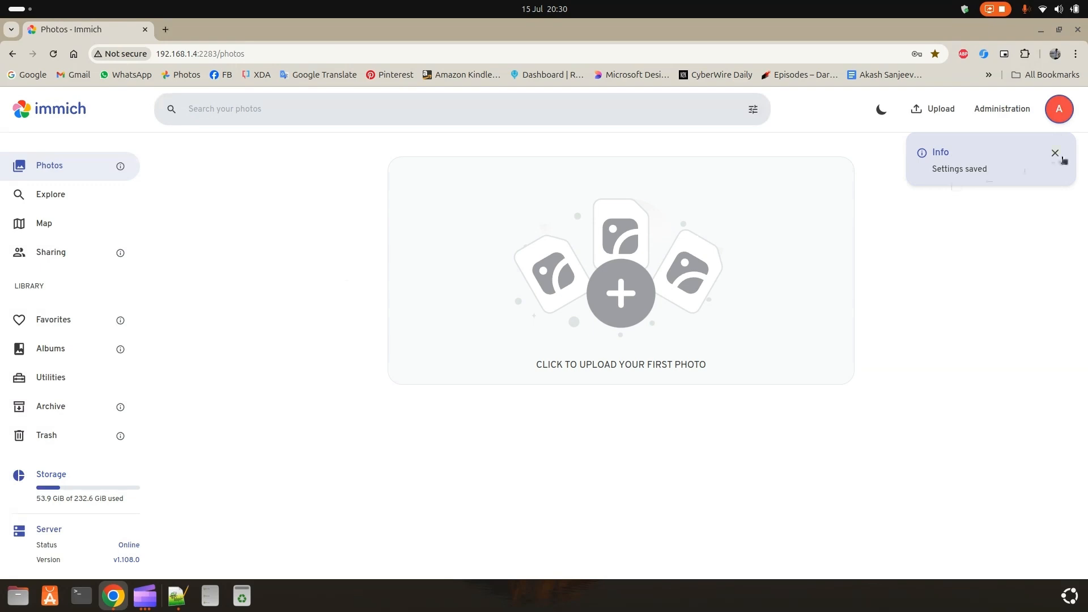
pyautogui.click(1059, 109)
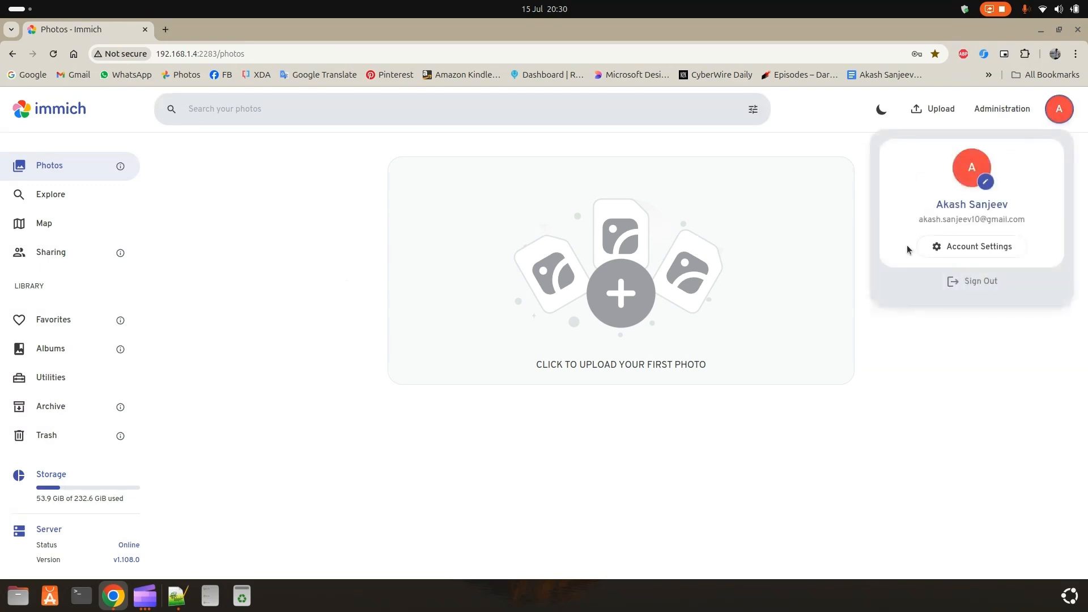
pyautogui.click(215, 295)
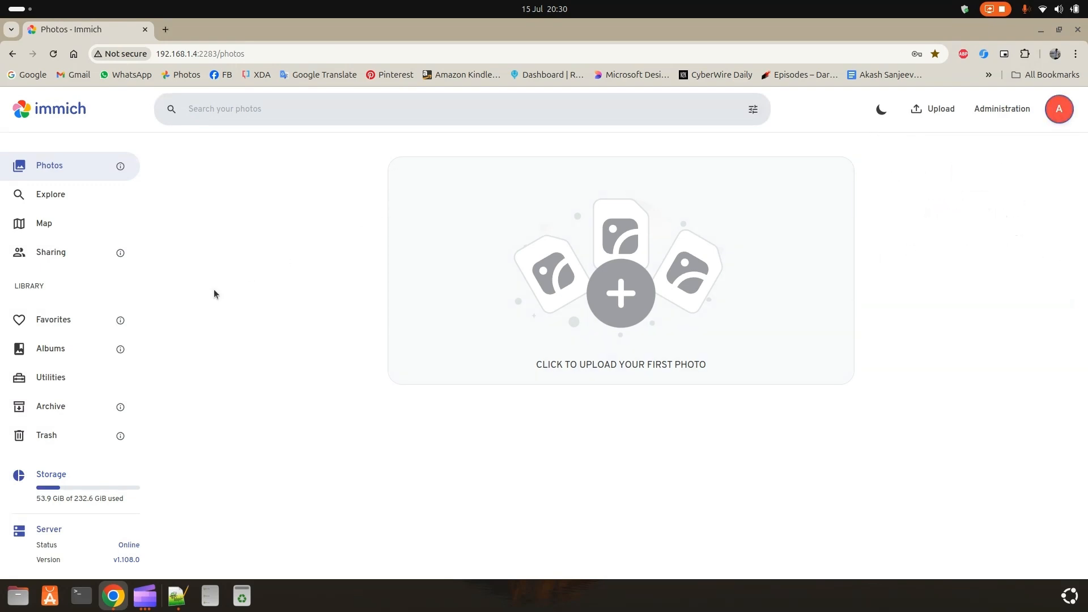
pyautogui.moveTo(1059, 109)
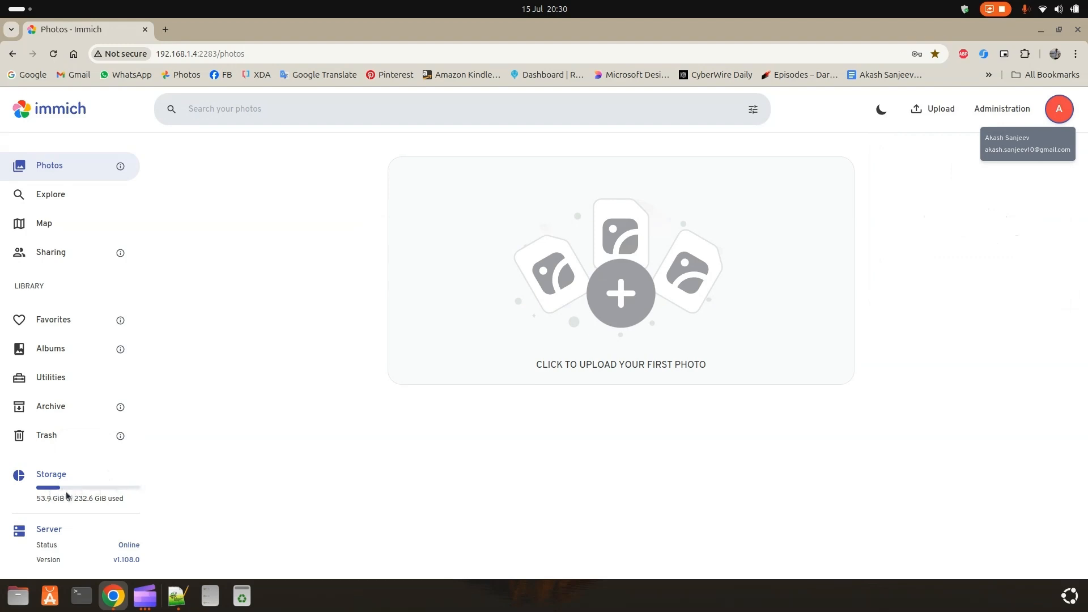
pyautogui.moveTo(130, 501)
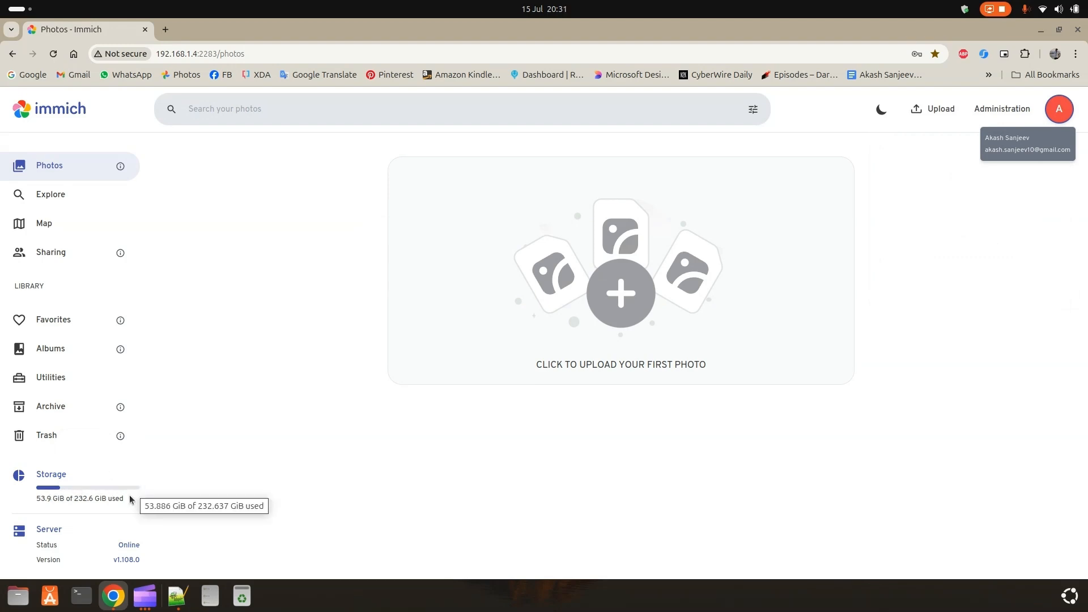
pyautogui.moveTo(278, 465)
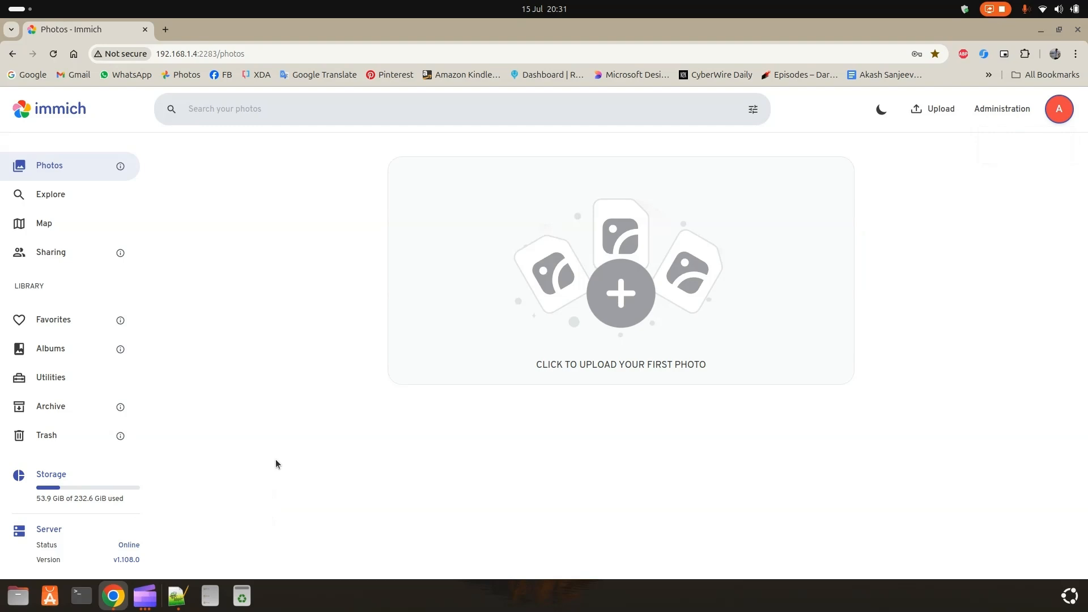
pyautogui.click(50, 194)
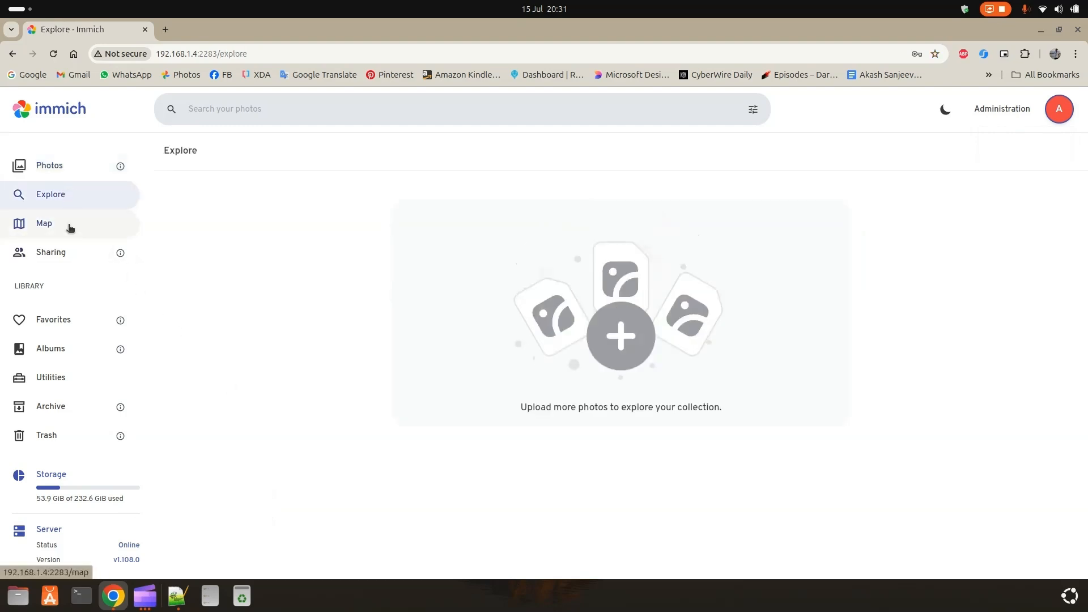
pyautogui.click(50, 165)
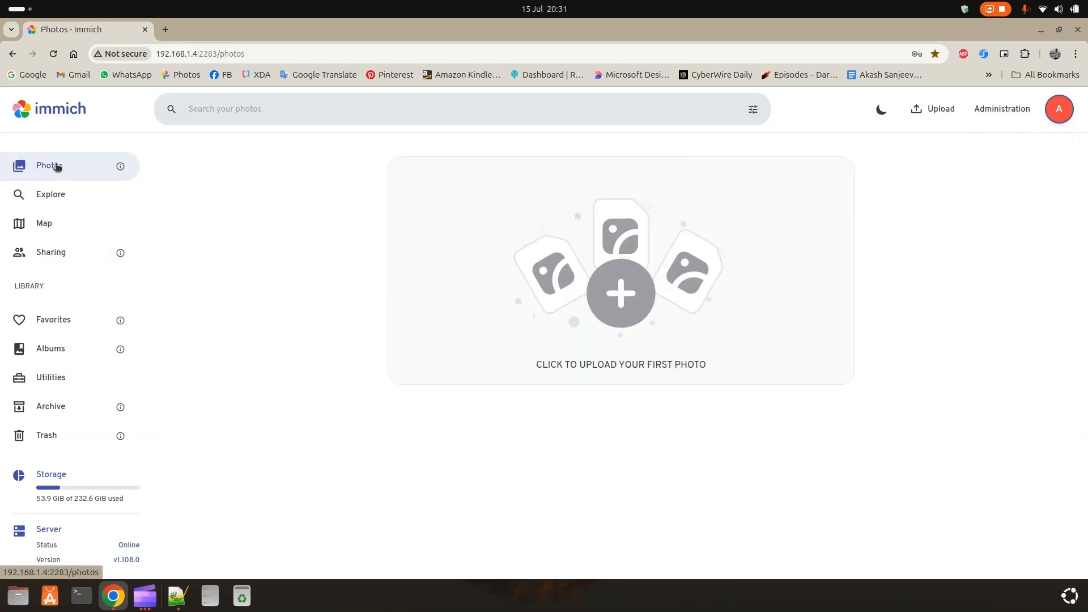
pyautogui.moveTo(93, 398)
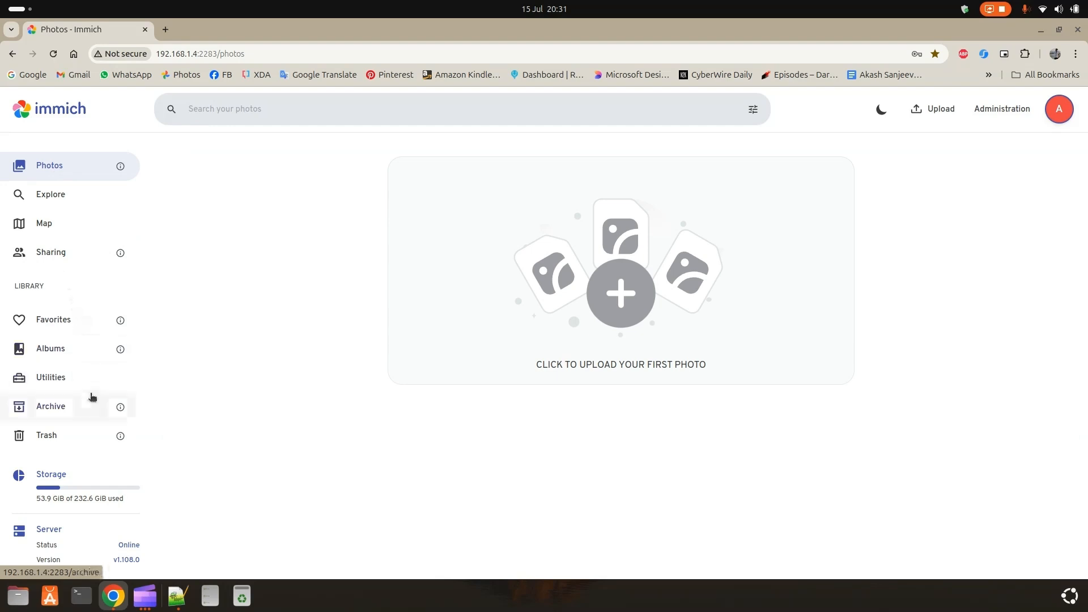
pyautogui.click(51, 405)
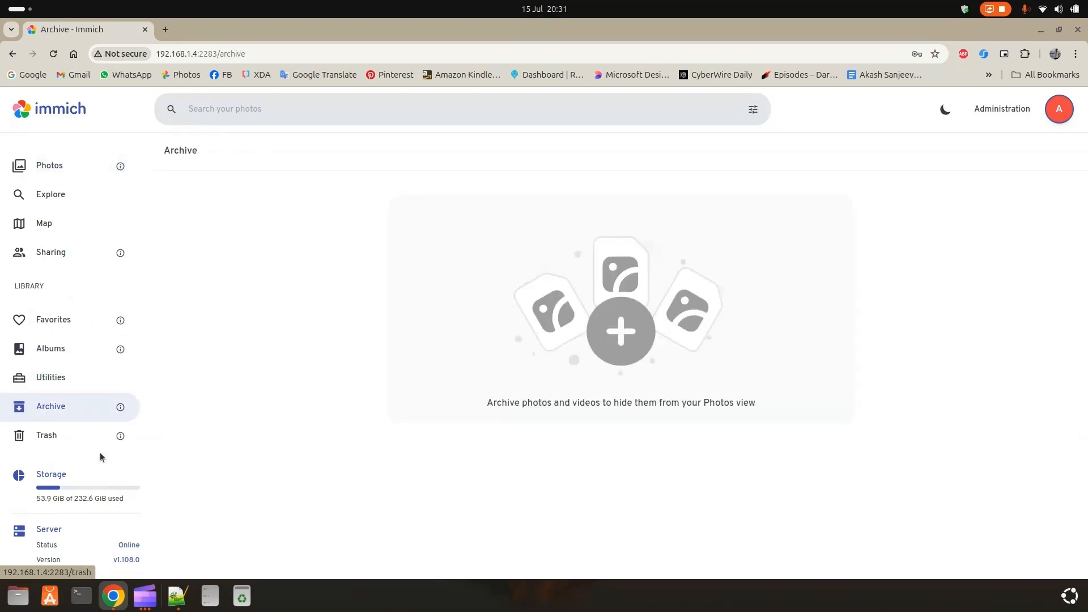
pyautogui.click(46, 435)
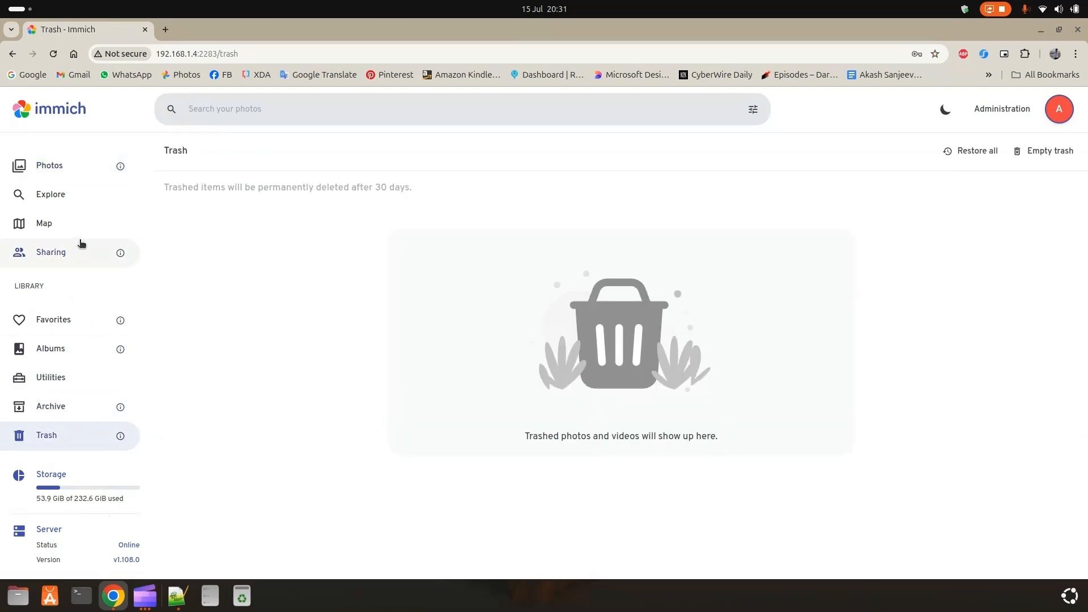
pyautogui.click(50, 166)
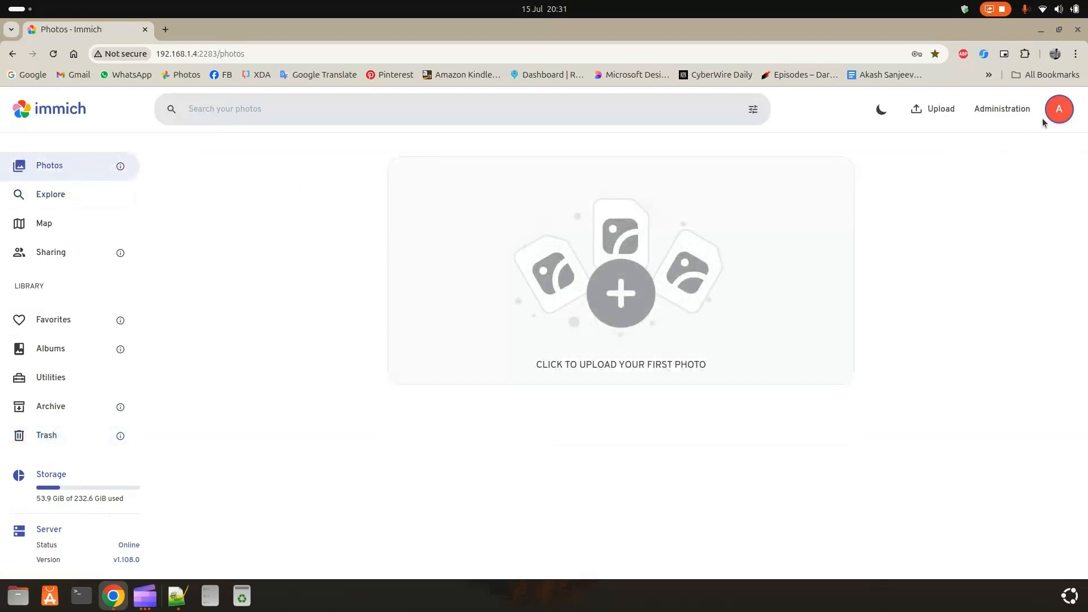
pyautogui.moveTo(89, 301)
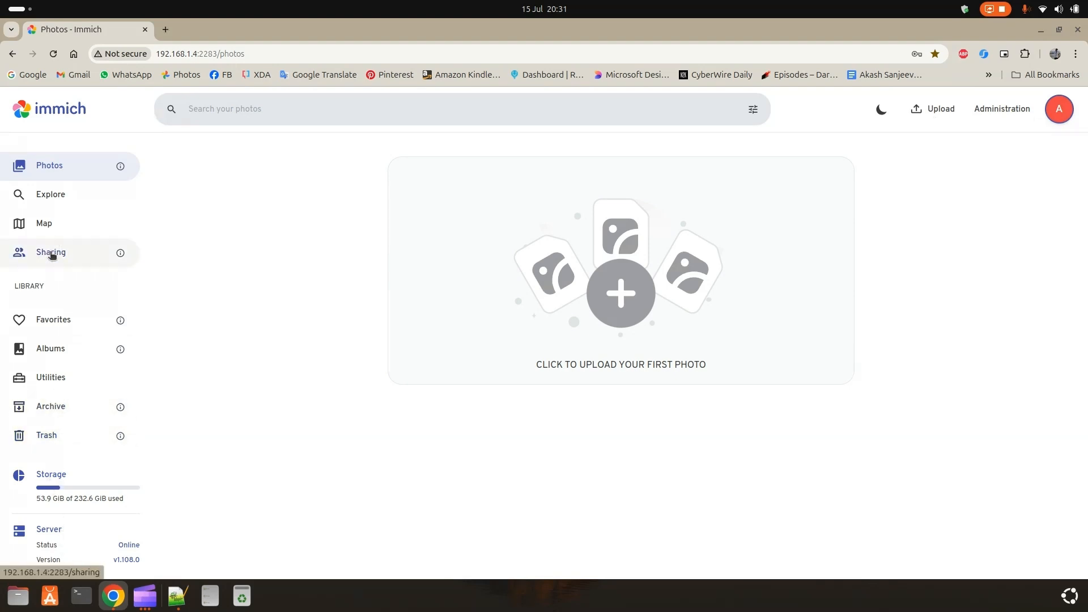
pyautogui.moveTo(83, 461)
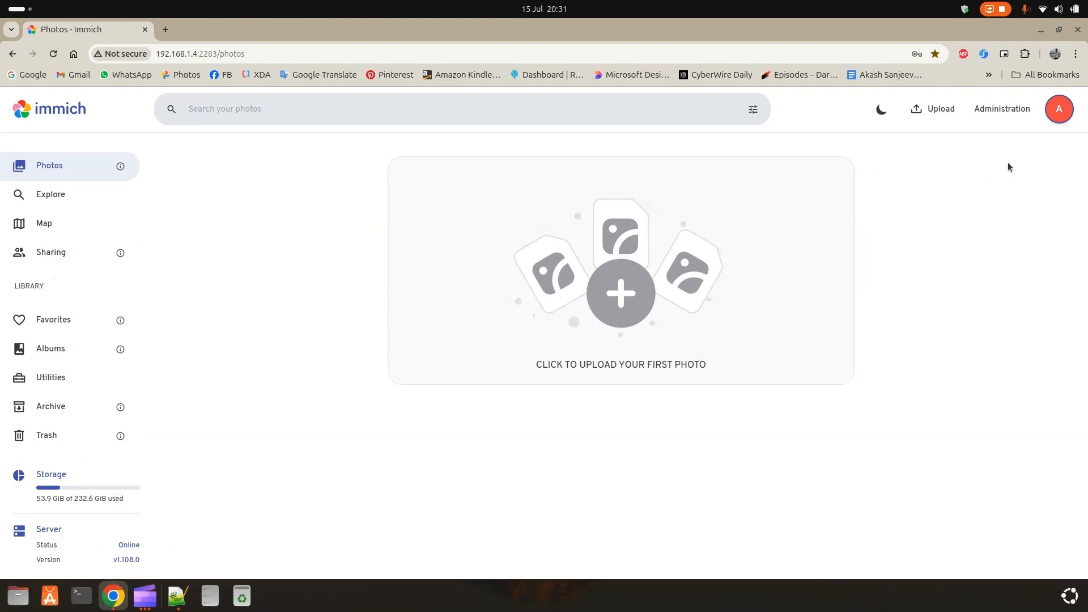
# Reach the account settings from the avatar menu and peek at App Settings.
pyautogui.click(1059, 108)
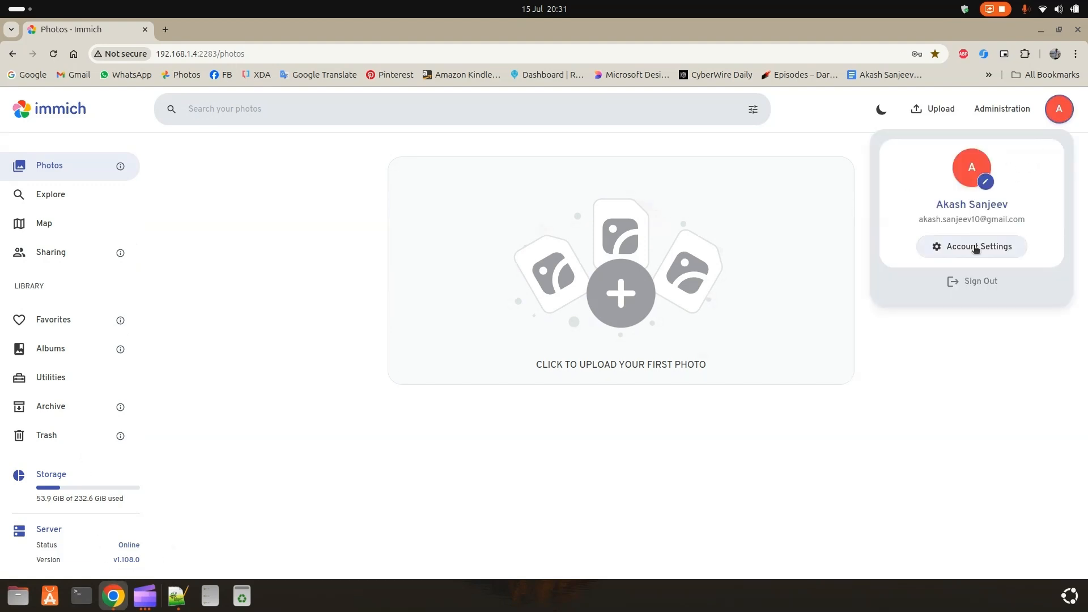
pyautogui.click(973, 247)
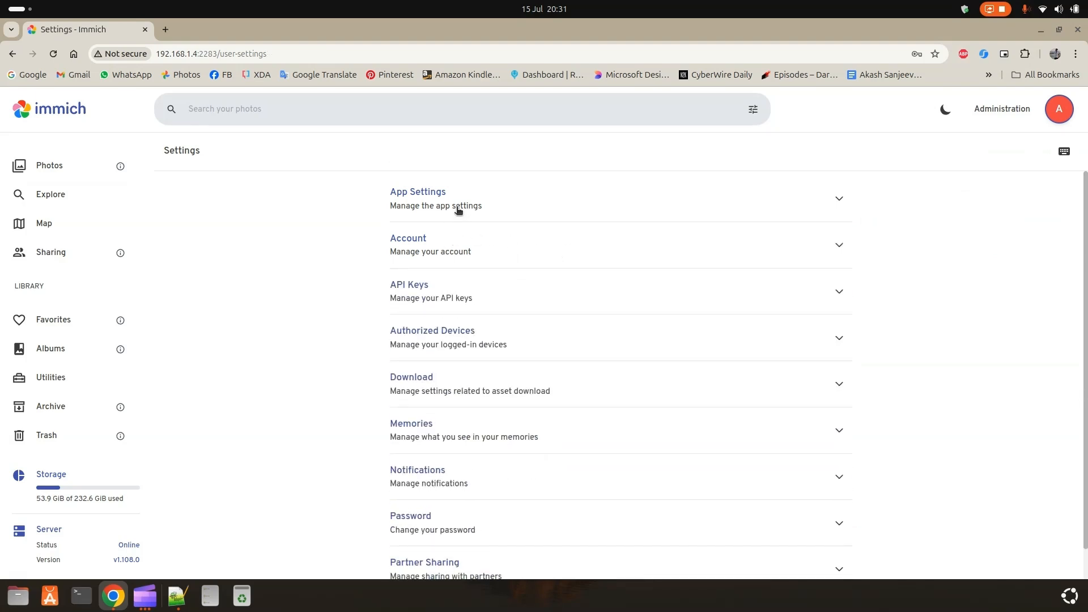
pyautogui.click(417, 191)
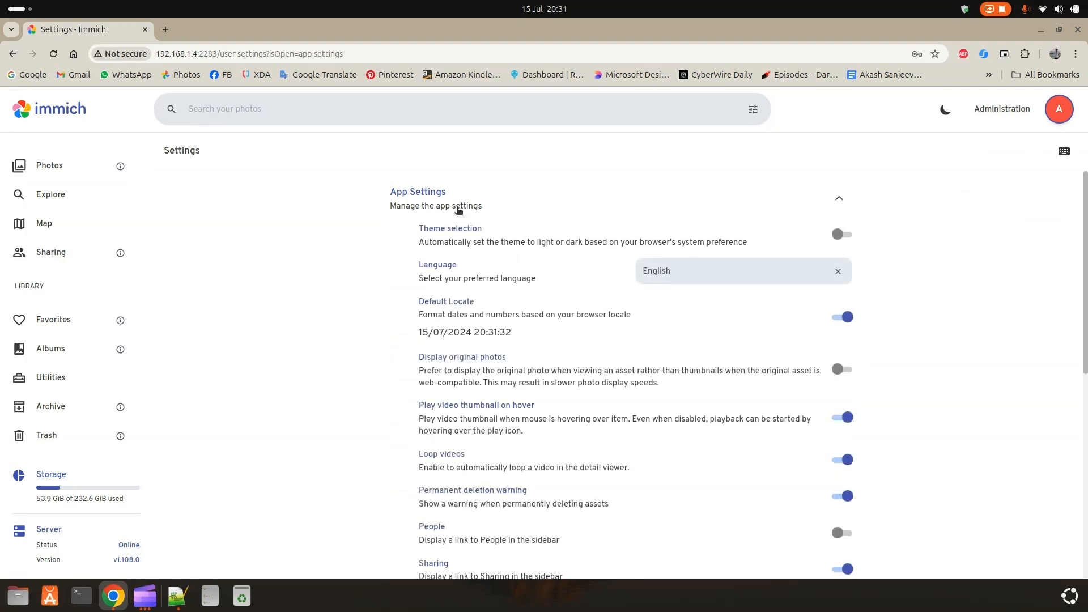
pyautogui.click(839, 198)
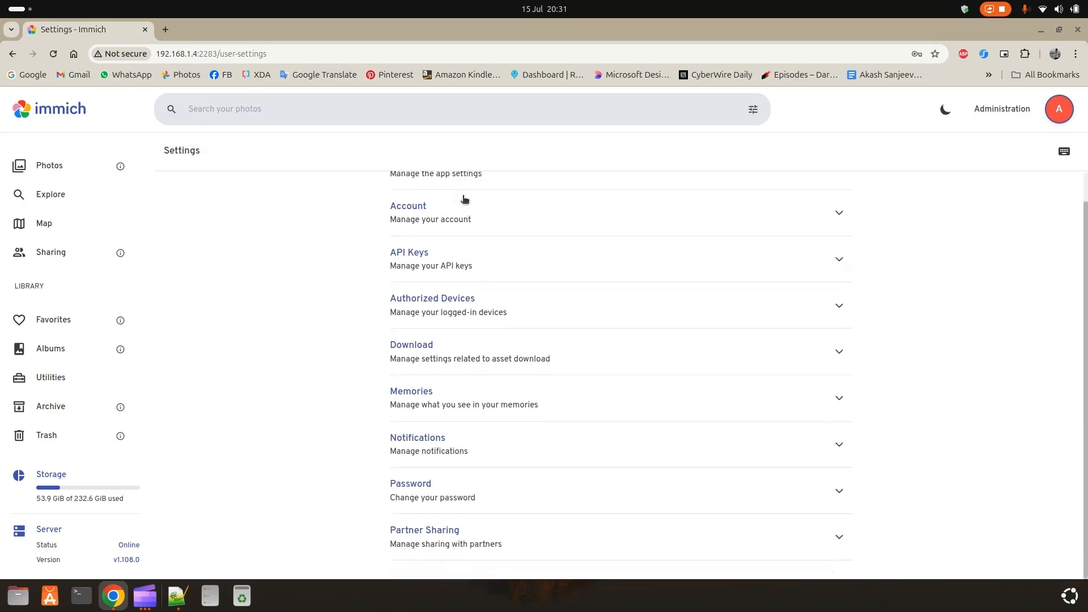
# Peek at Authorized Devices, then expand Download showing the 4 GiB archive size.
pyautogui.click(433, 298)
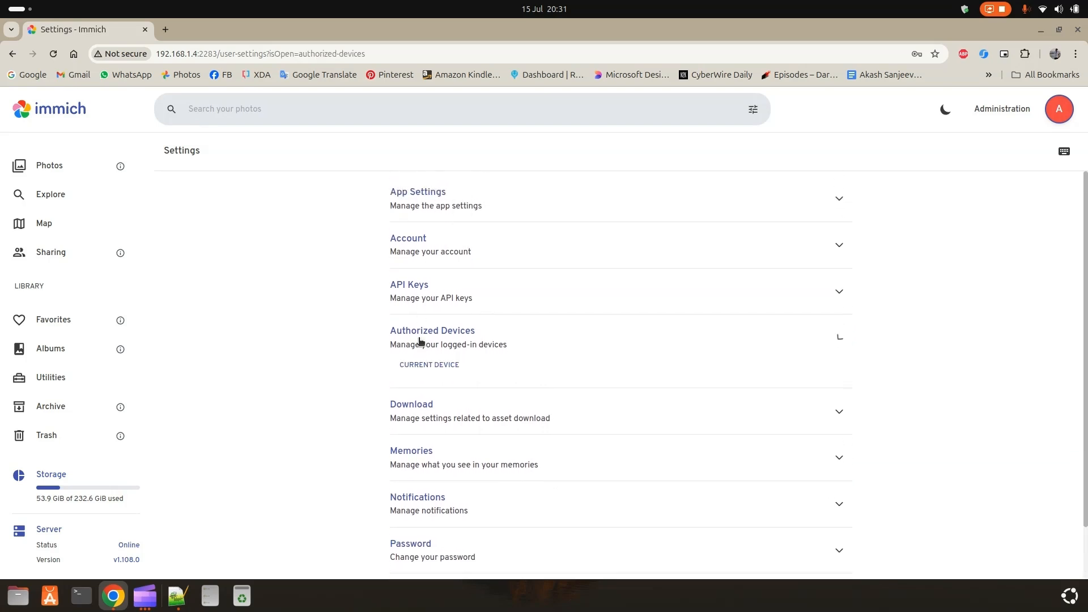
pyautogui.click(433, 336)
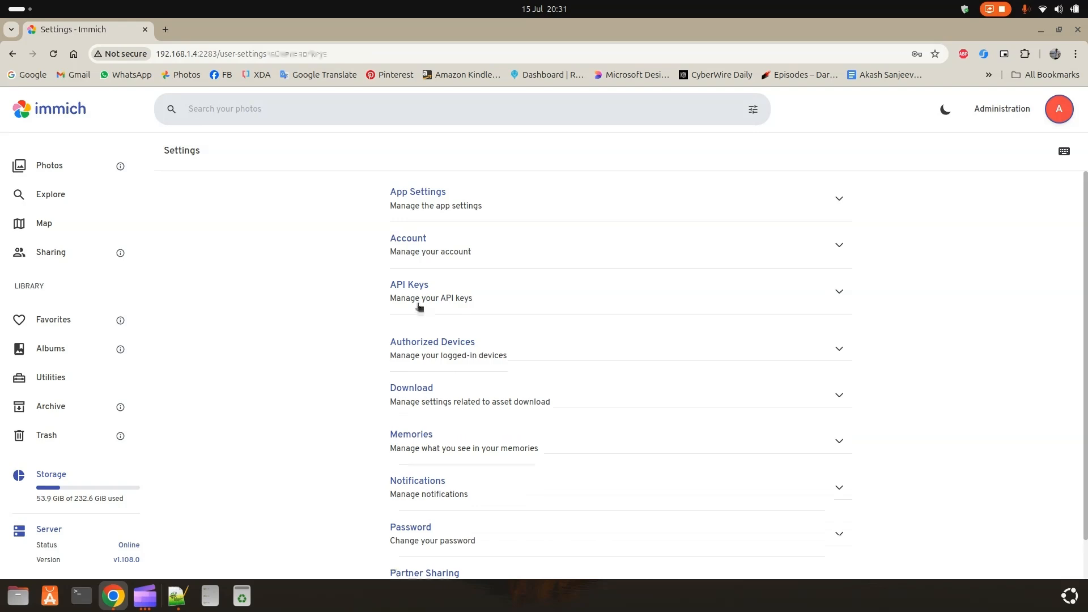
pyautogui.click(411, 388)
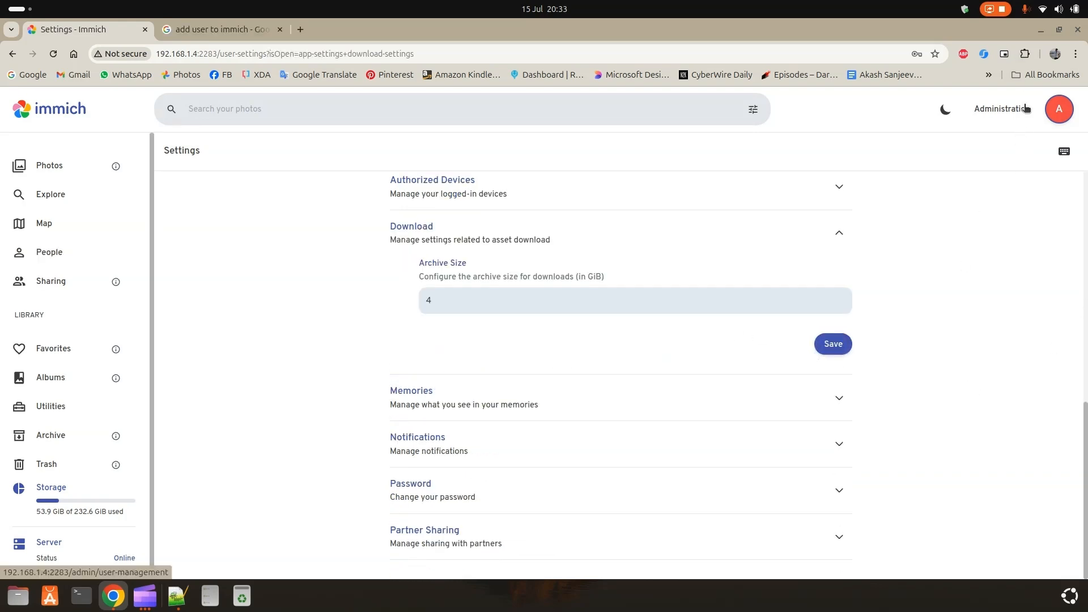
pyautogui.click(1003, 109)
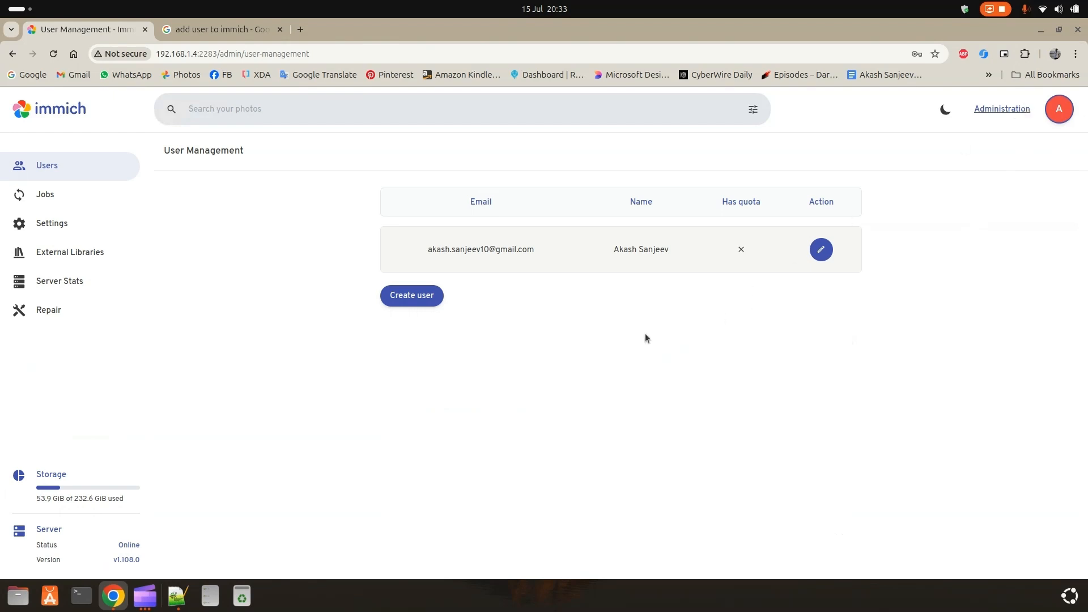
pyautogui.click(411, 295)
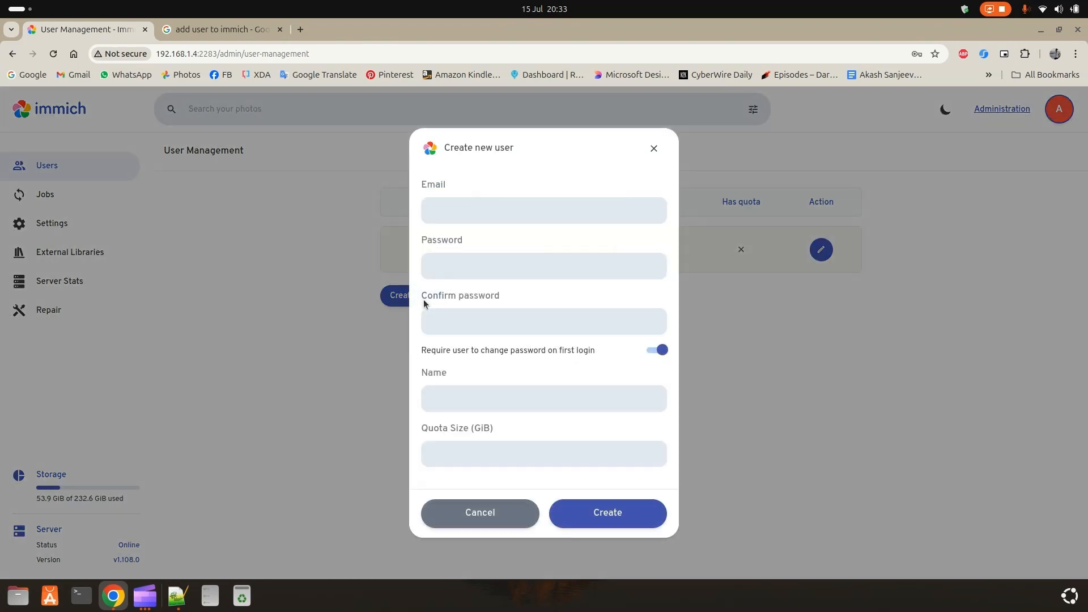
pyautogui.click(544, 211)
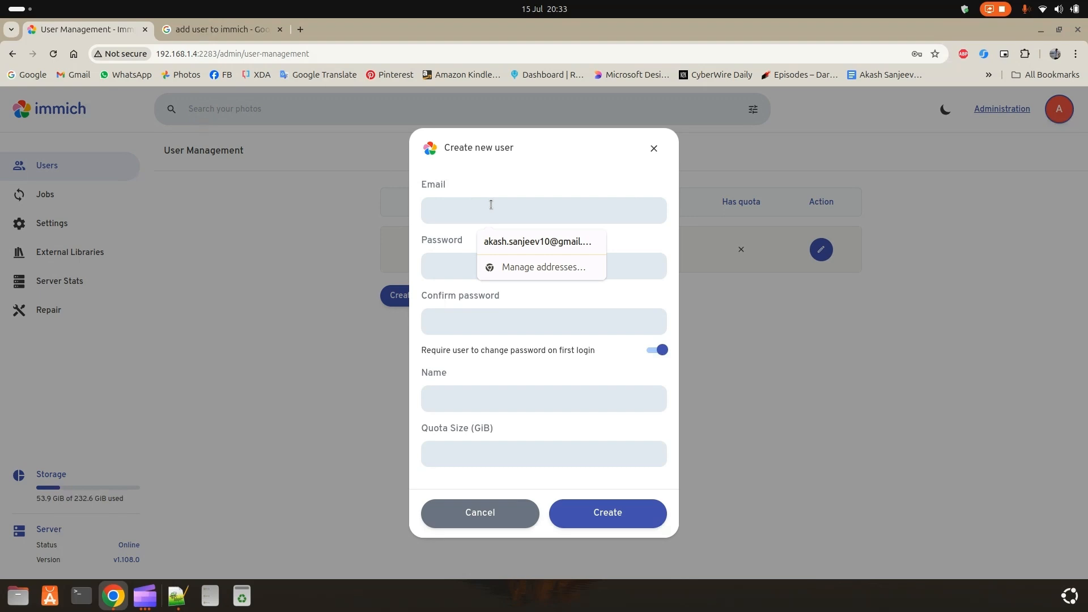
pyautogui.write('sree')
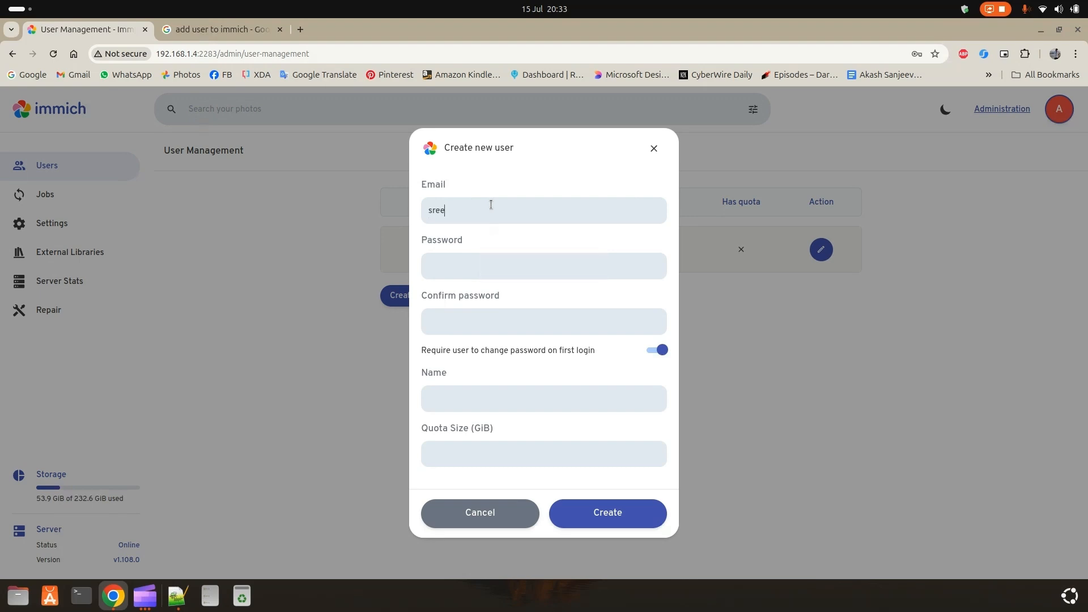
pyautogui.press('Backspace')
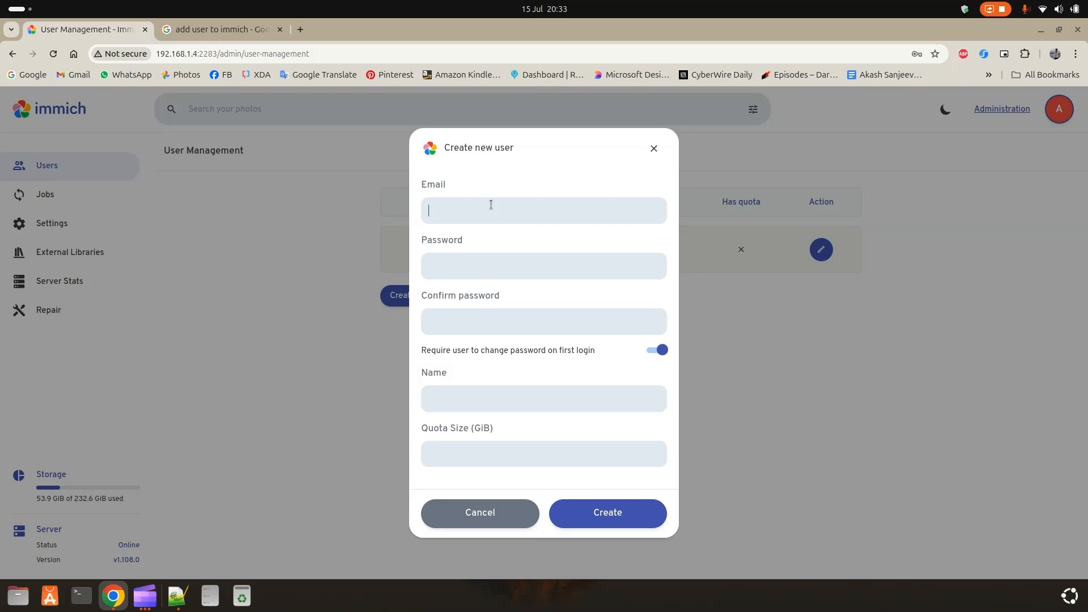
pyautogui.write('teste')
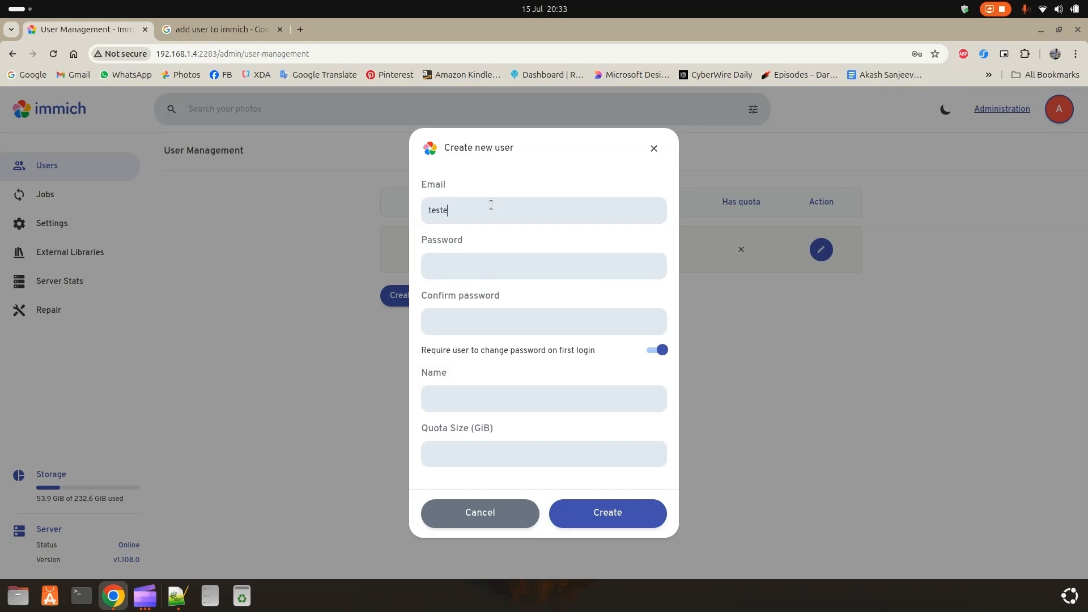
pyautogui.press('Backspace')
pyautogui.write('@gmail.com')
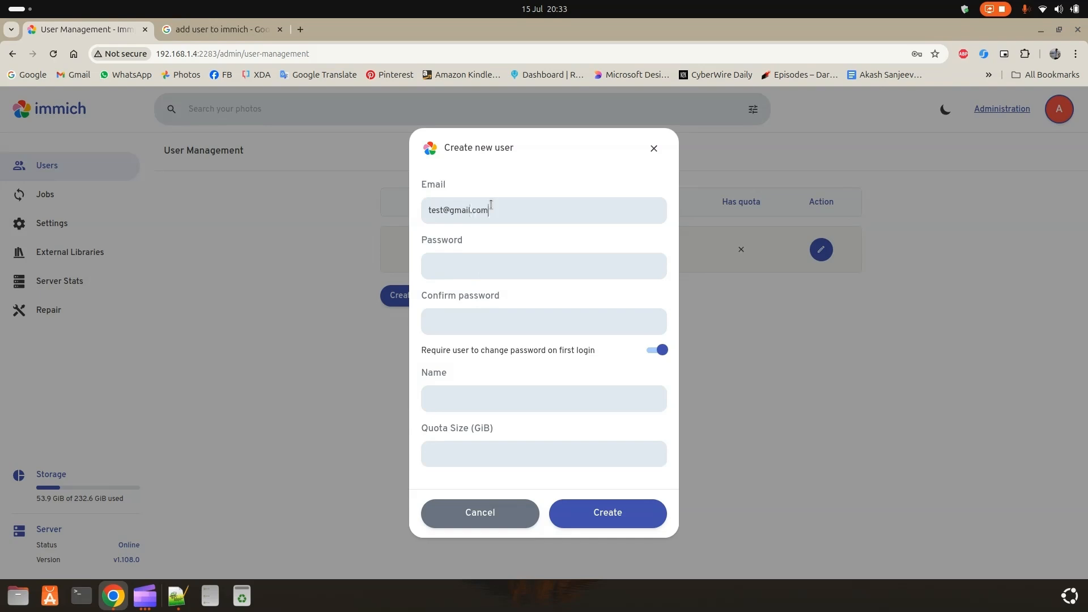
# Give the user a password, name Test User and a 5 GiB quota, and create it.
pyautogui.click(544, 266)
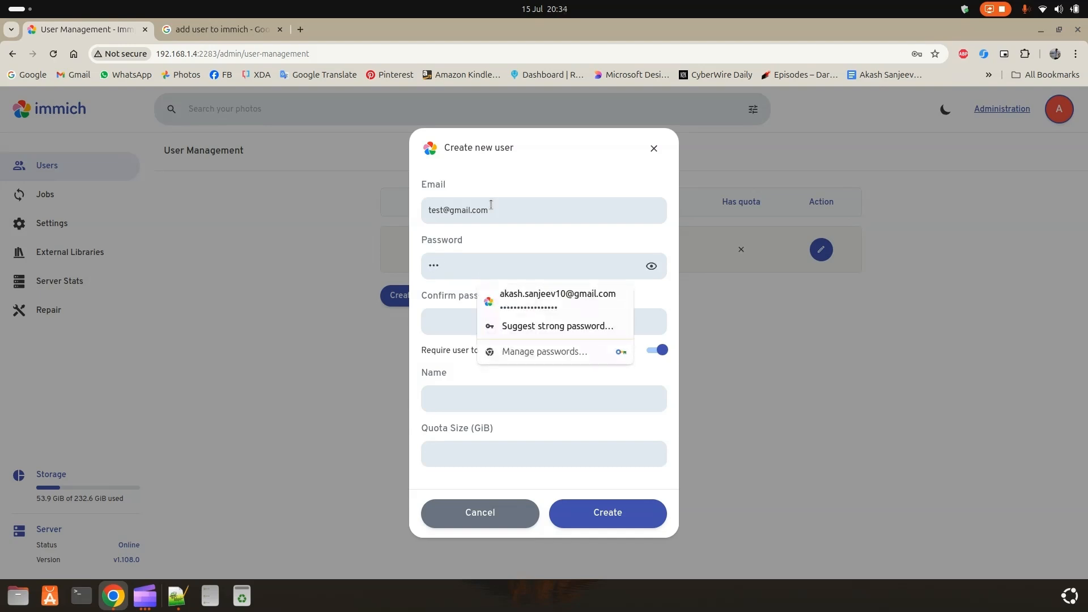
pyautogui.write('x')
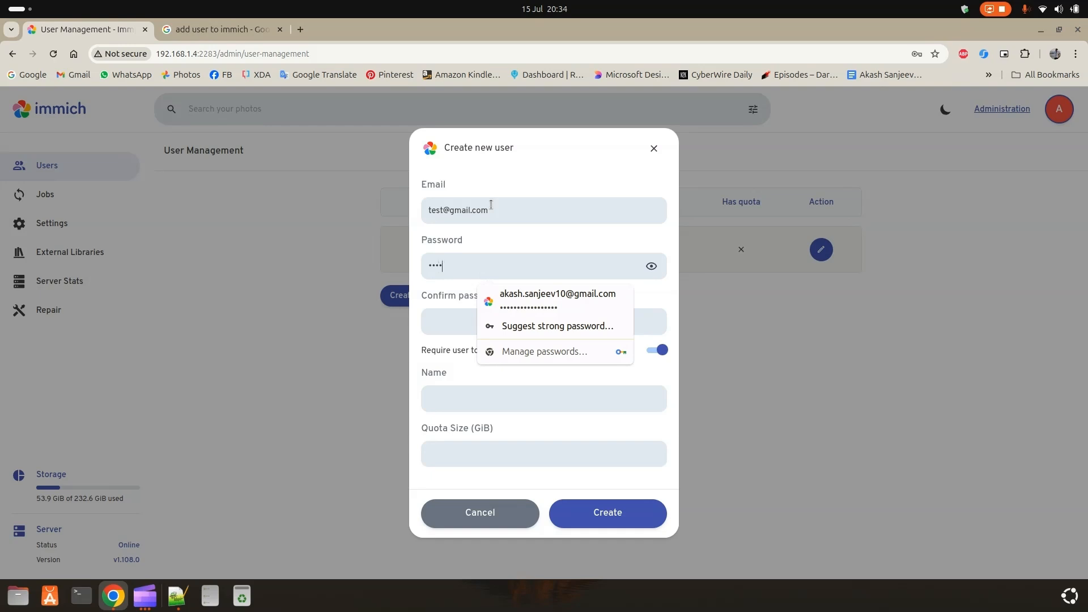
pyautogui.click(543, 315)
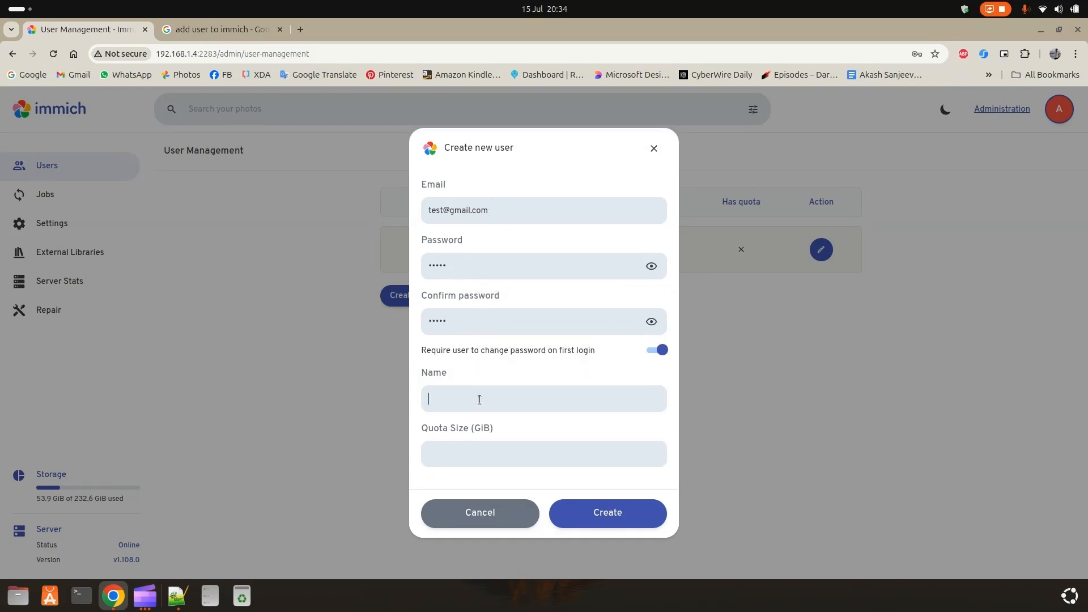
pyautogui.write('Test User')
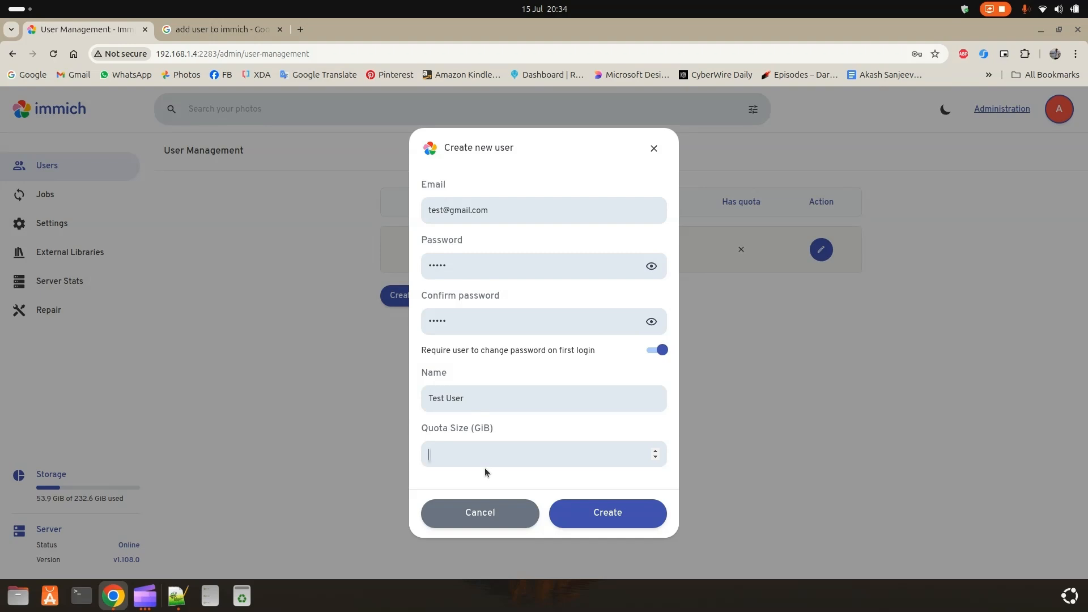
pyautogui.write('5')
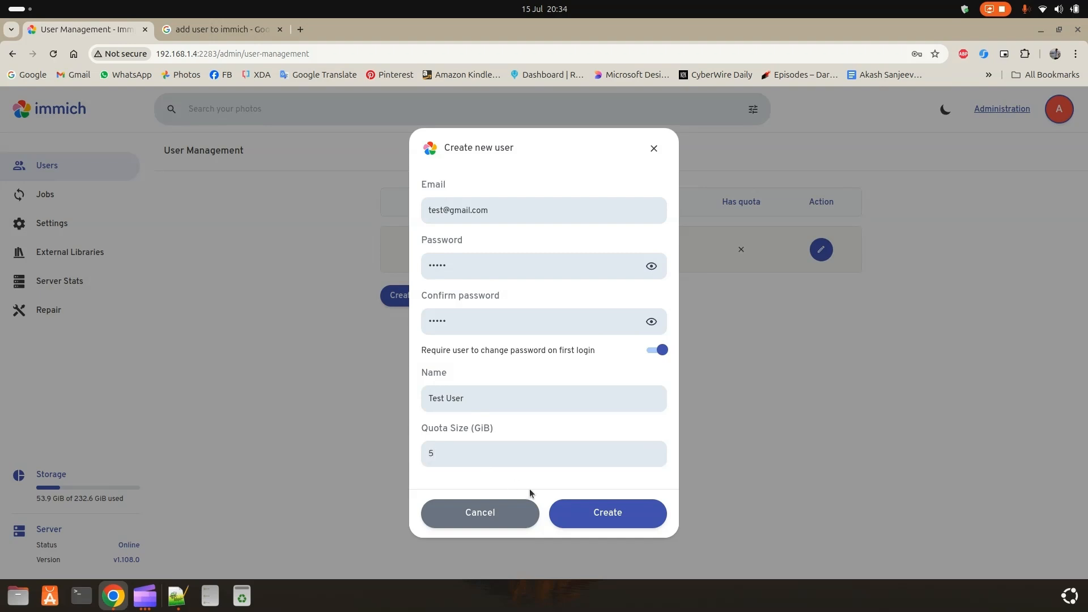
pyautogui.click(607, 514)
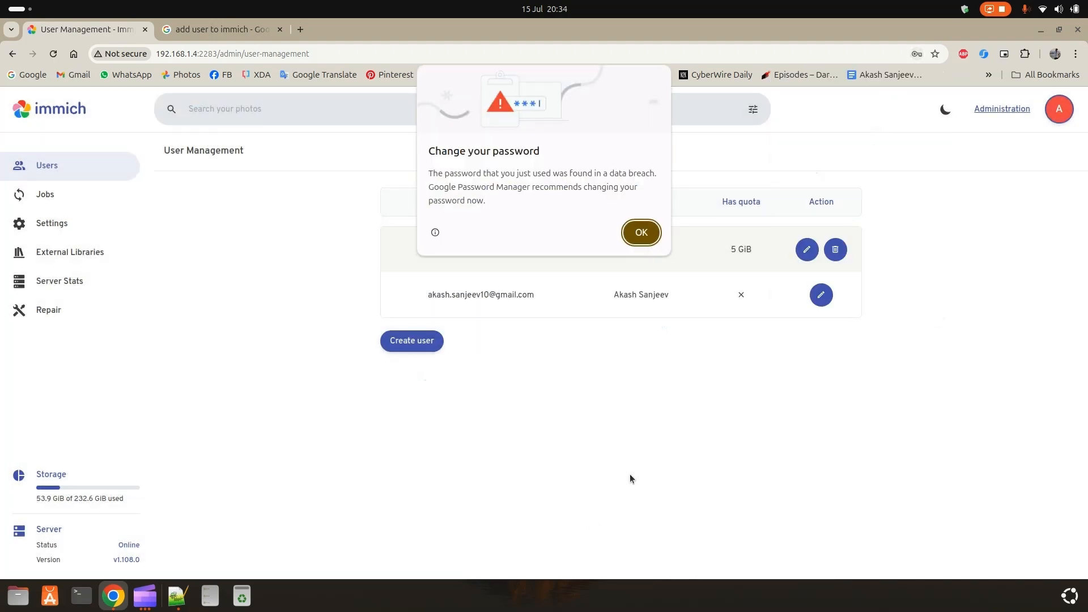
# Save the new user's password in the browser and sign out of the admin account.
pyautogui.click(641, 233)
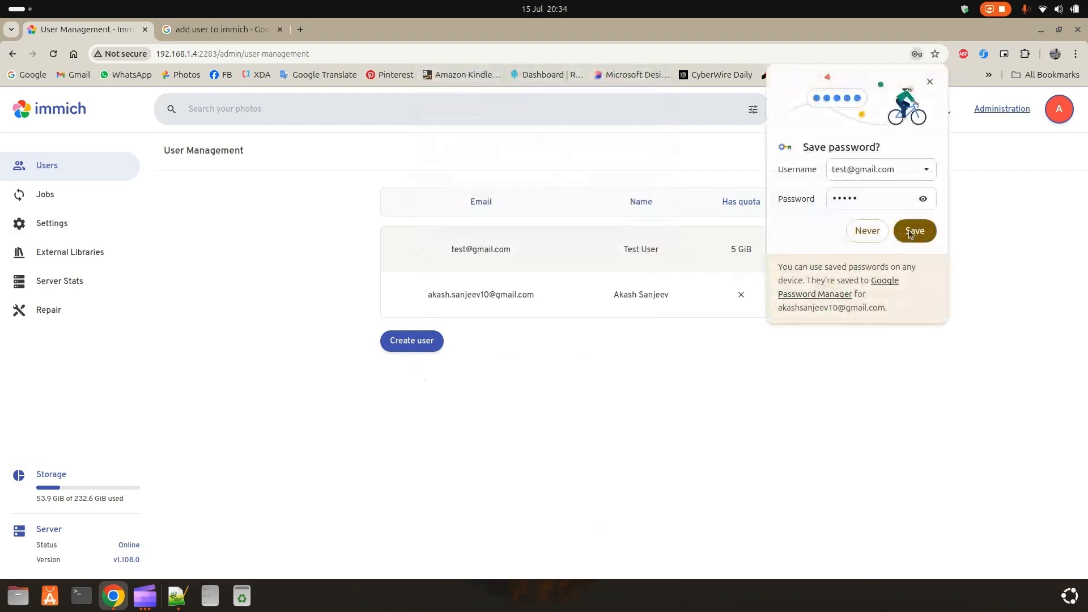
pyautogui.click(914, 231)
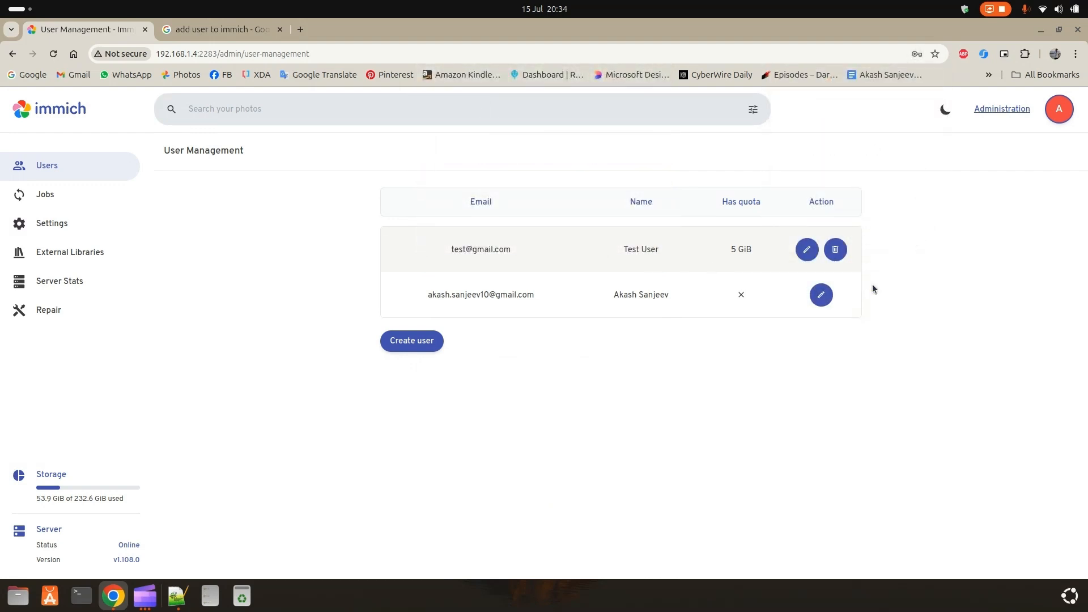
pyautogui.moveTo(830, 300)
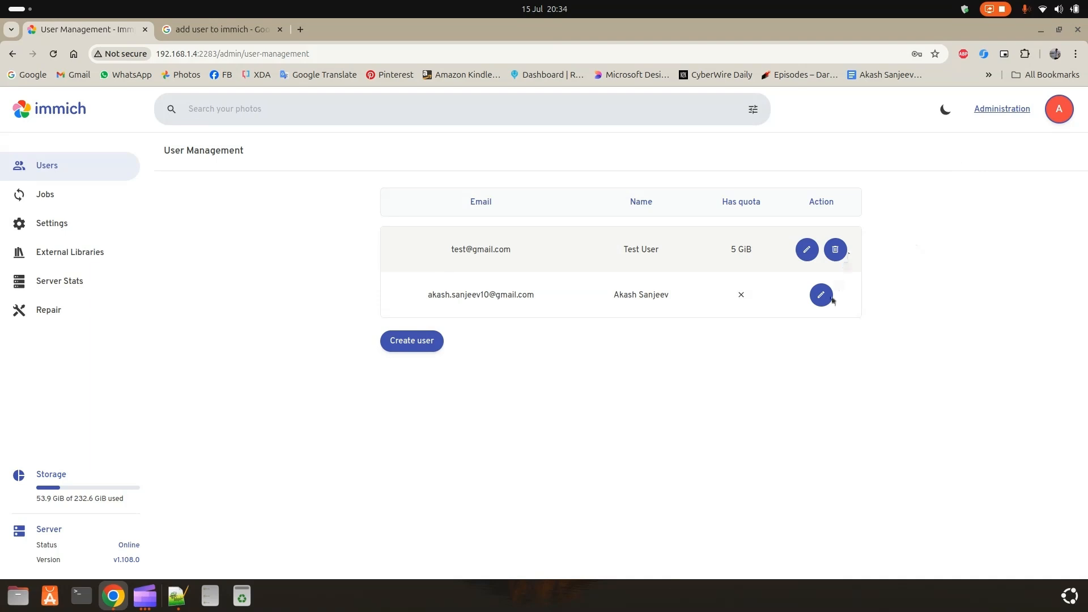
pyautogui.click(1059, 109)
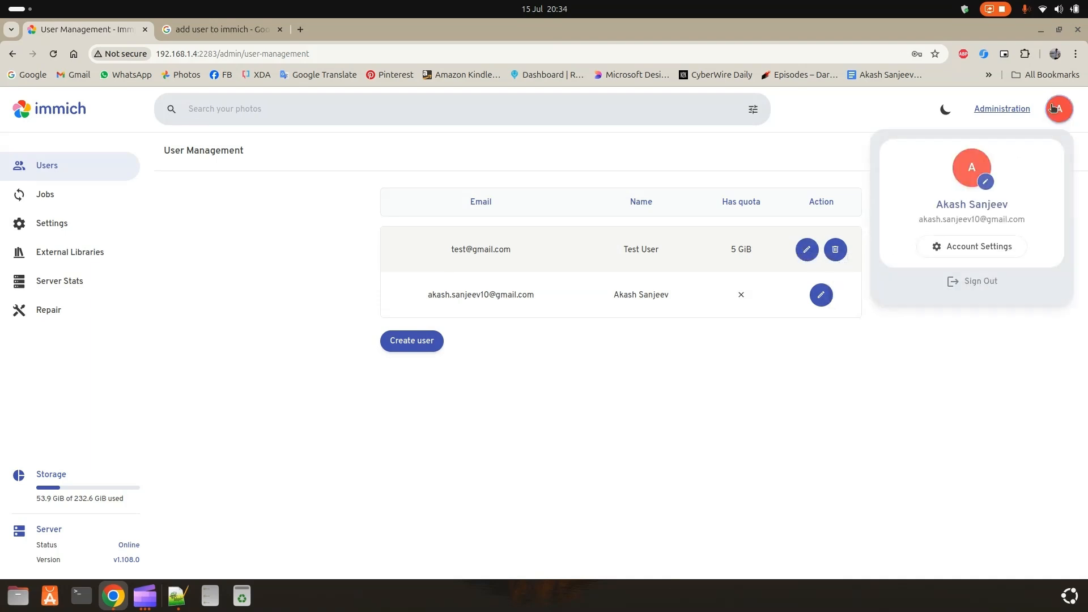
pyautogui.click(973, 281)
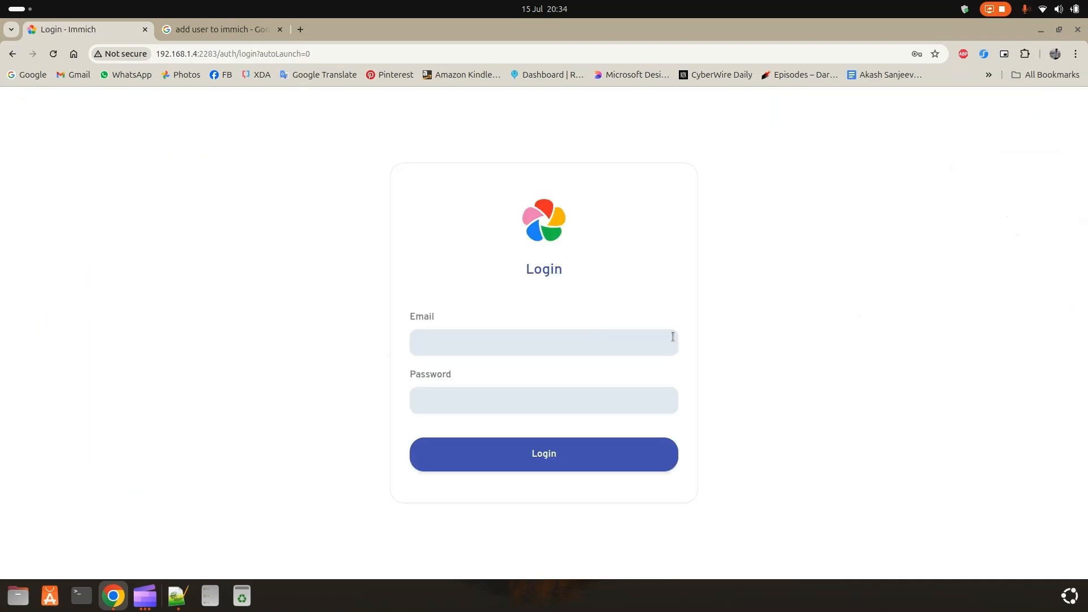
# Log in as the test account and set a confirmed new password to reach the empty library.
pyautogui.click(544, 342)
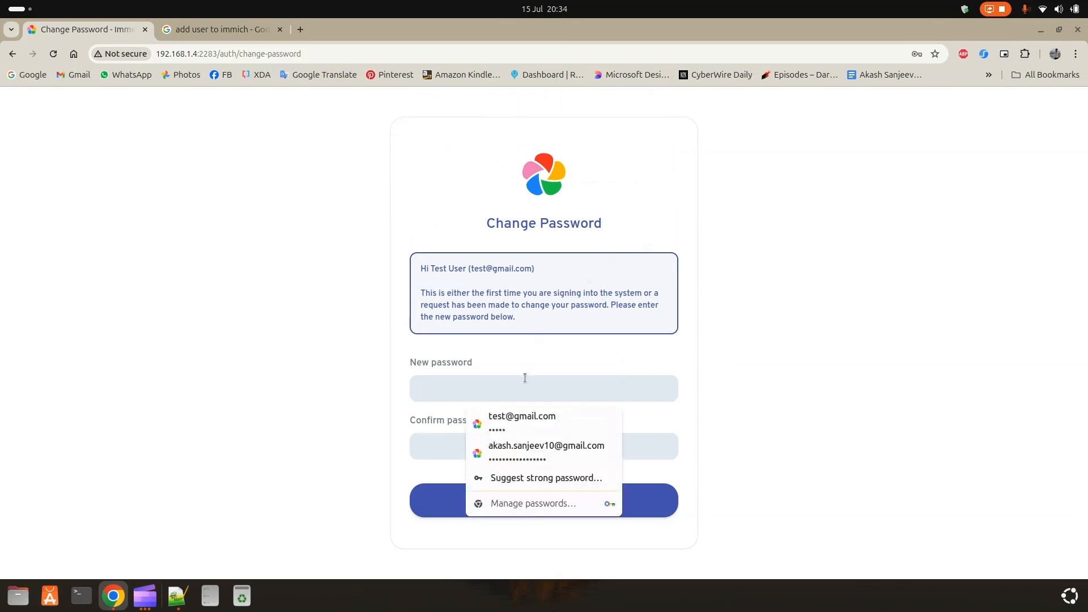
pyautogui.click(522, 416)
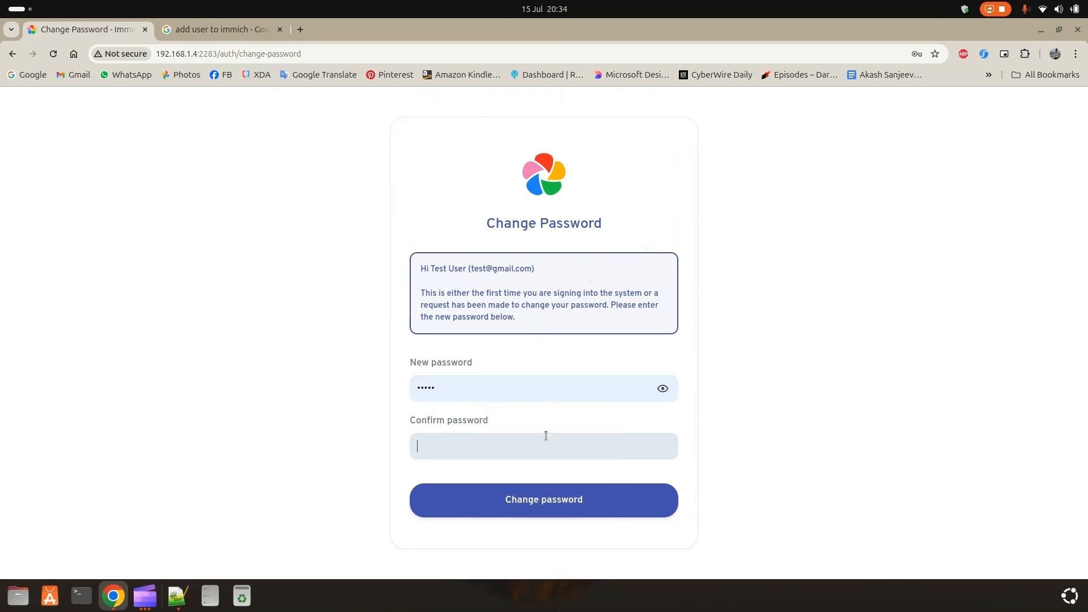
pyautogui.write('••••')
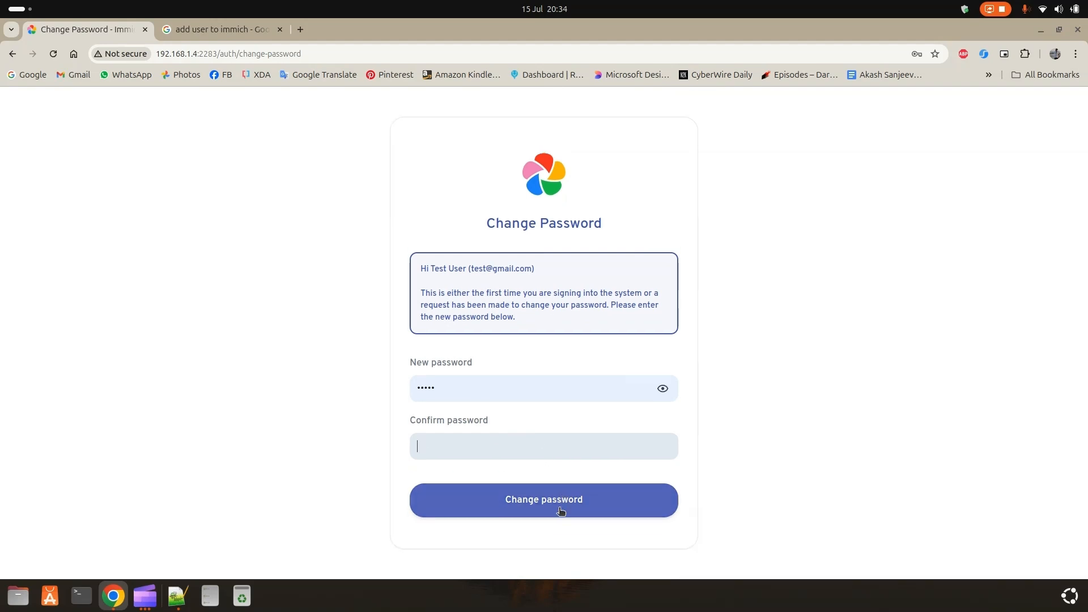
pyautogui.write('•••••')
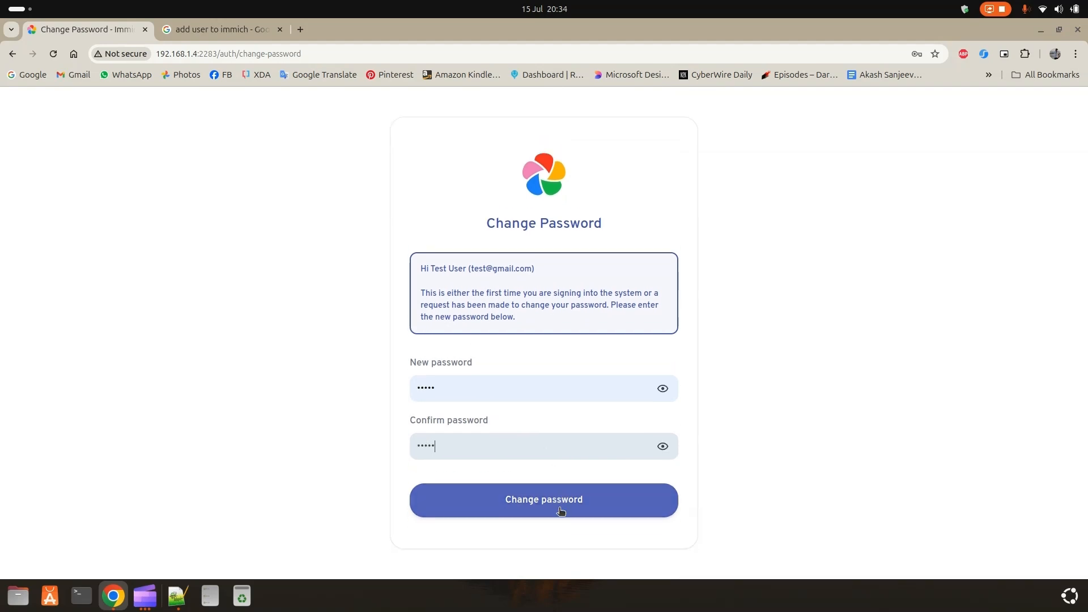
pyautogui.click(544, 500)
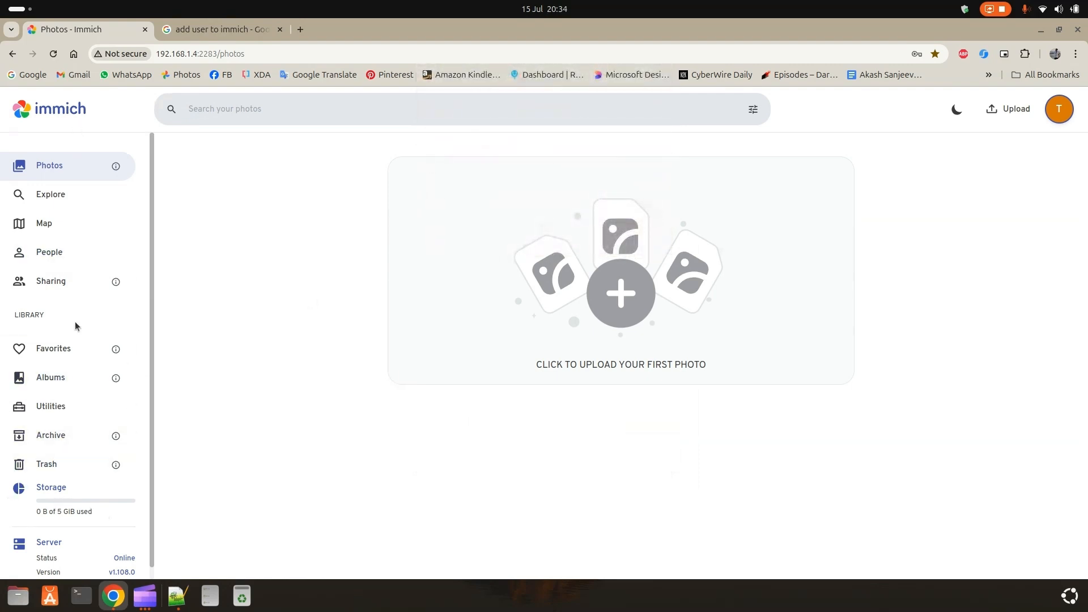
pyautogui.click(1059, 109)
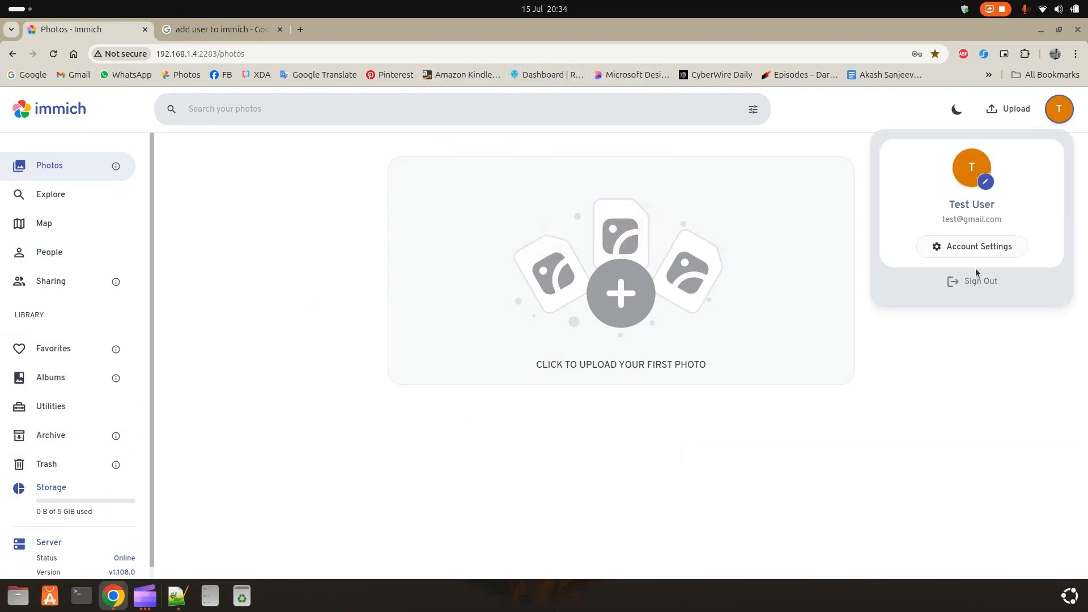
pyautogui.click(980, 281)
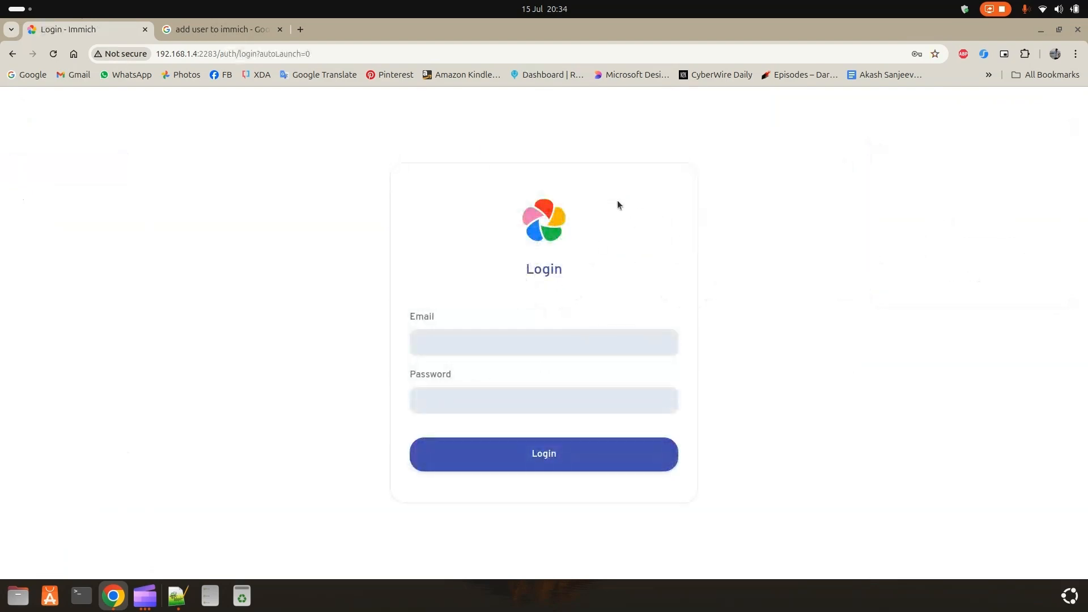